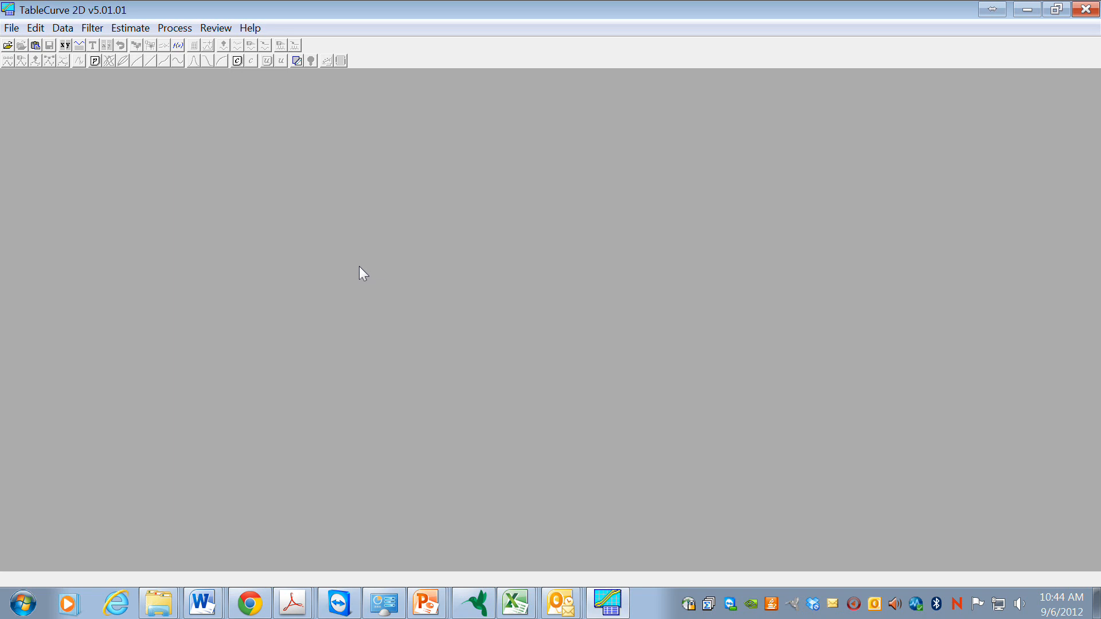
pyautogui.moveTo(300, 243)
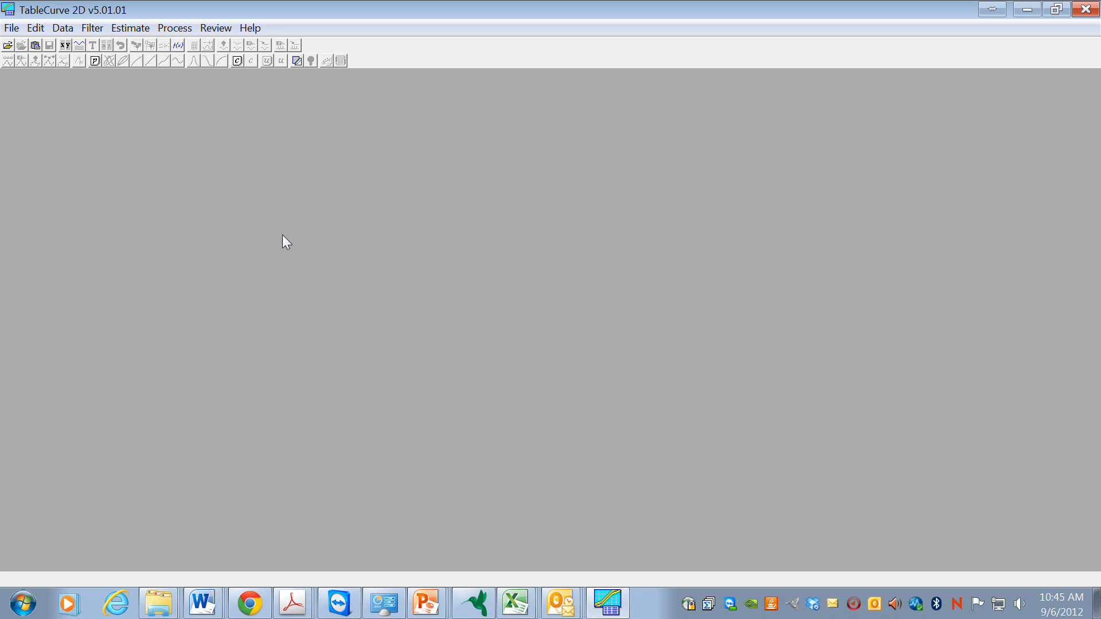
pyautogui.moveTo(238, 204)
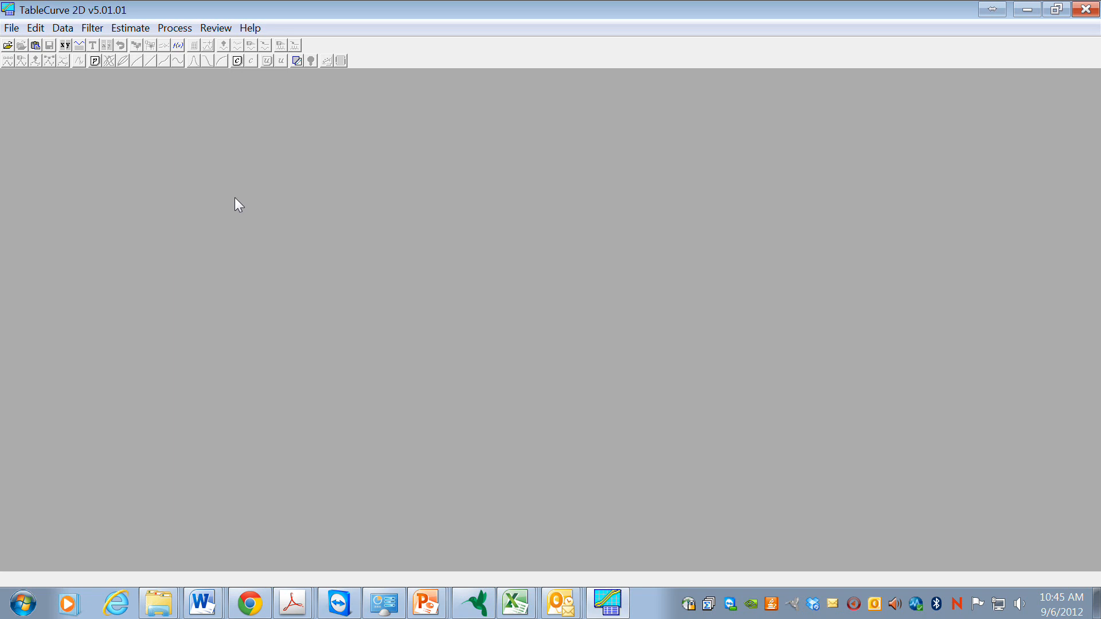
pyautogui.moveTo(241, 231)
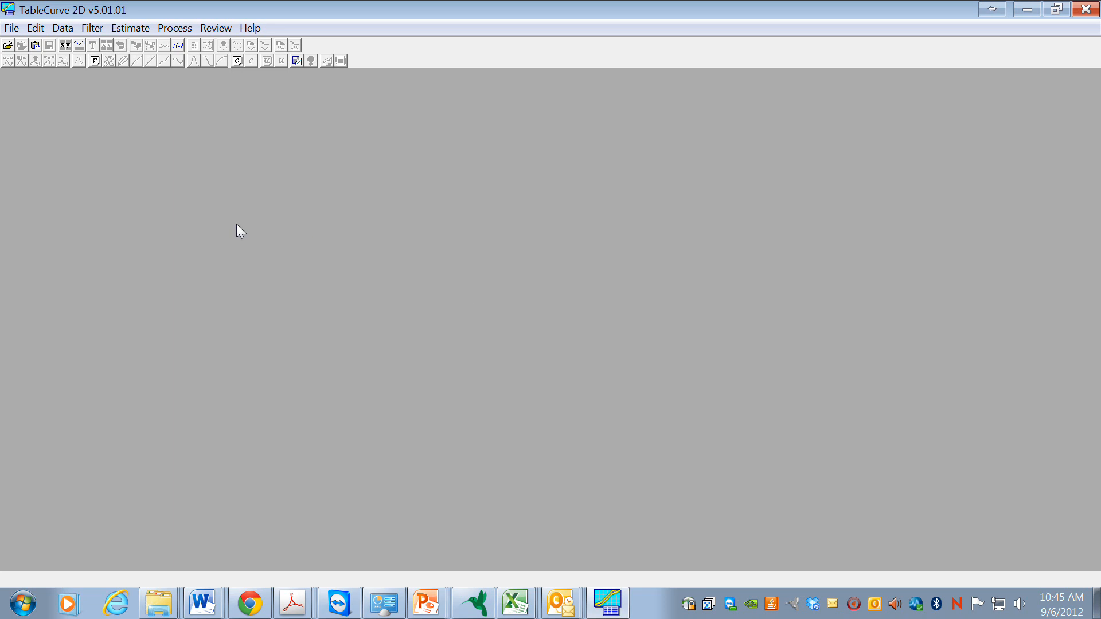
pyautogui.moveTo(22, 45)
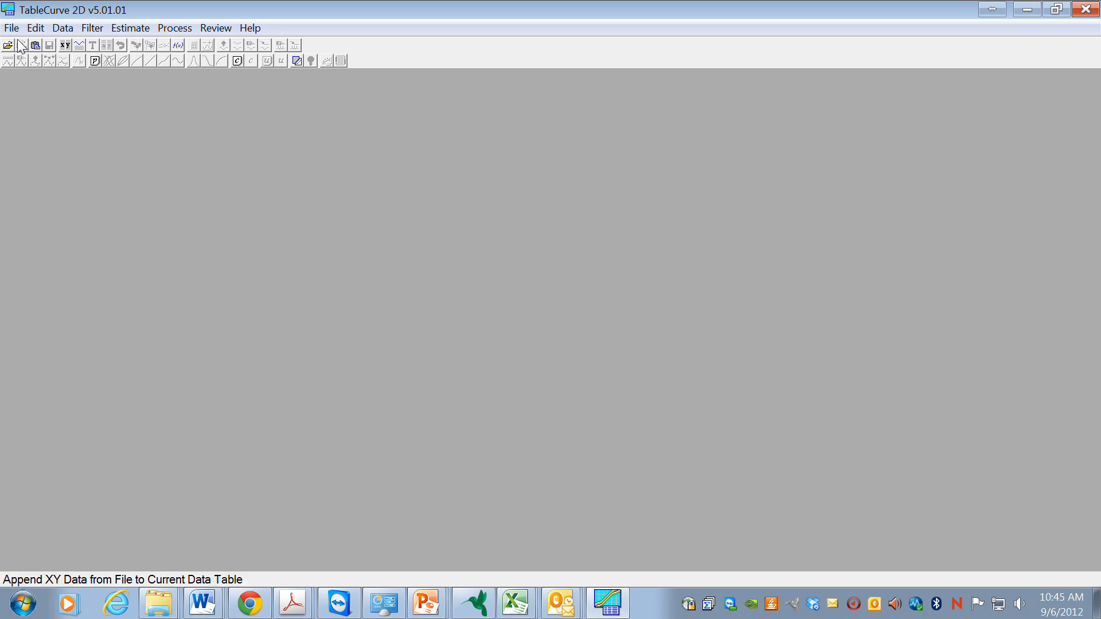
# - Import the rating curve.txt data file from the Class files folder
pyautogui.click(11, 28)
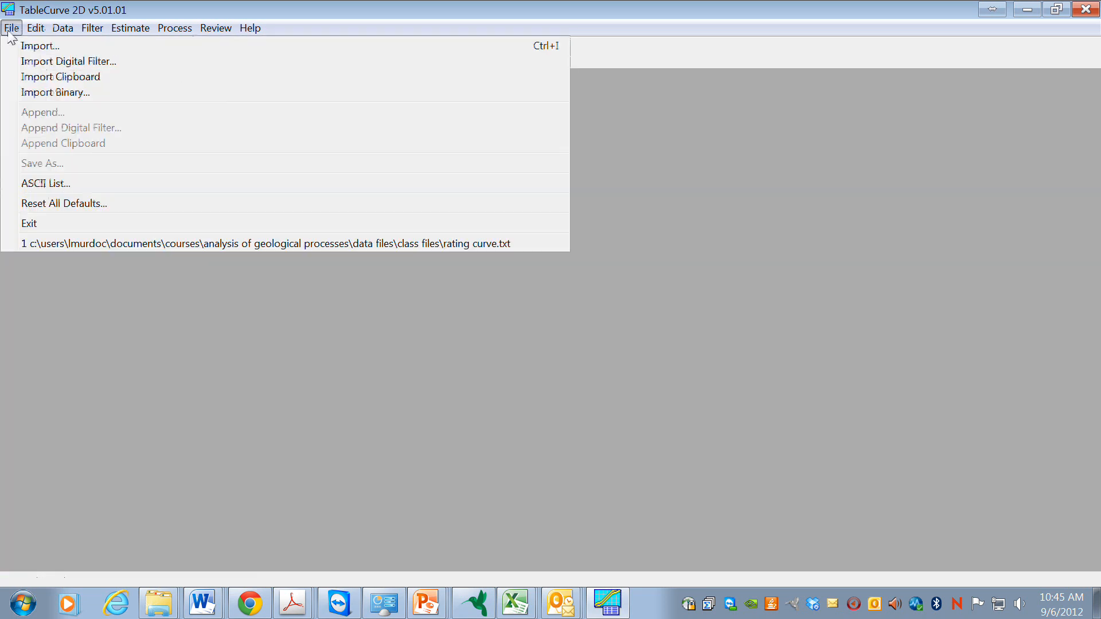
pyautogui.moveTo(40, 45)
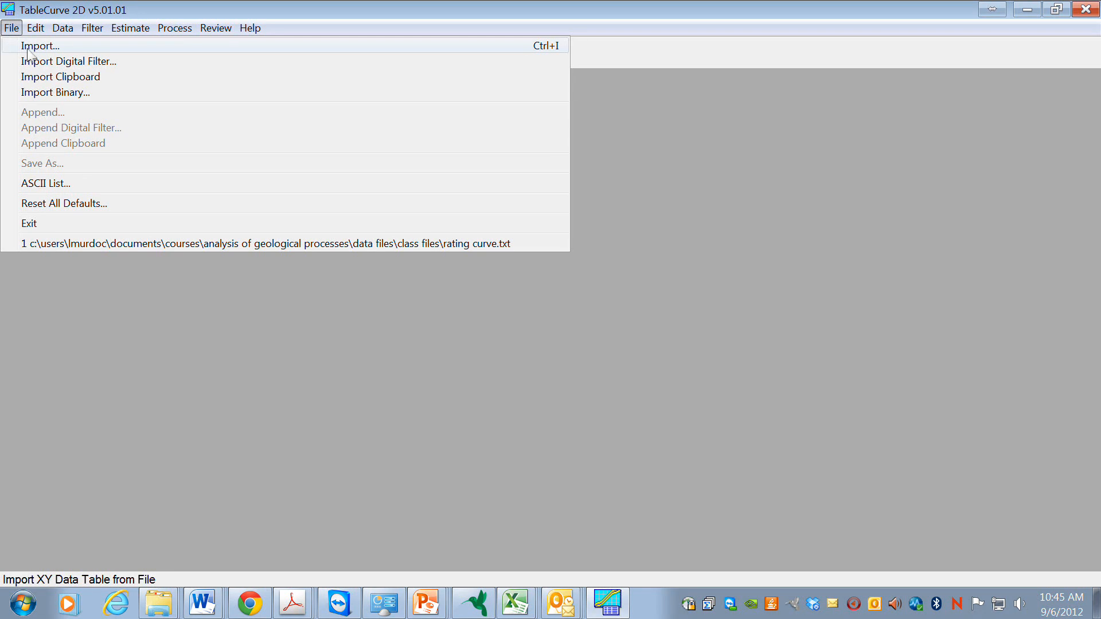
pyautogui.click(40, 45)
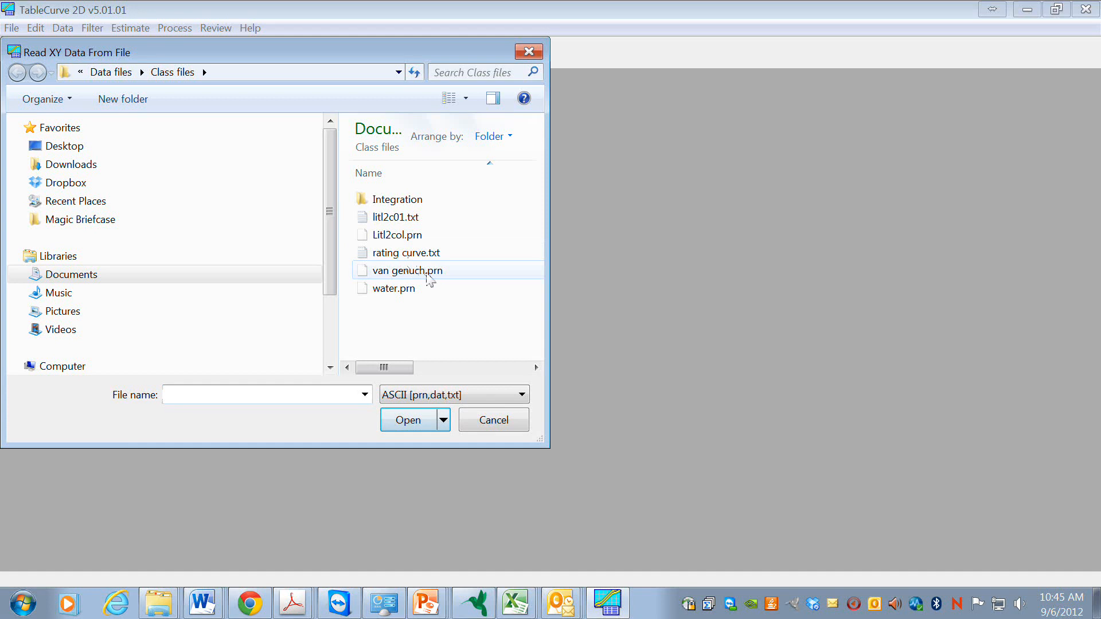
pyautogui.click(407, 253)
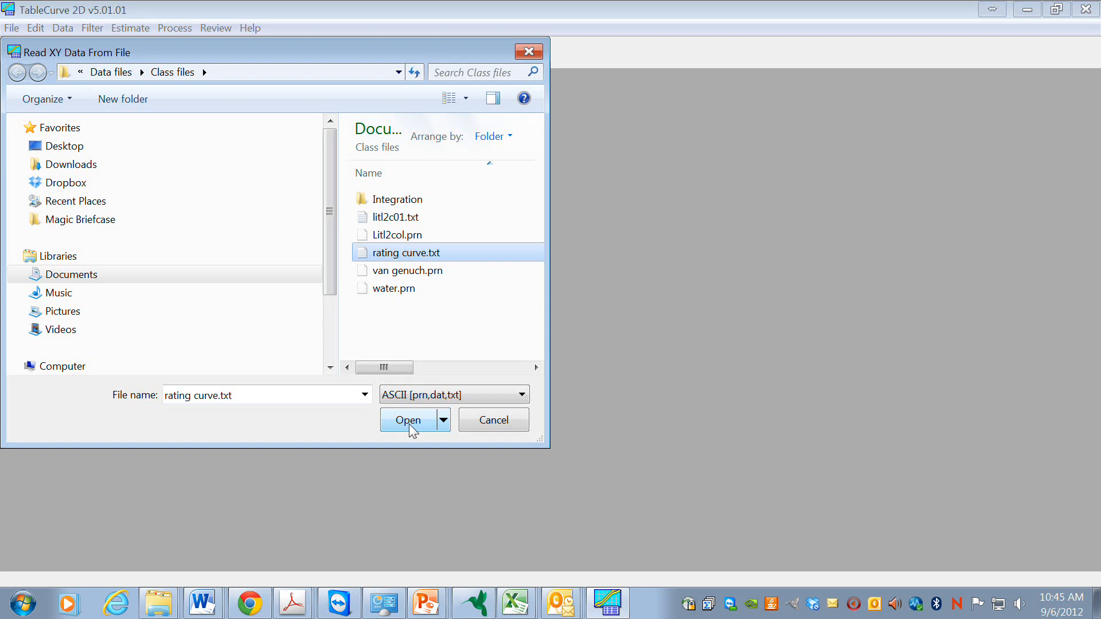
pyautogui.click(407, 419)
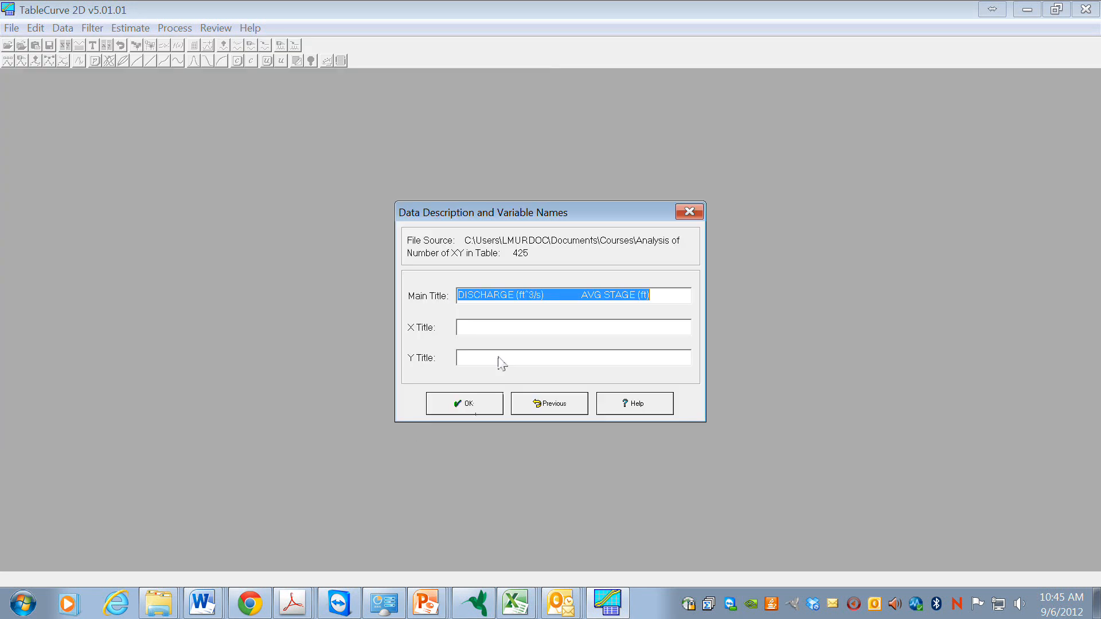
# - Clear the main title and title the axes DISCHARGE (ft^3/s) and AVG STAGE (ft)
pyautogui.click(544, 294)
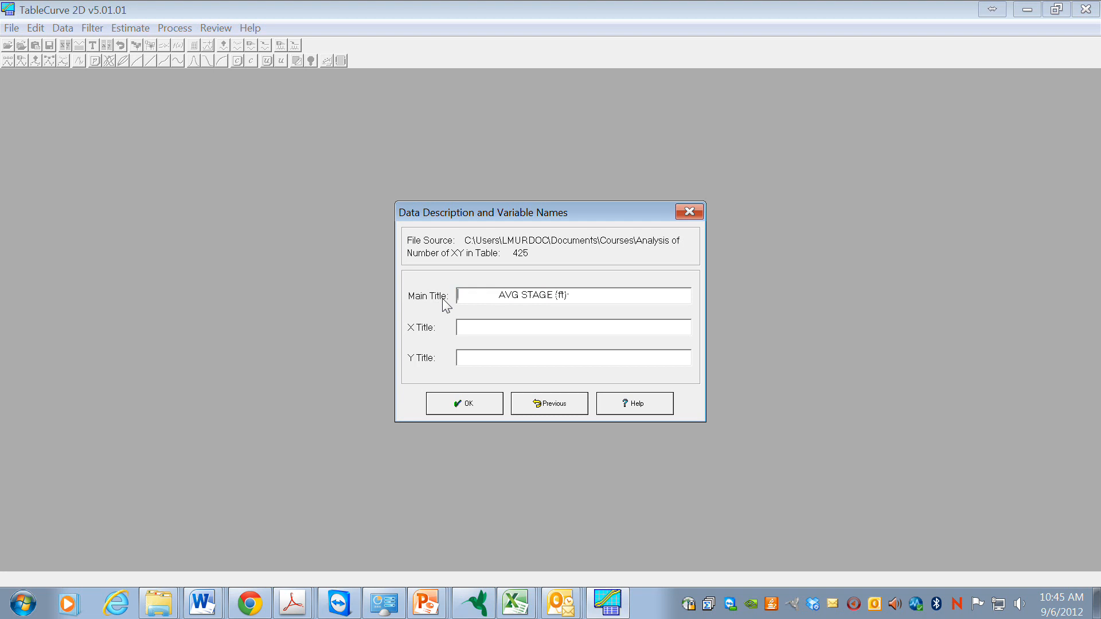
pyautogui.click(573, 327)
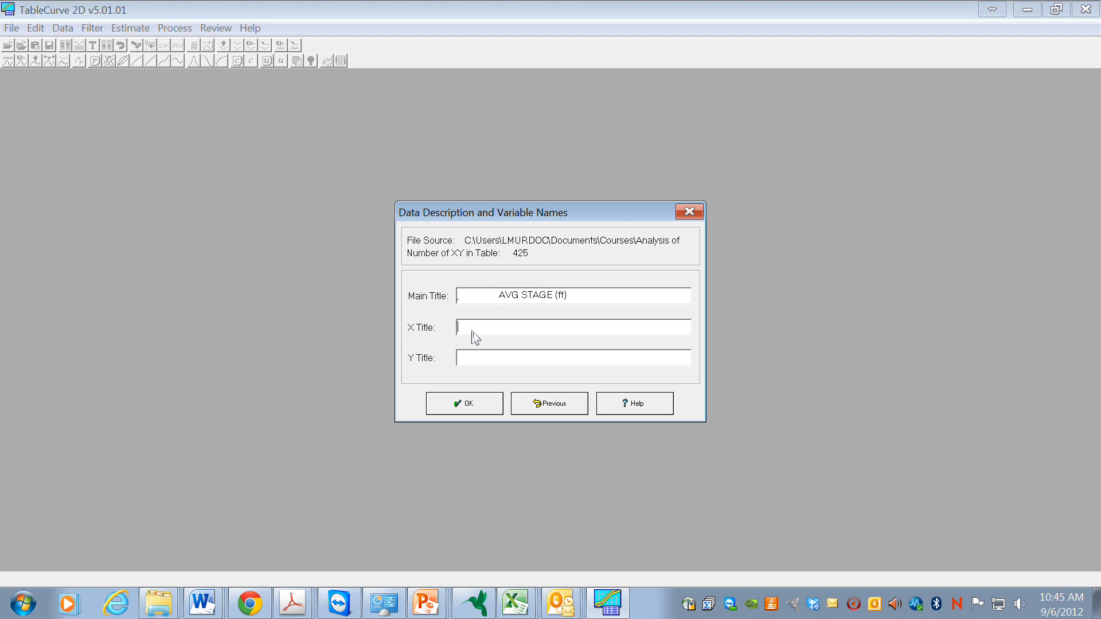
pyautogui.write('DISCHARGE (ft^3/s)')
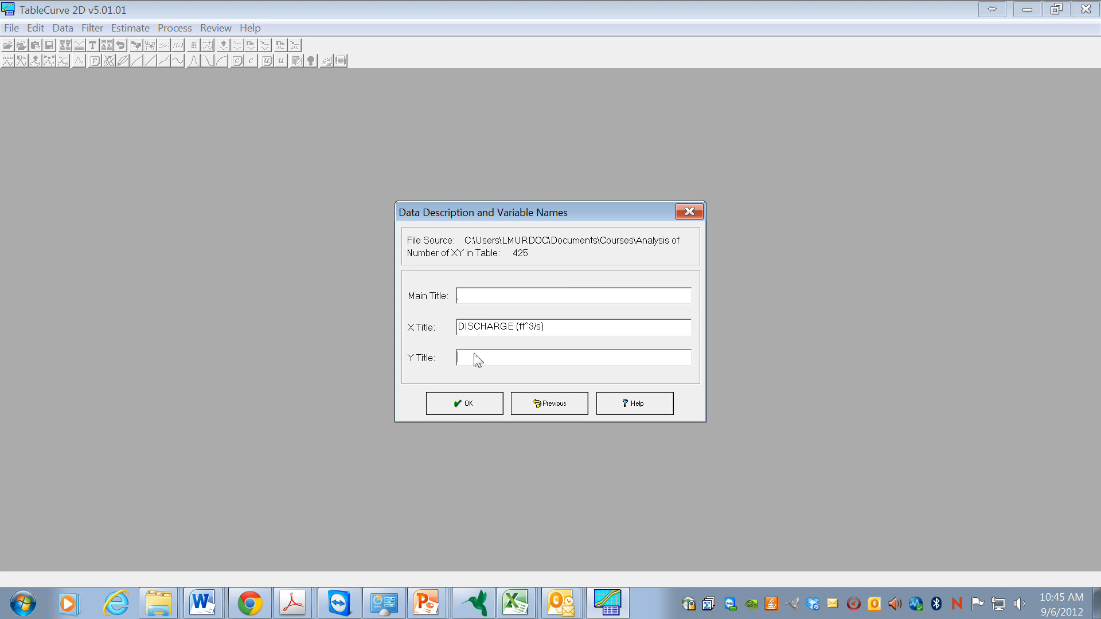
pyautogui.write('AVG STAGE (ft)')
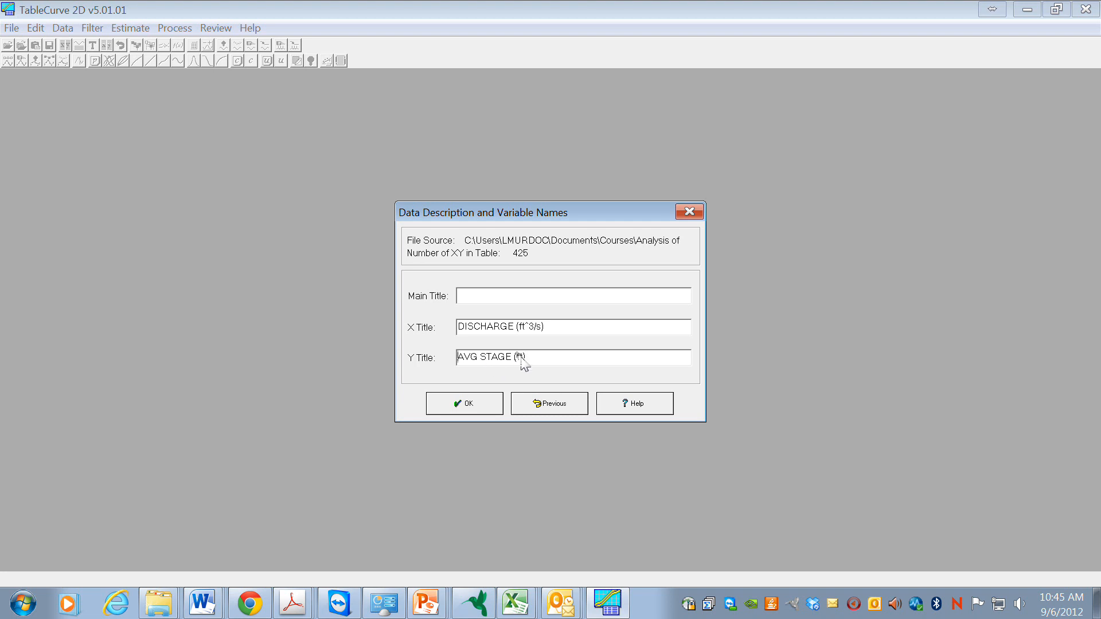
pyautogui.click(463, 403)
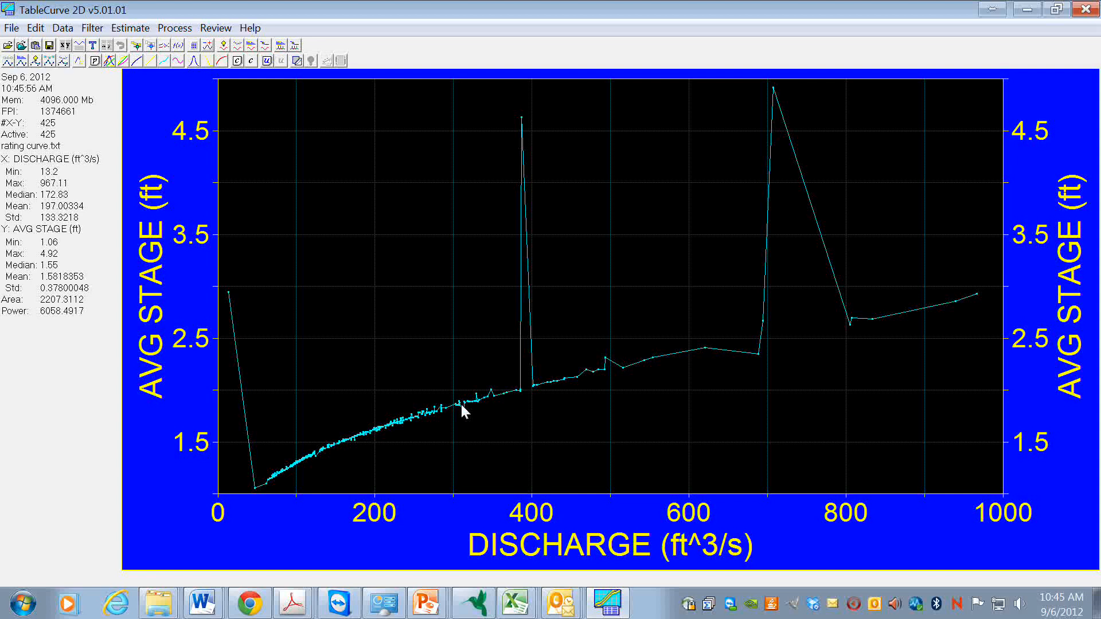
pyautogui.moveTo(275, 439)
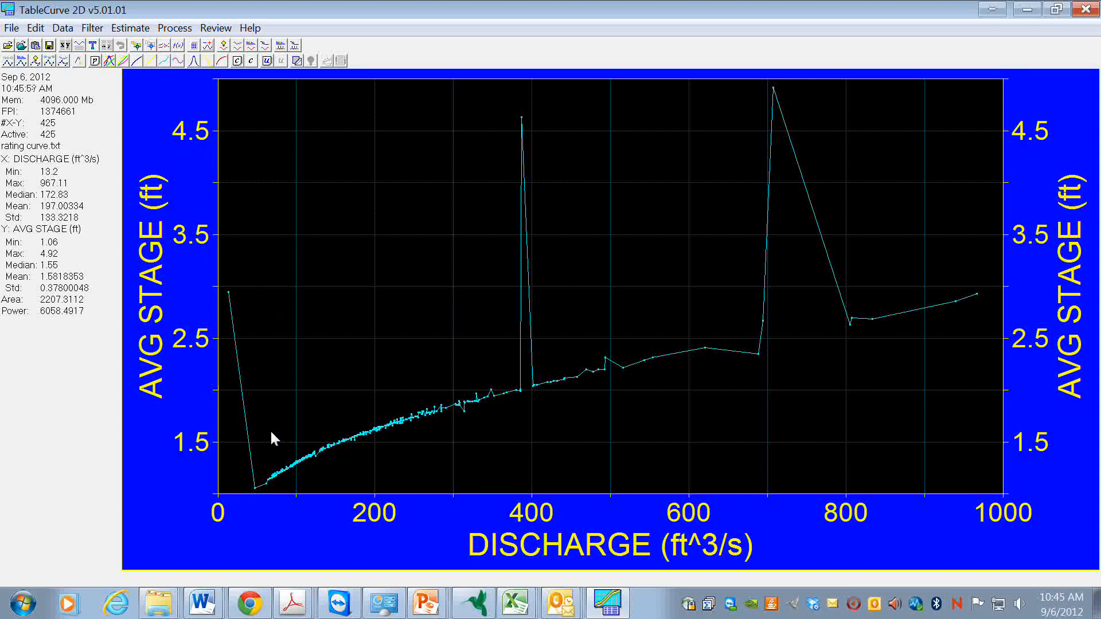
pyautogui.moveTo(320, 450)
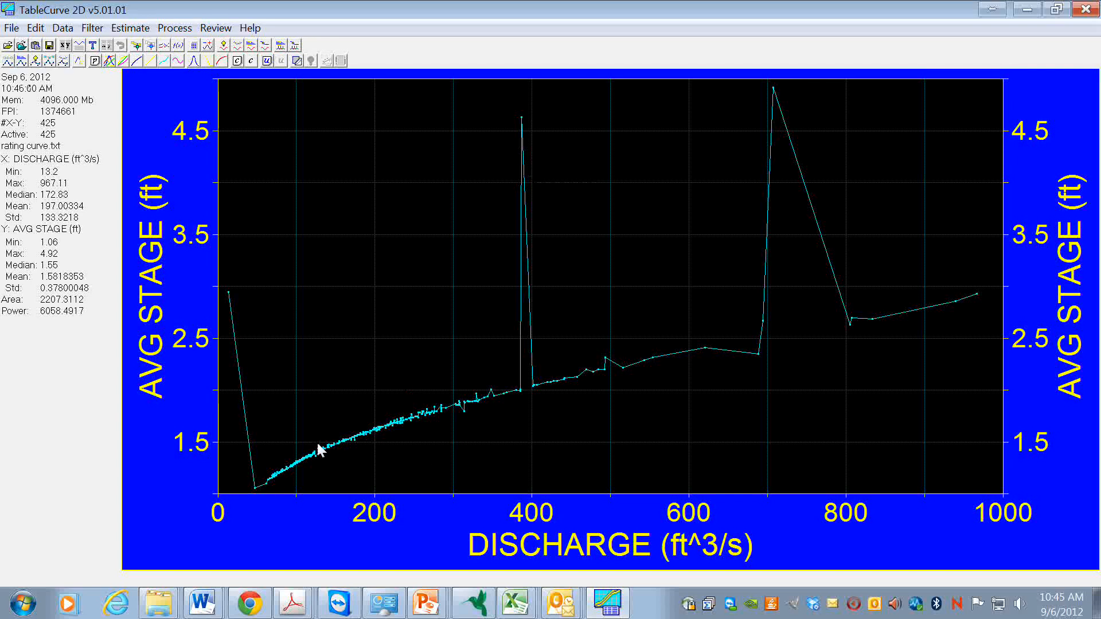
pyautogui.moveTo(340, 450)
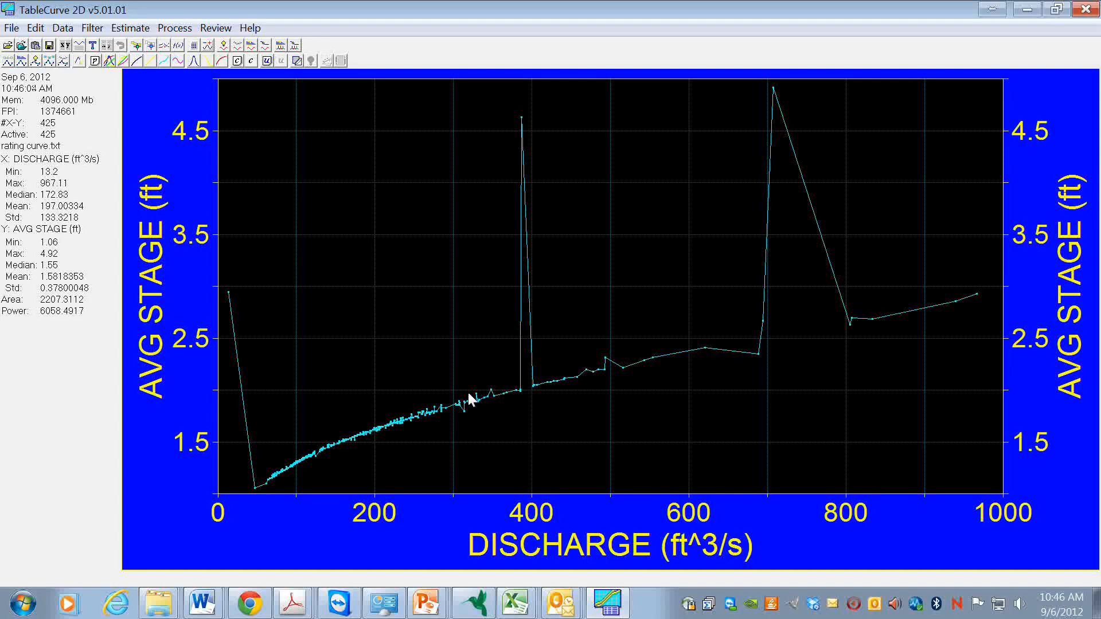
pyautogui.moveTo(541, 125)
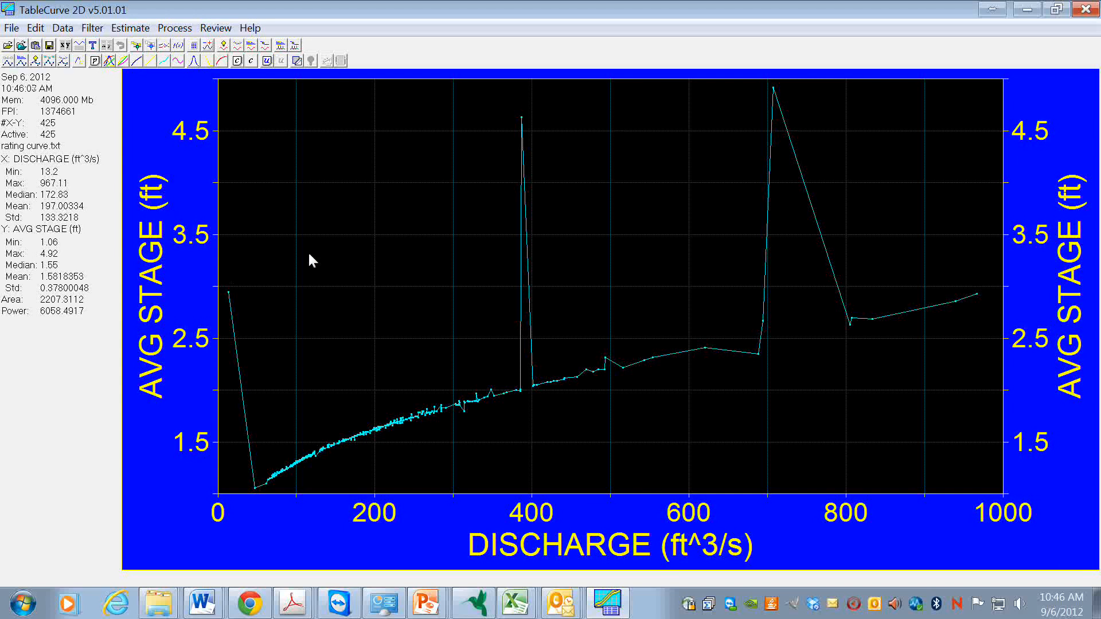
pyautogui.moveTo(453, 176)
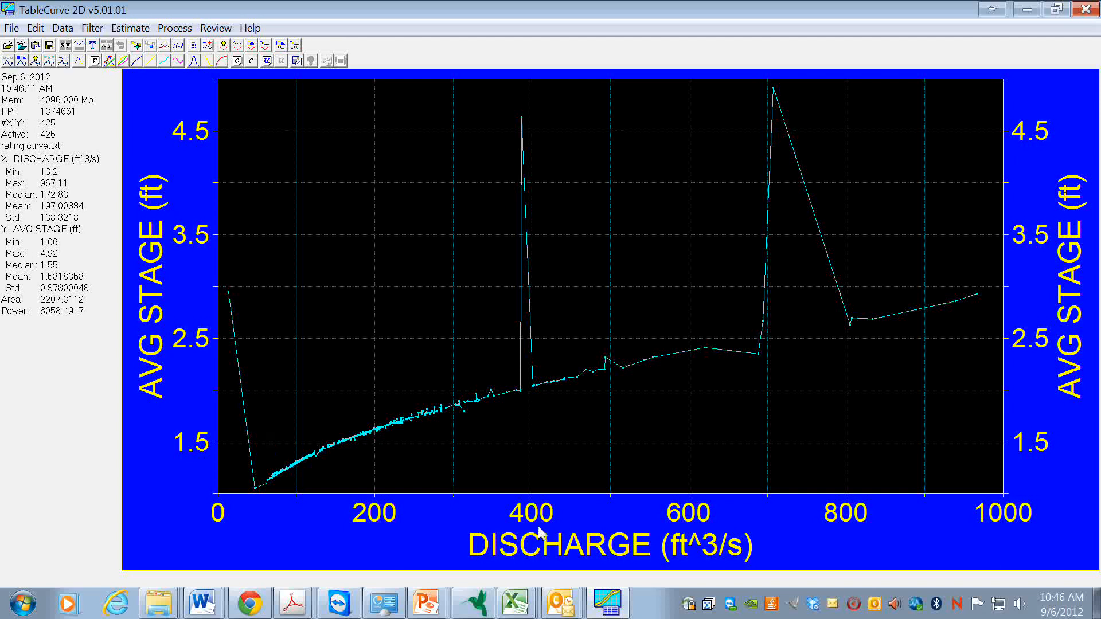
pyautogui.moveTo(270, 497)
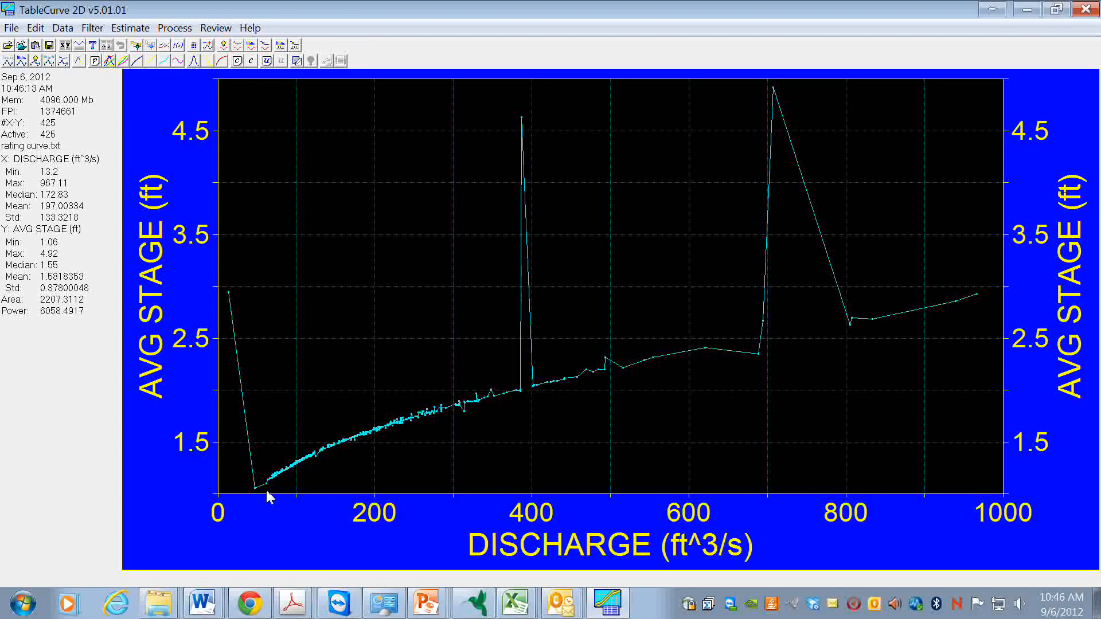
pyautogui.moveTo(384, 461)
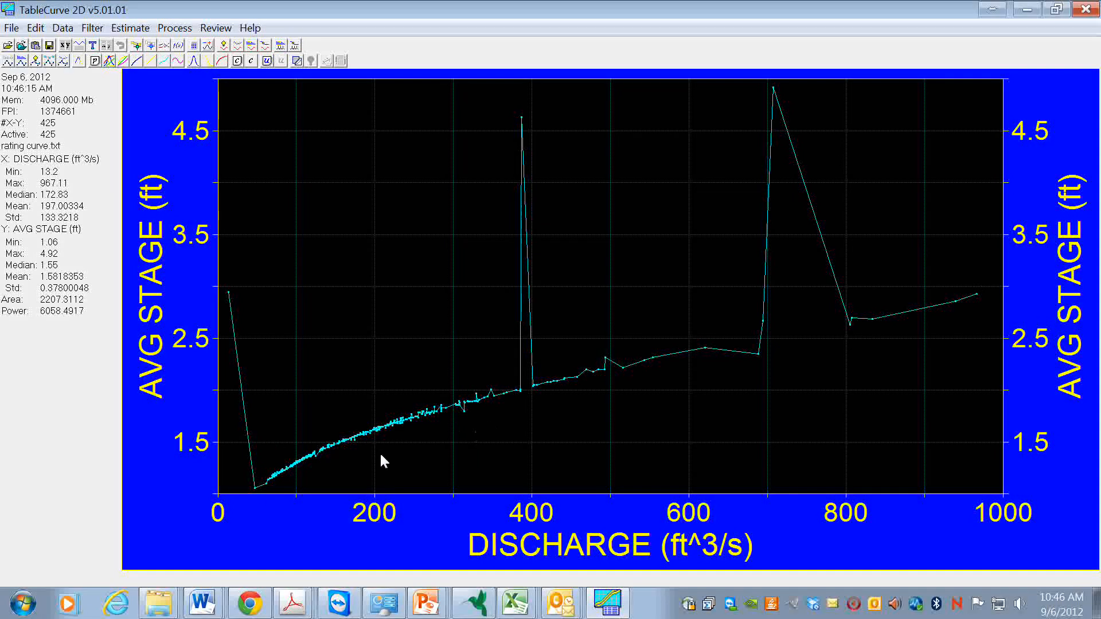
pyautogui.moveTo(253, 496)
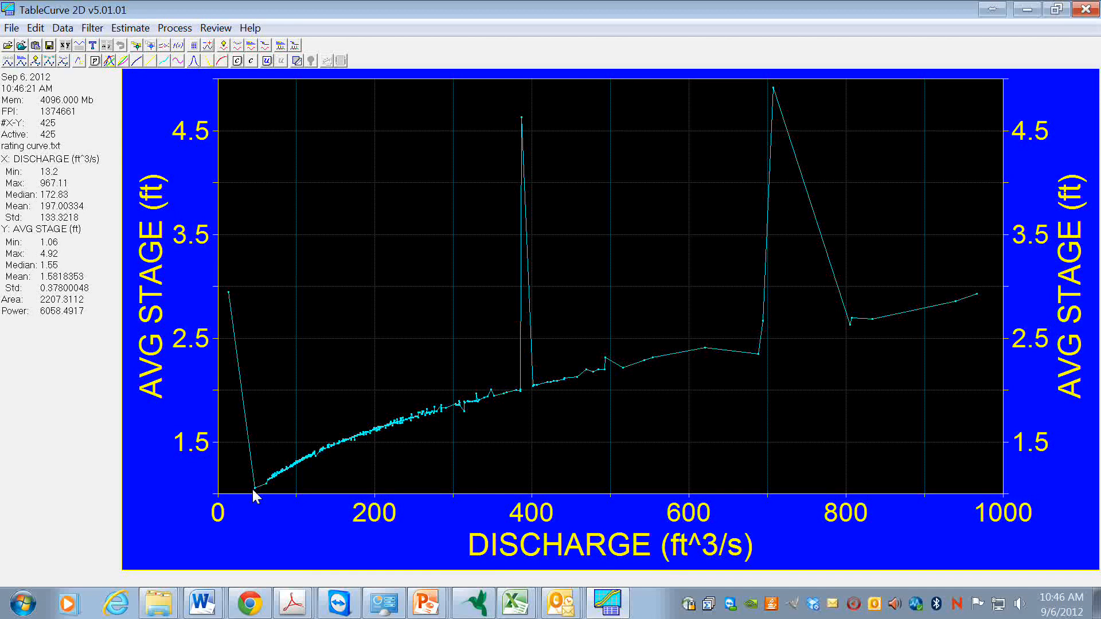
pyautogui.moveTo(231, 295)
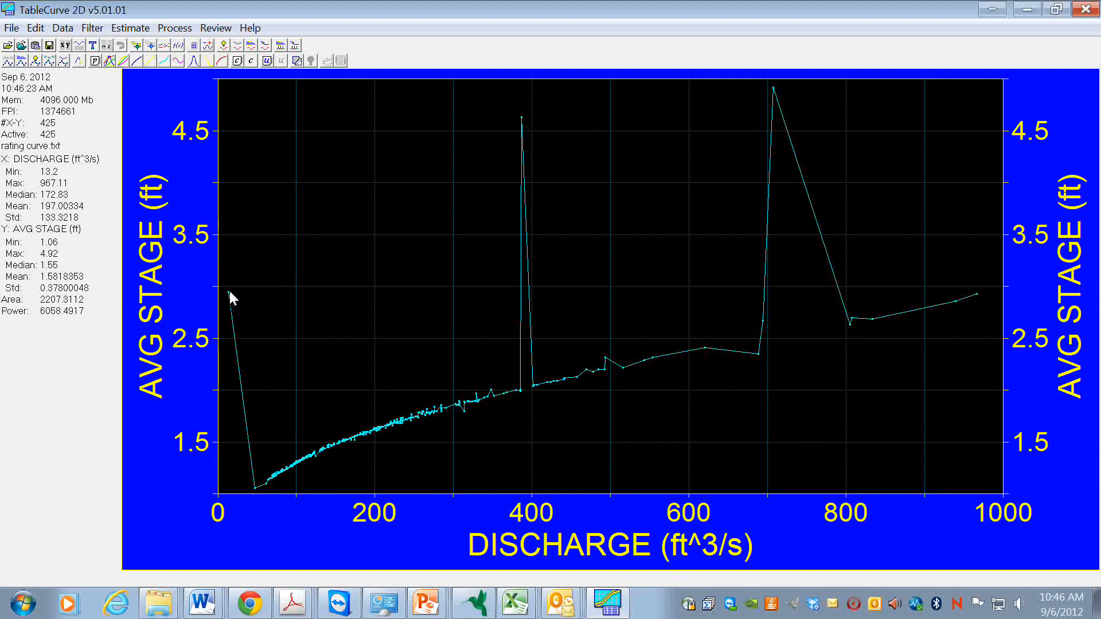
pyautogui.moveTo(764, 138)
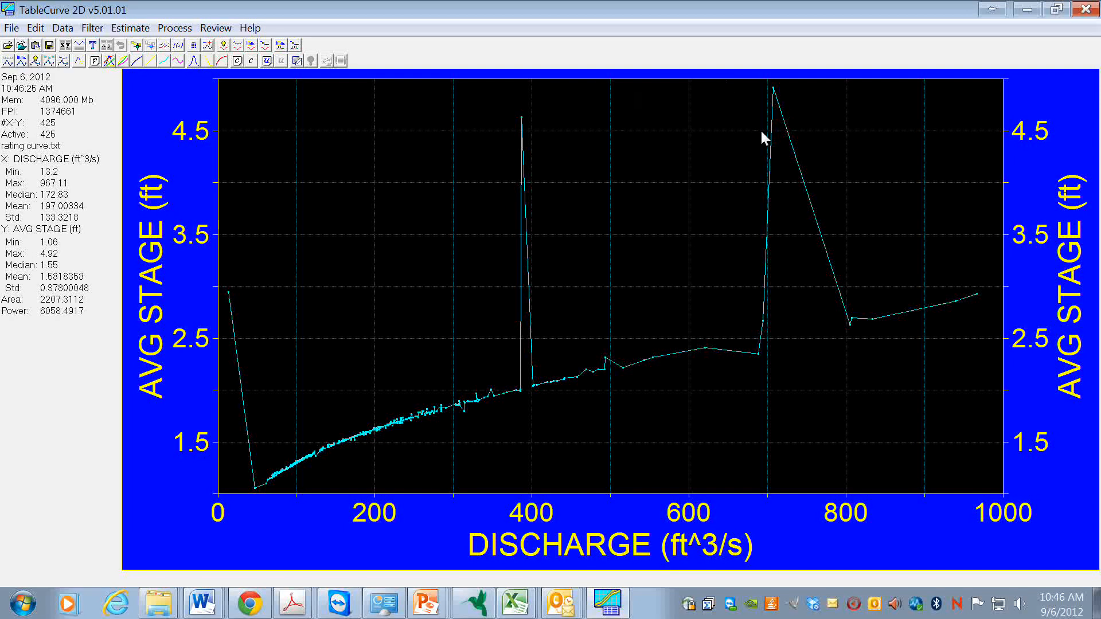
pyautogui.moveTo(502, 316)
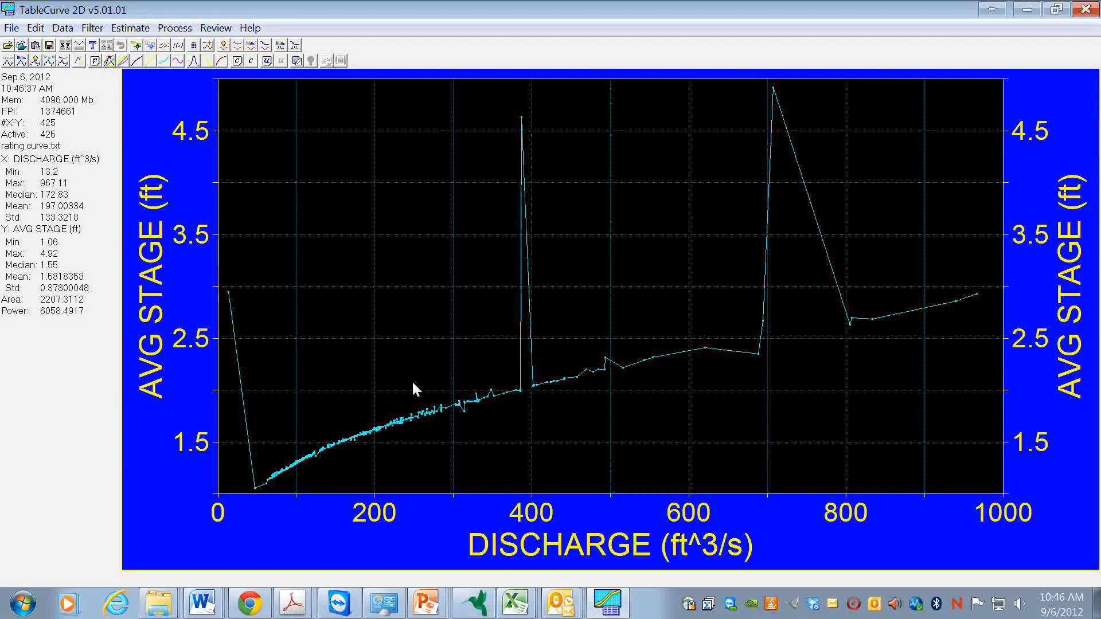
pyautogui.moveTo(432, 423)
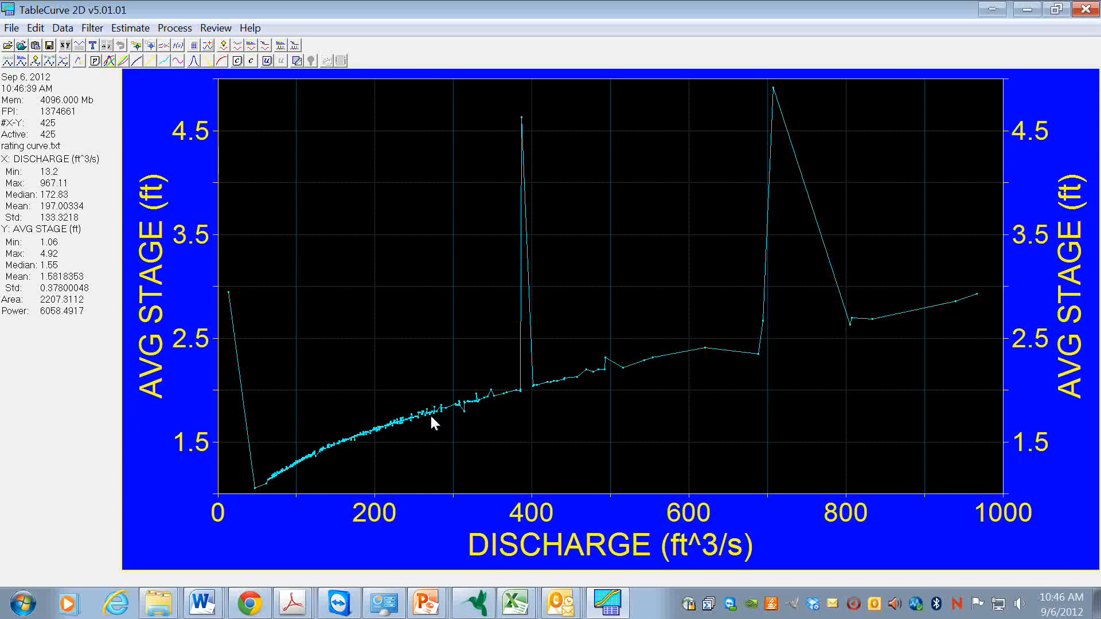
pyautogui.moveTo(604, 516)
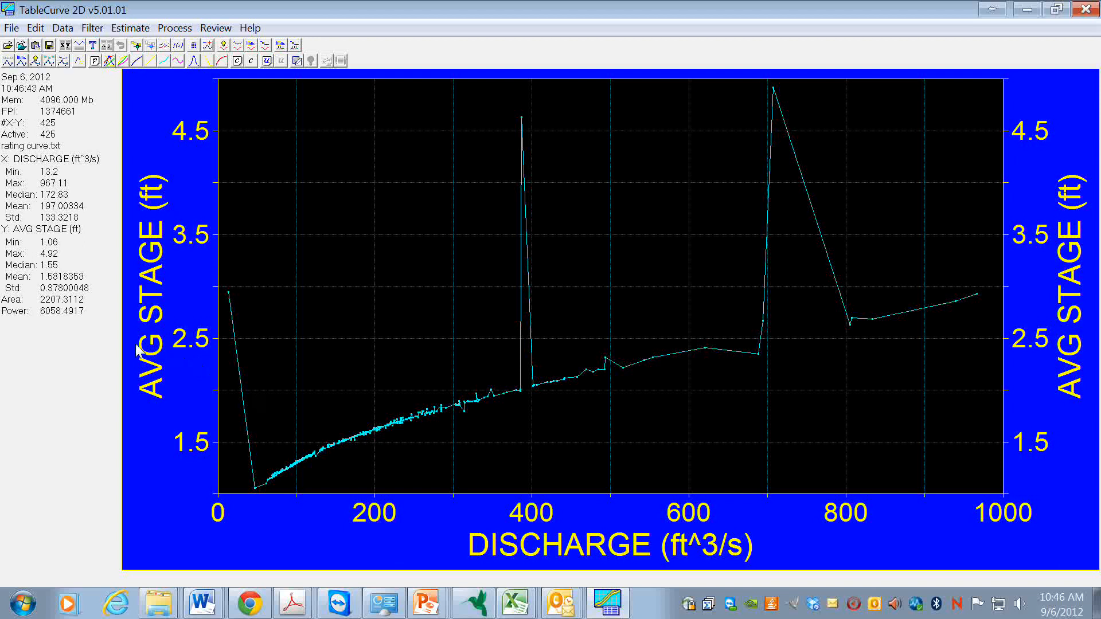
pyautogui.moveTo(527, 520)
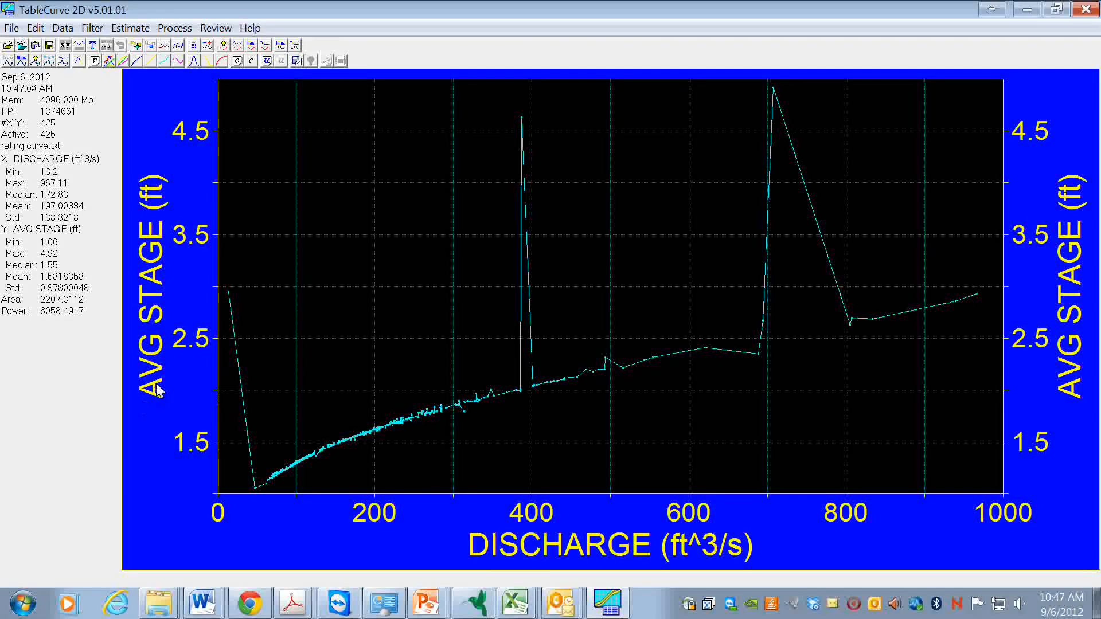
pyautogui.moveTo(82, 409)
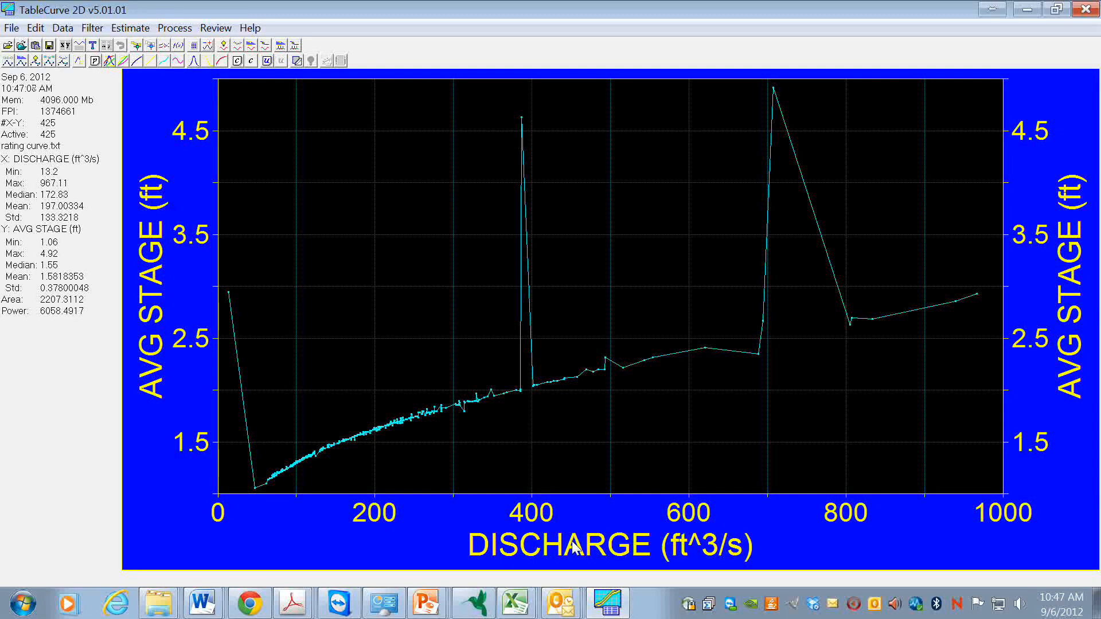
pyautogui.moveTo(580, 516)
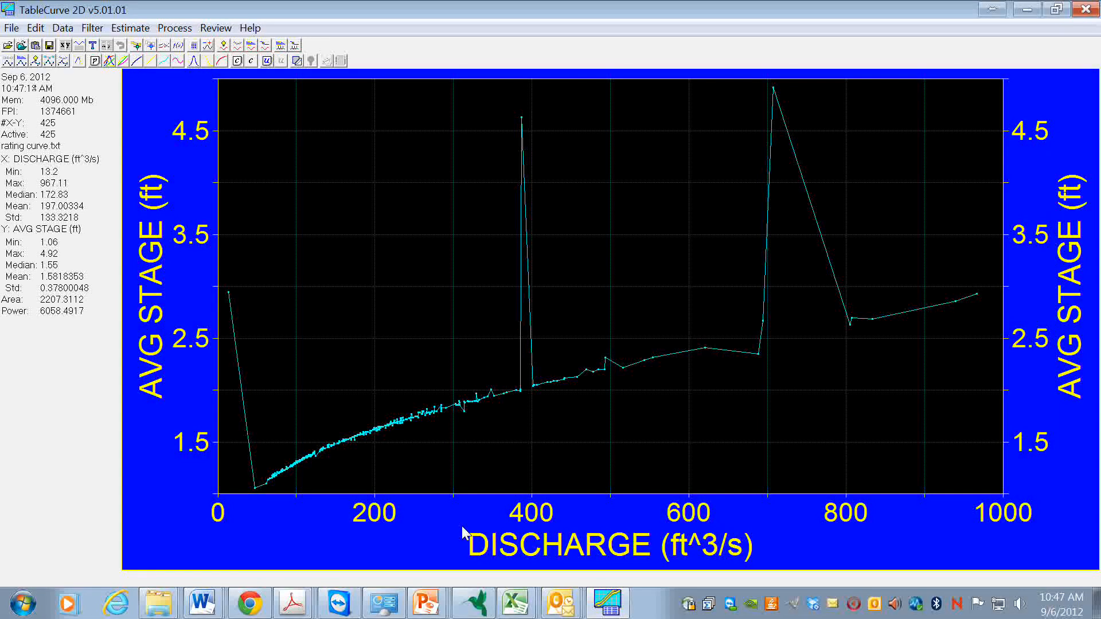
pyautogui.moveTo(530, 448)
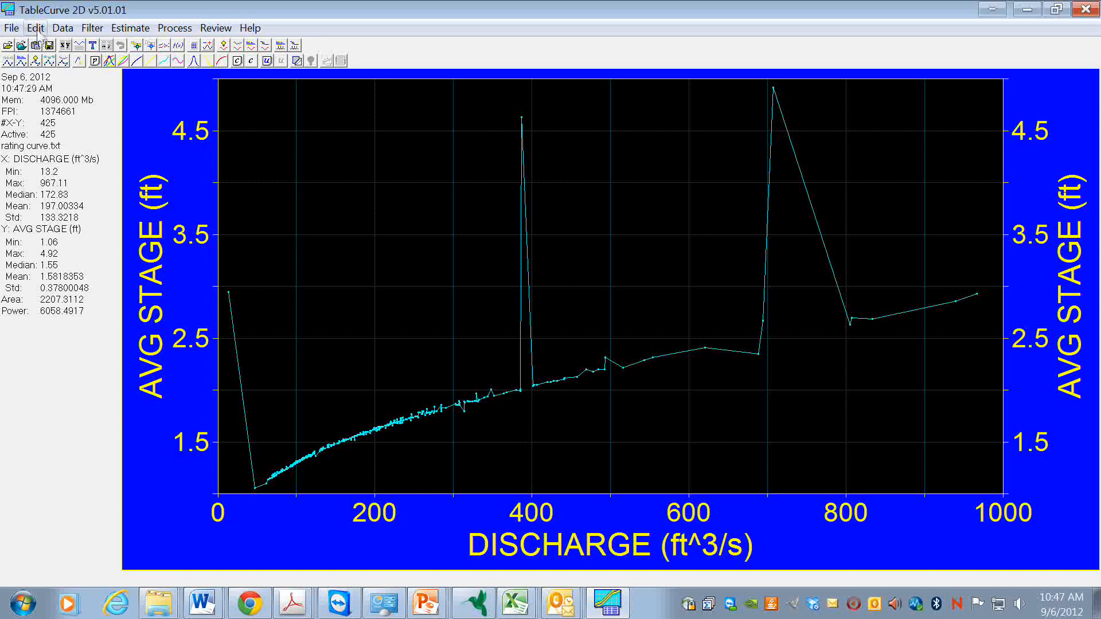
# - In the TableCurve Editor, exclude the 4.63 ft and 4.92 ft stage spike points
pyautogui.click(35, 28)
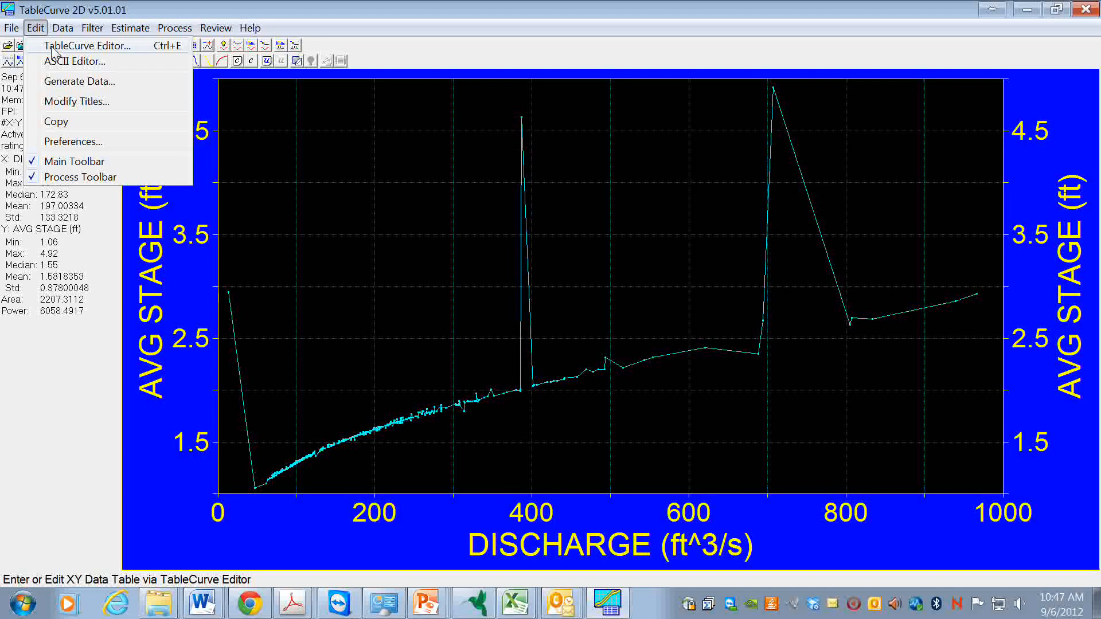
pyautogui.click(88, 44)
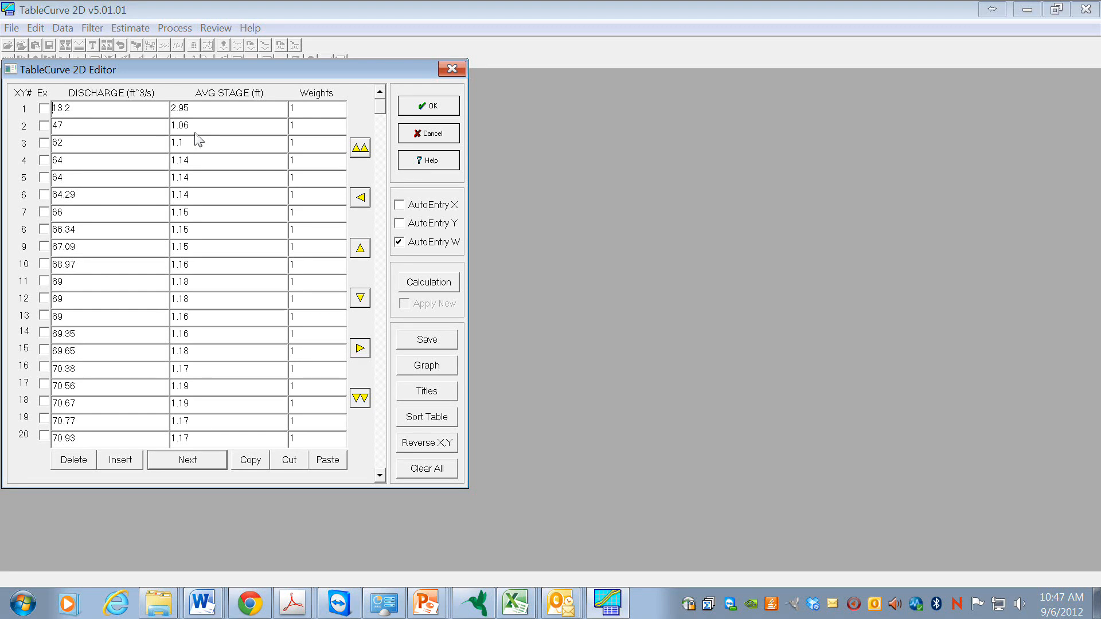
pyautogui.moveTo(198, 373)
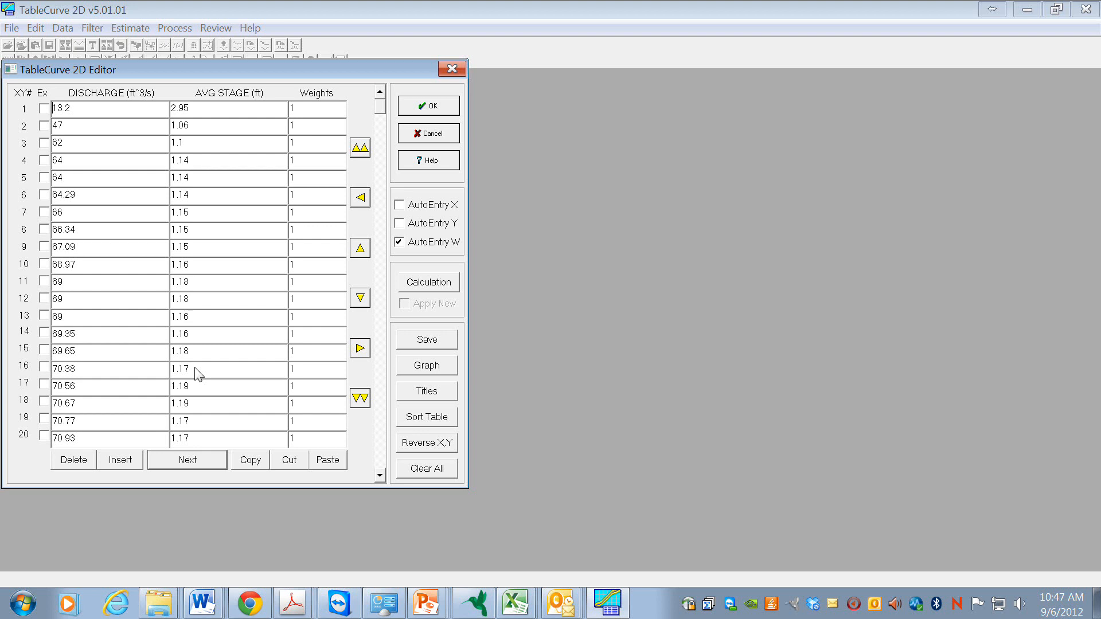
pyautogui.moveTo(123, 140)
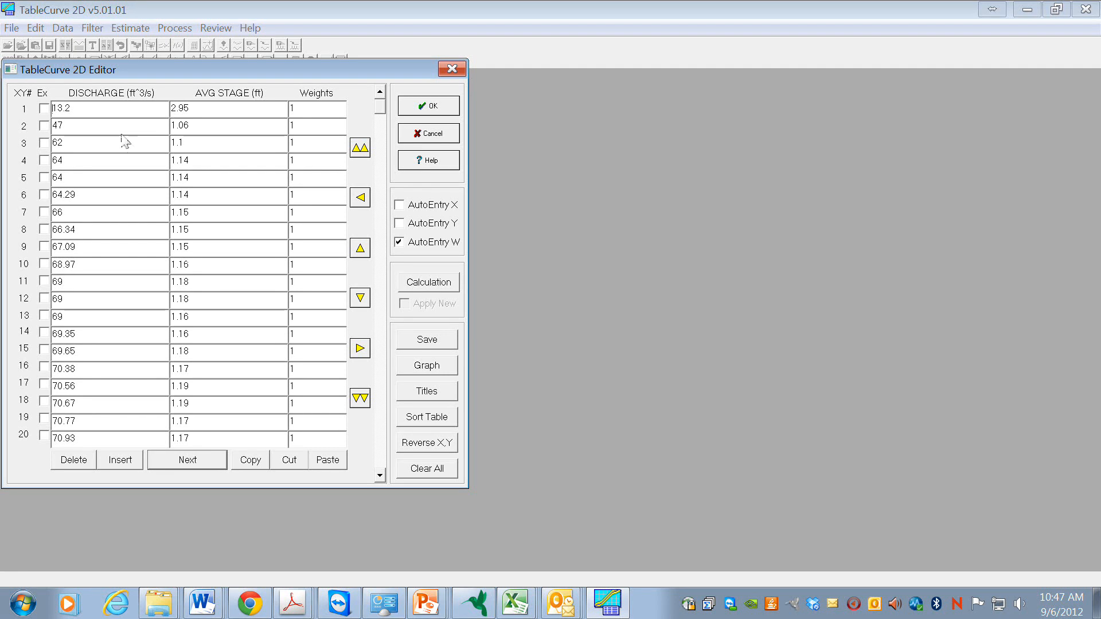
pyautogui.moveTo(109, 182)
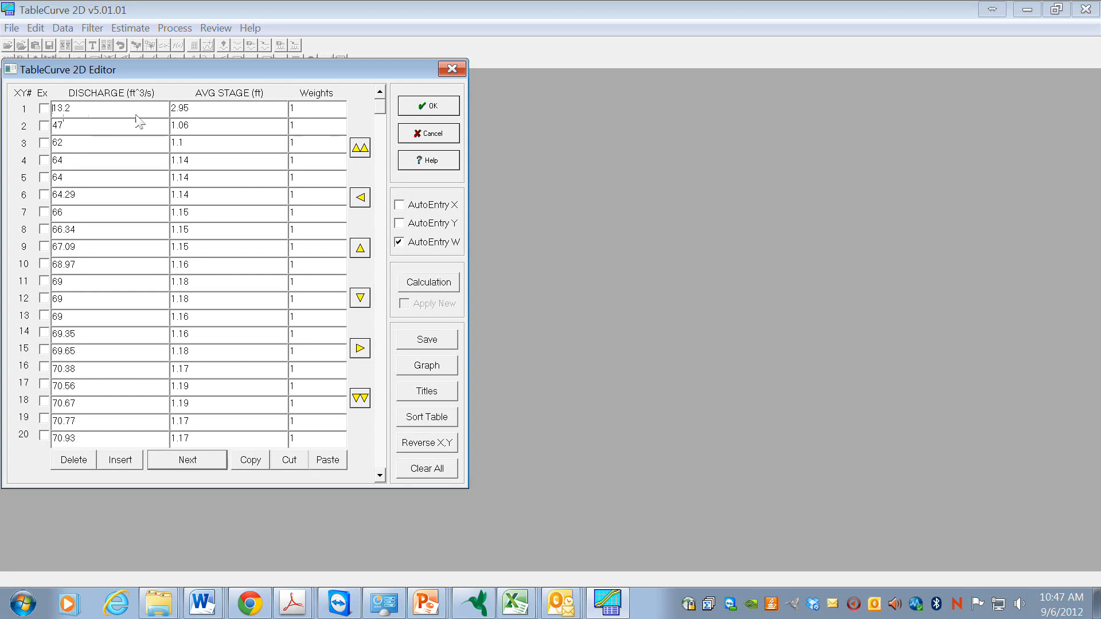
pyautogui.click(43, 108)
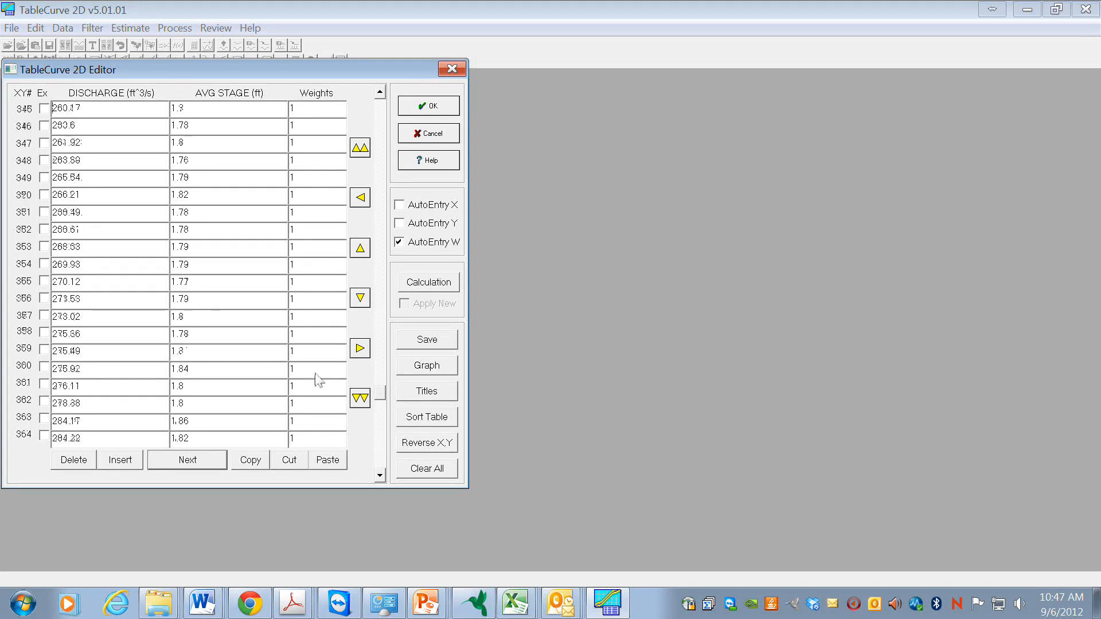
pyautogui.click(380, 476)
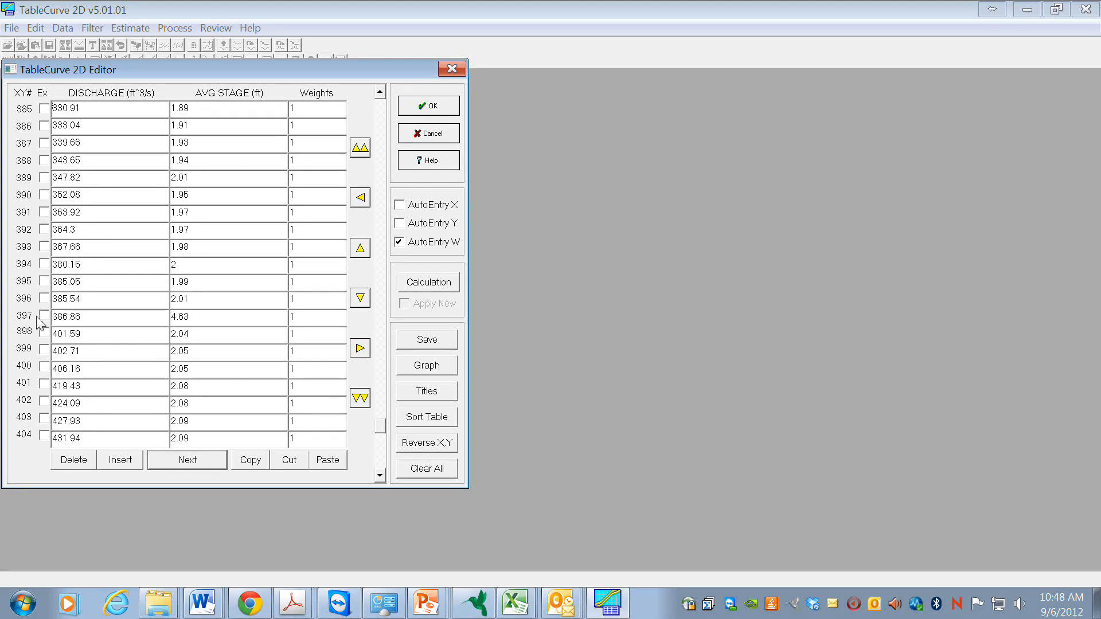
pyautogui.click(44, 316)
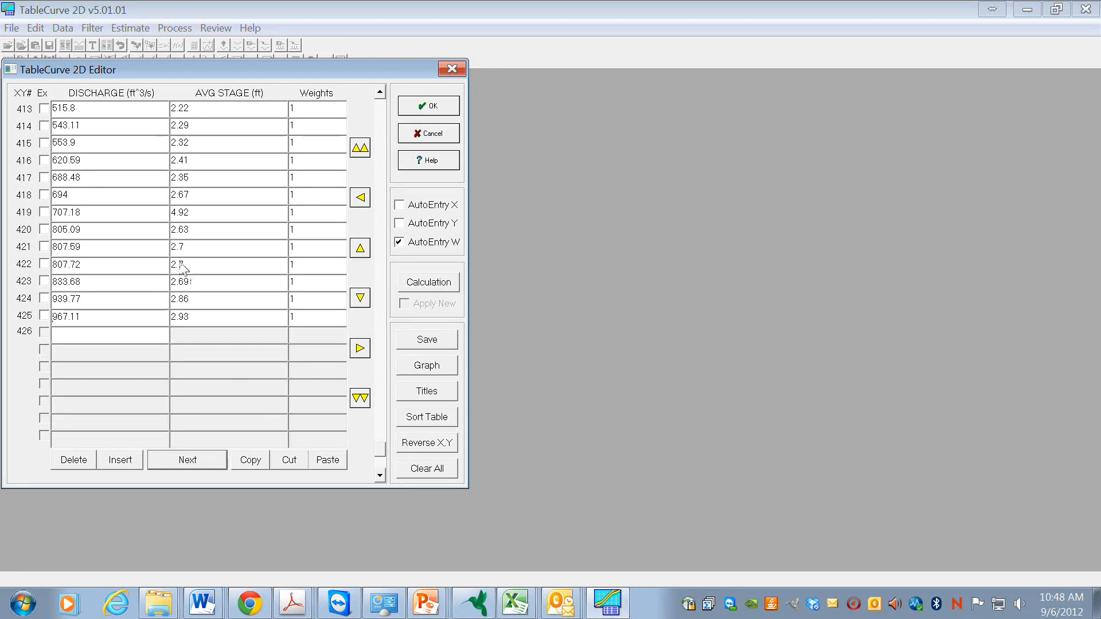
pyautogui.click(44, 212)
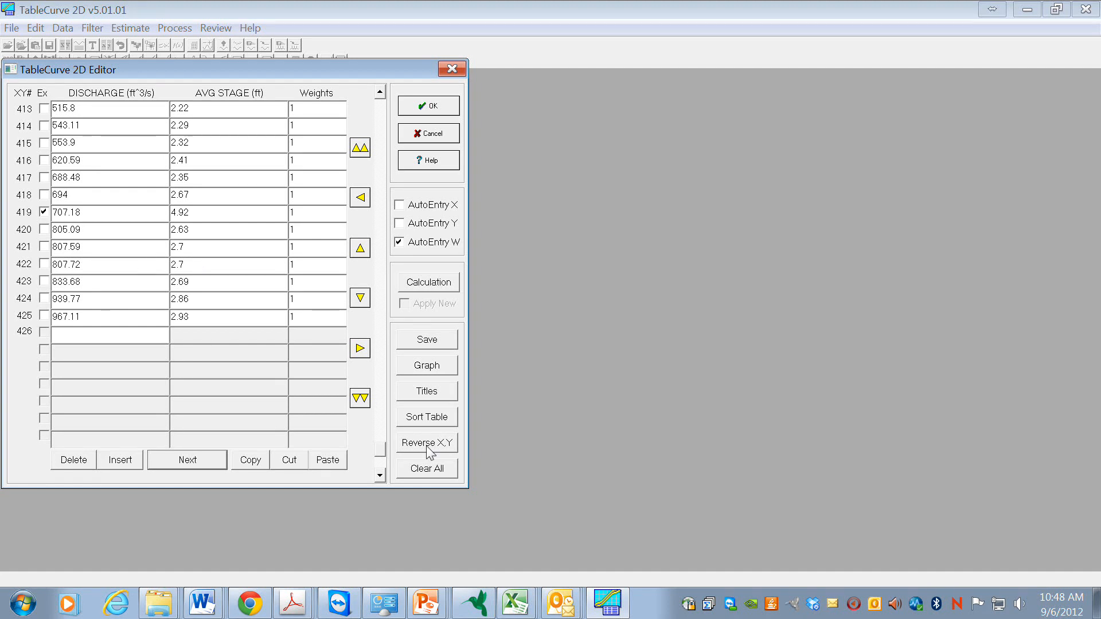
# - Reverse X and Y without saving the current data
pyautogui.click(426, 442)
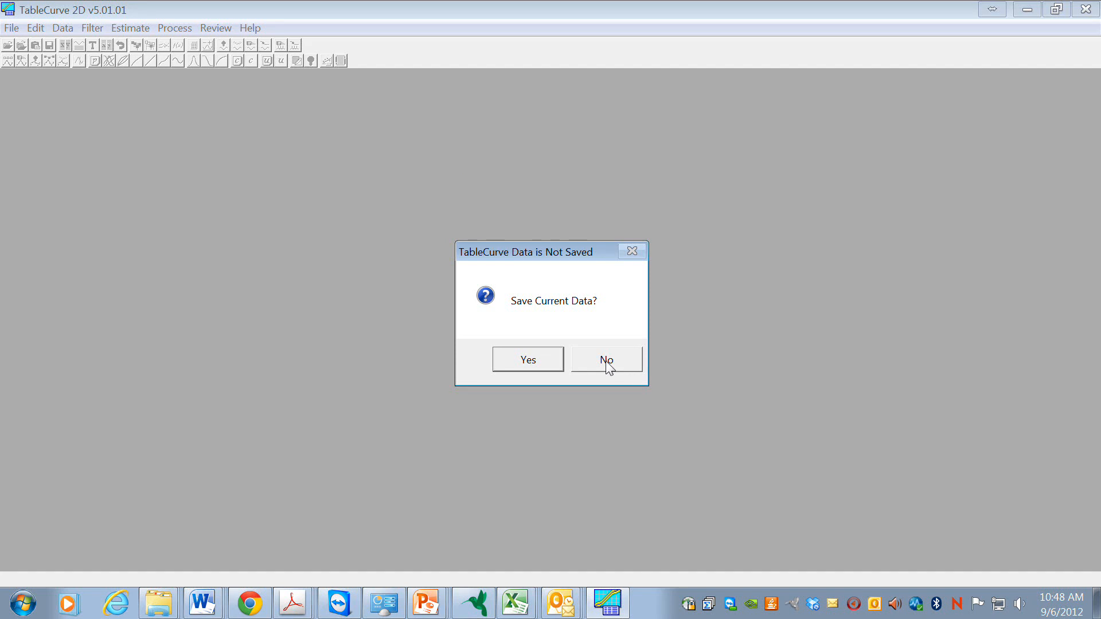
pyautogui.click(606, 360)
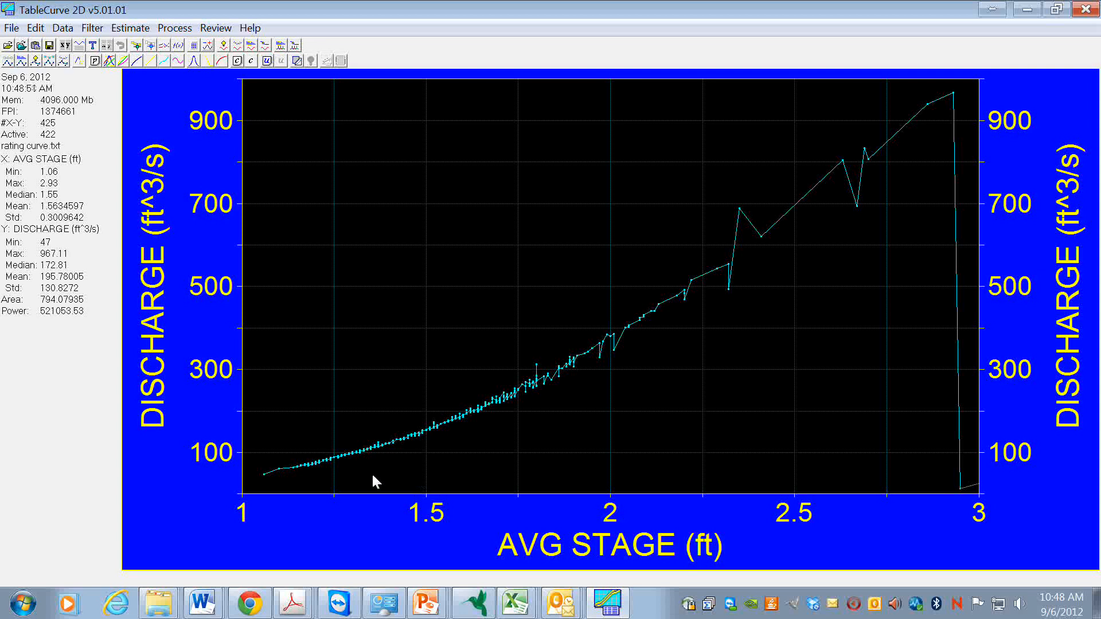
pyautogui.moveTo(670, 503)
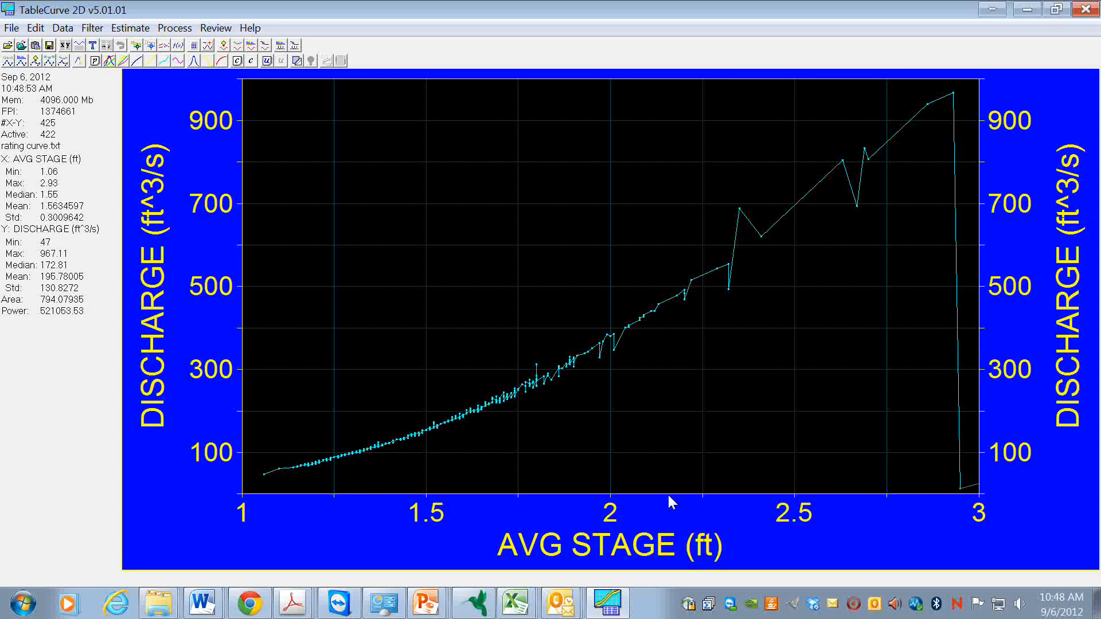
pyautogui.moveTo(685, 490)
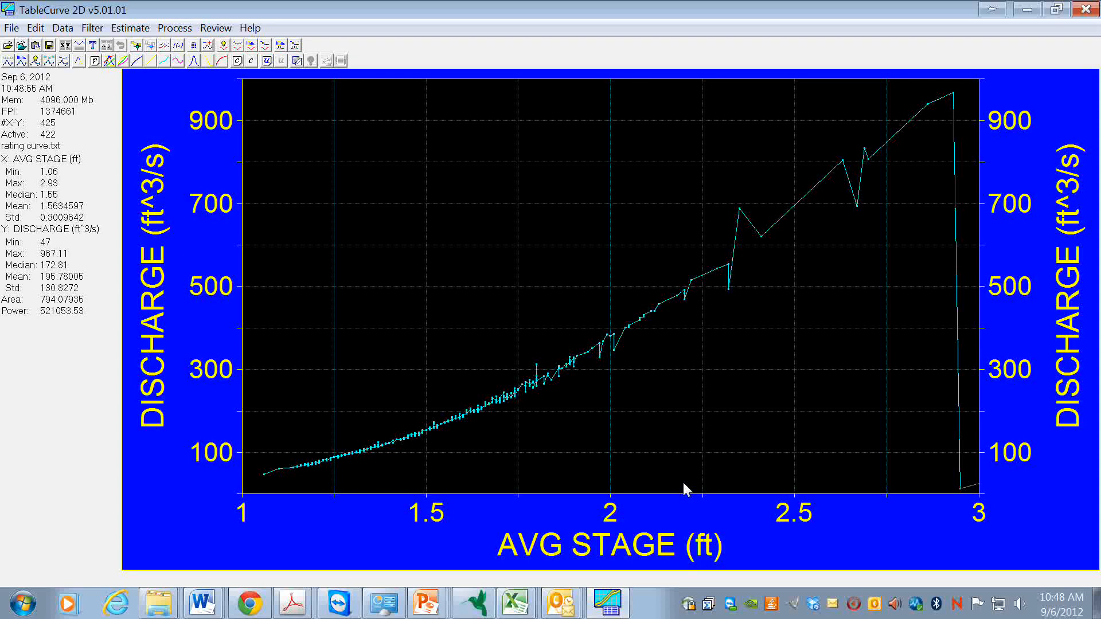
pyautogui.moveTo(857, 500)
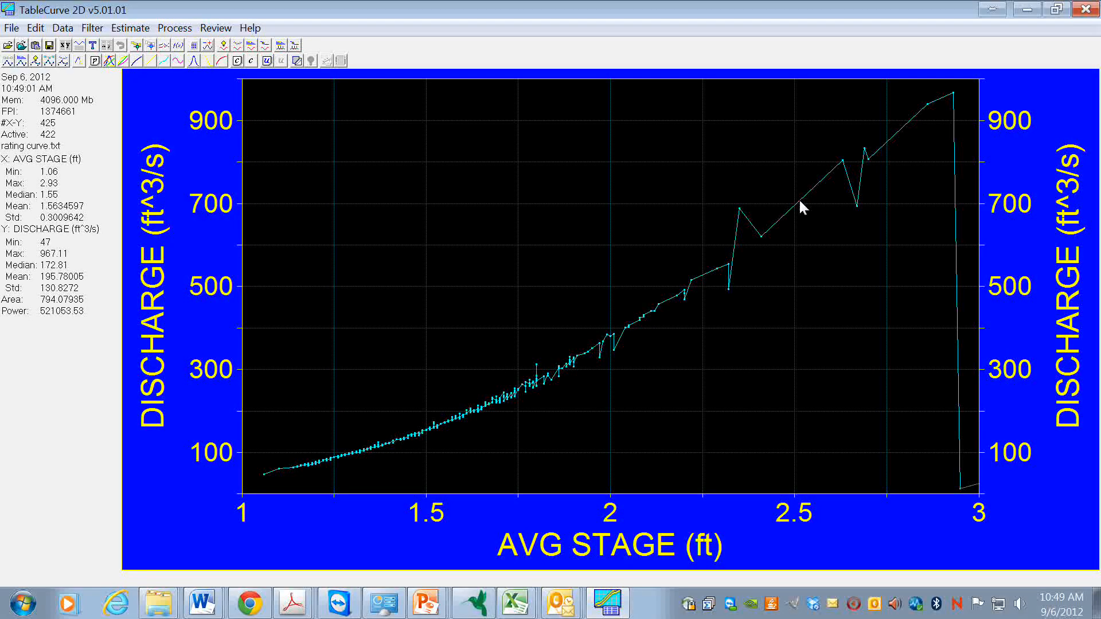
pyautogui.moveTo(673, 345)
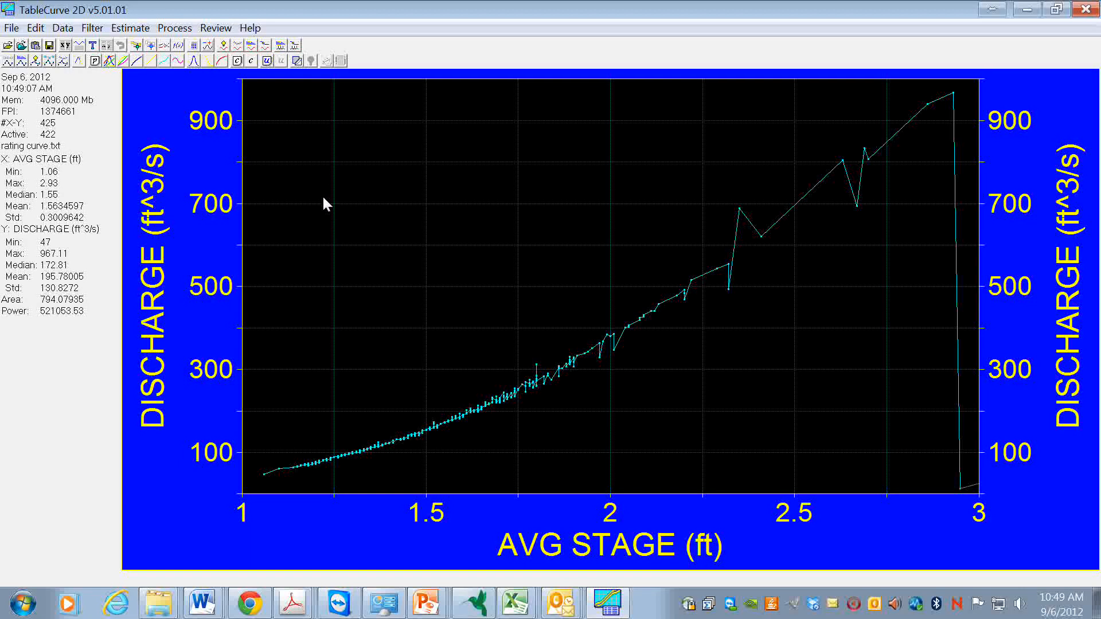
pyautogui.moveTo(181, 151)
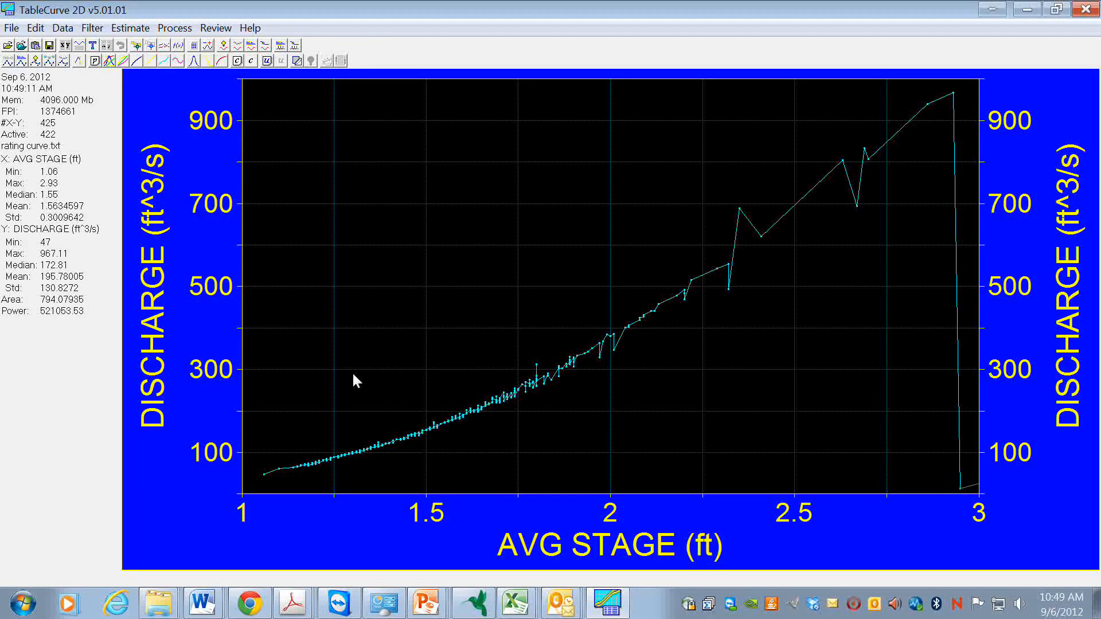
pyautogui.moveTo(963, 491)
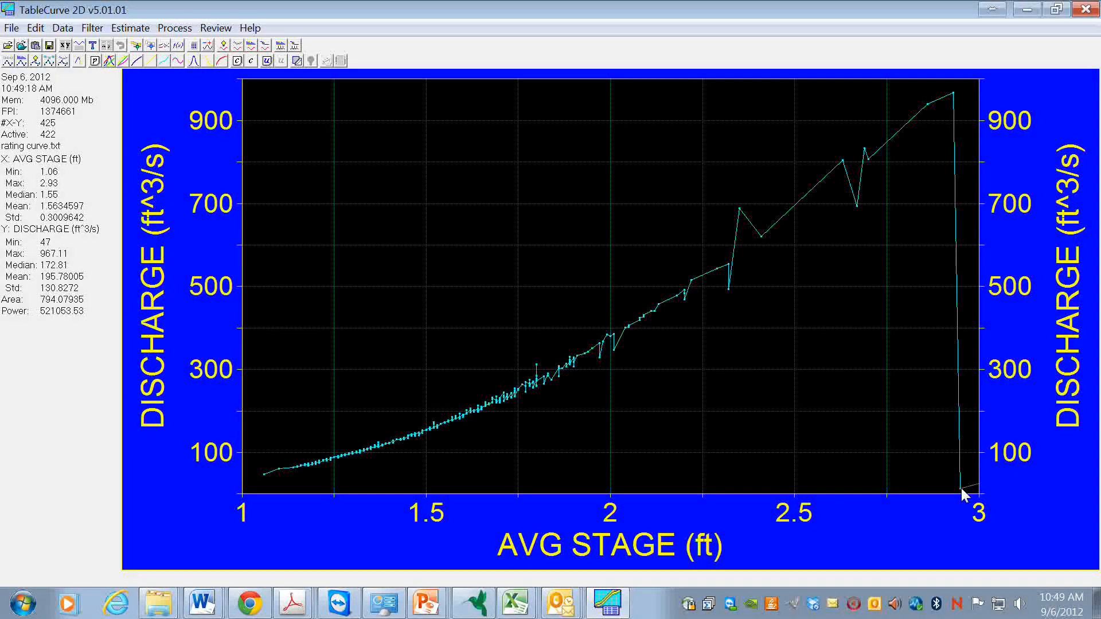
pyautogui.click(34, 27)
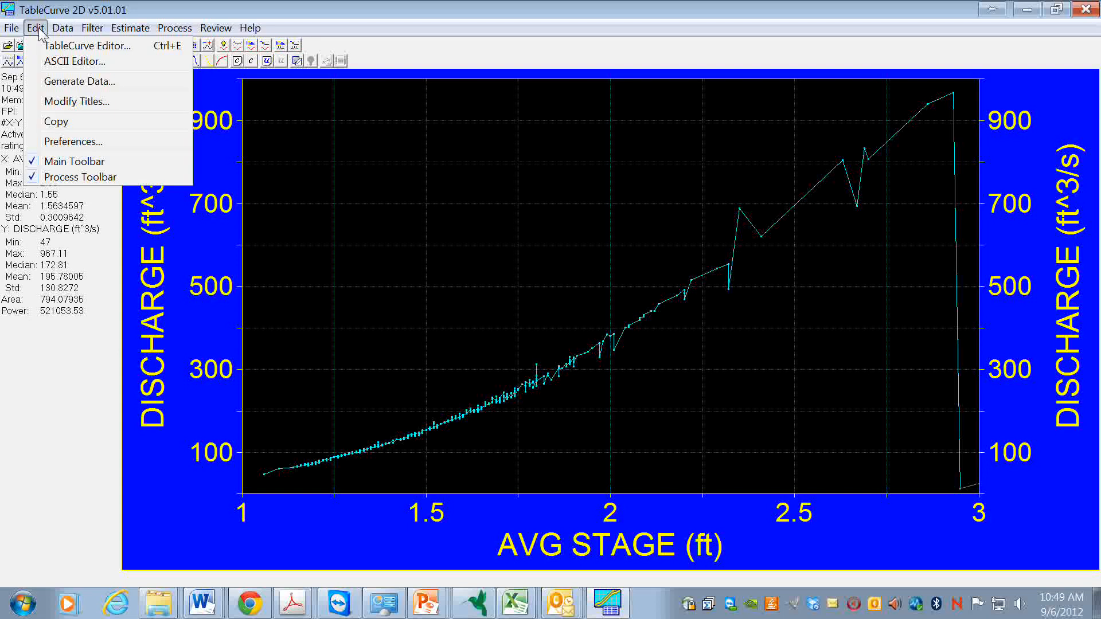
pyautogui.click(88, 45)
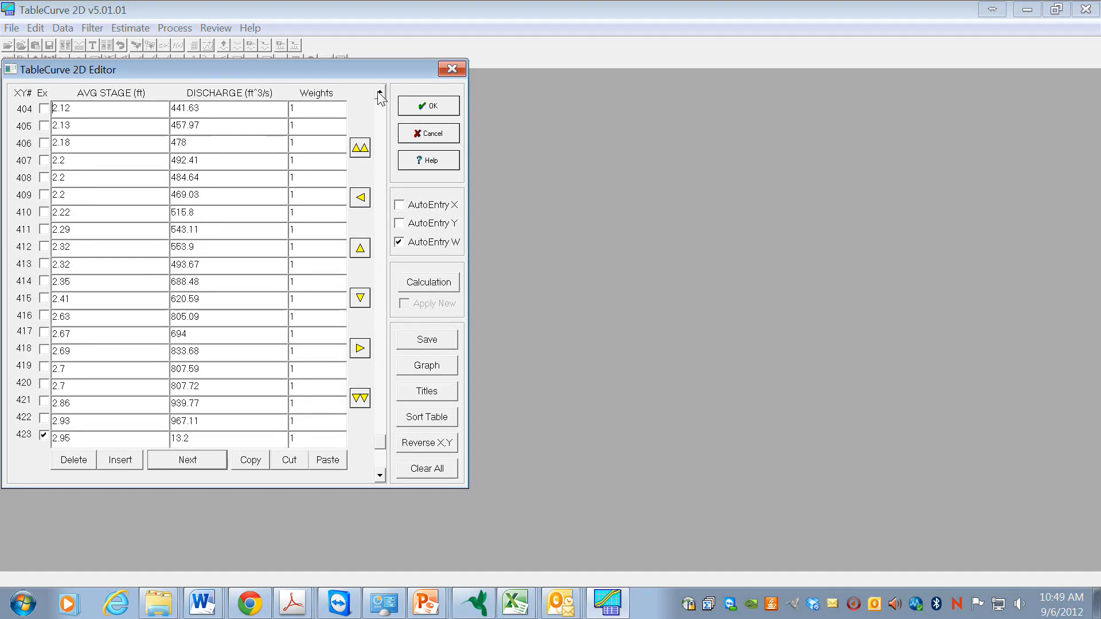
pyautogui.click(426, 365)
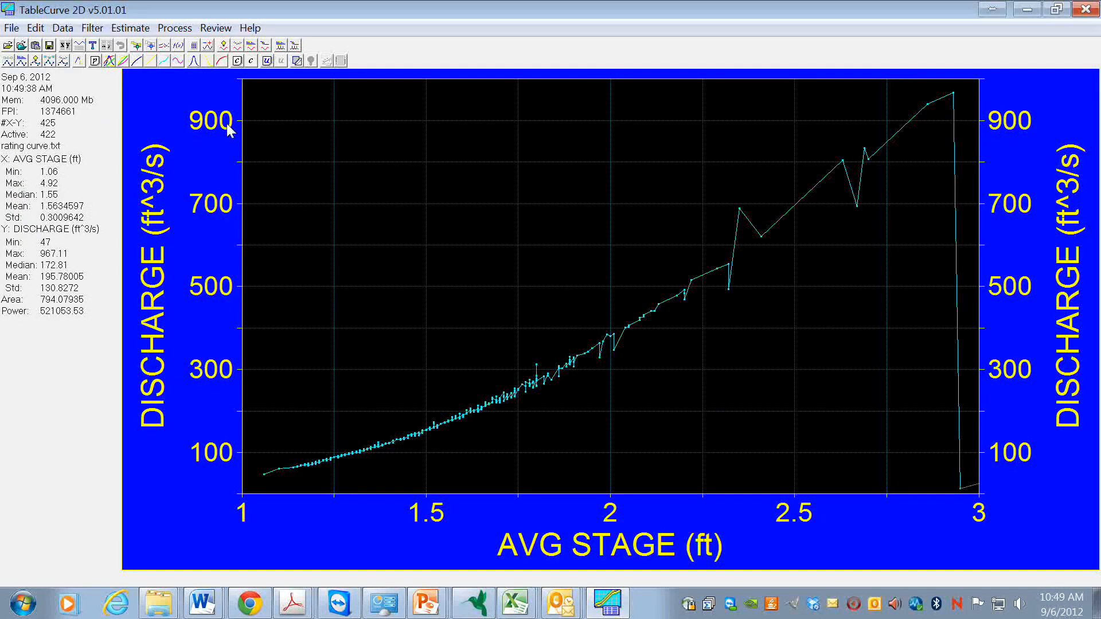
pyautogui.moveTo(133, 137)
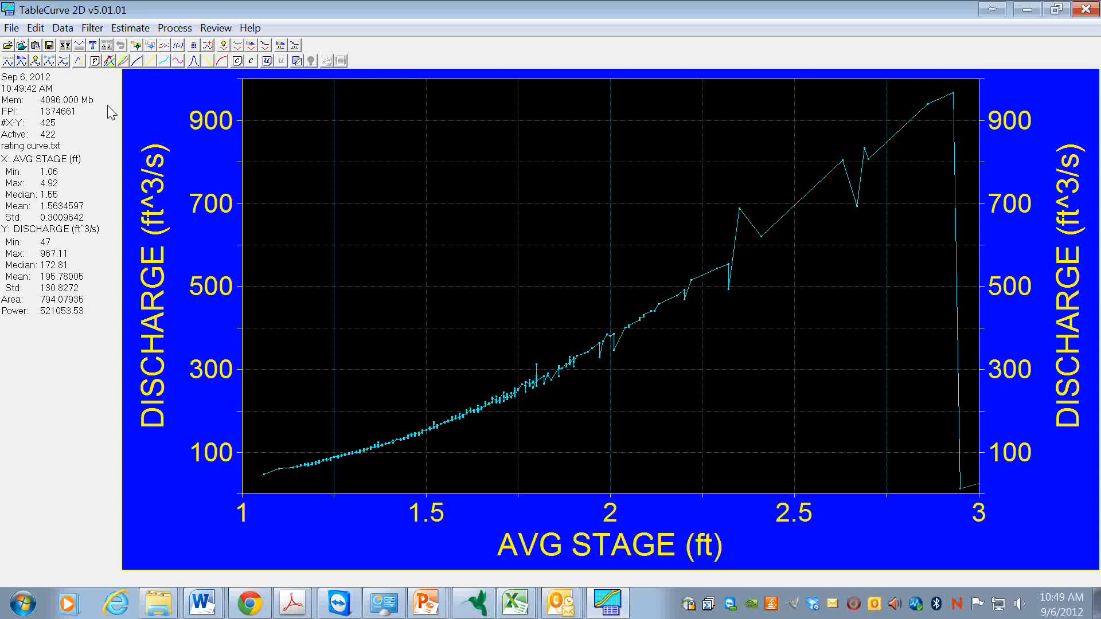
pyautogui.moveTo(108, 62)
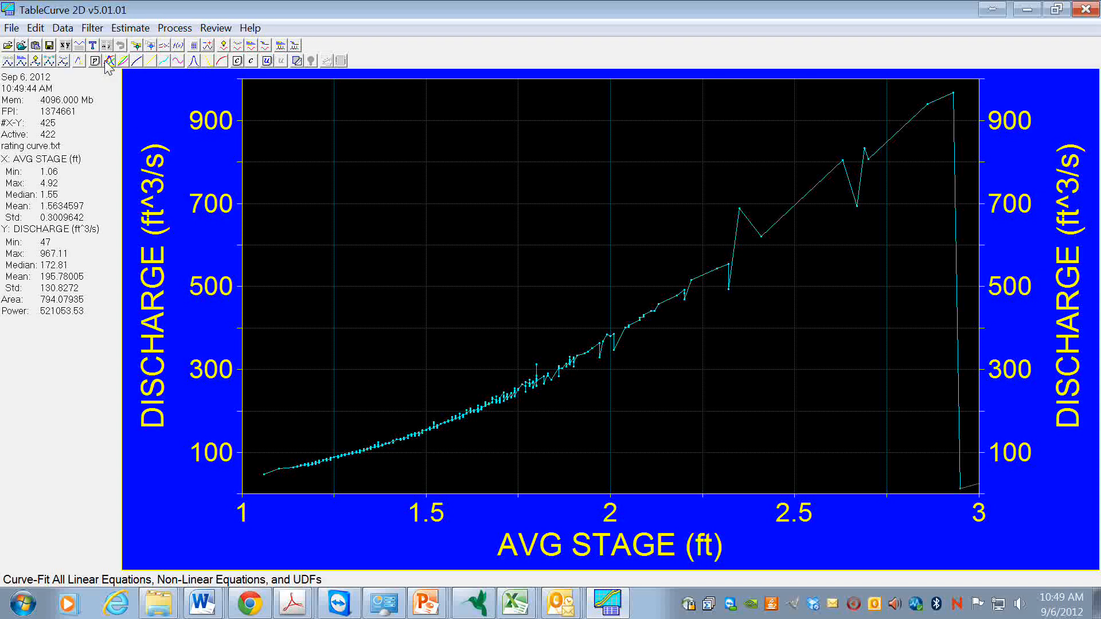
pyautogui.moveTo(106, 63)
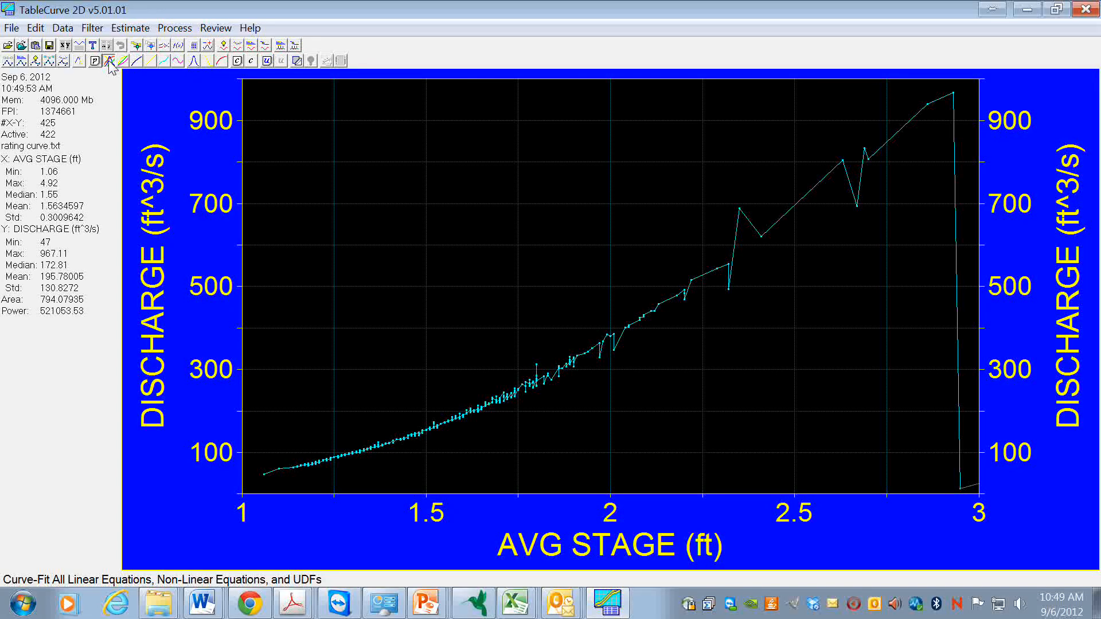
# - Curve-fit all linear, non-linear and user-defined equations to the data
pyautogui.click(110, 62)
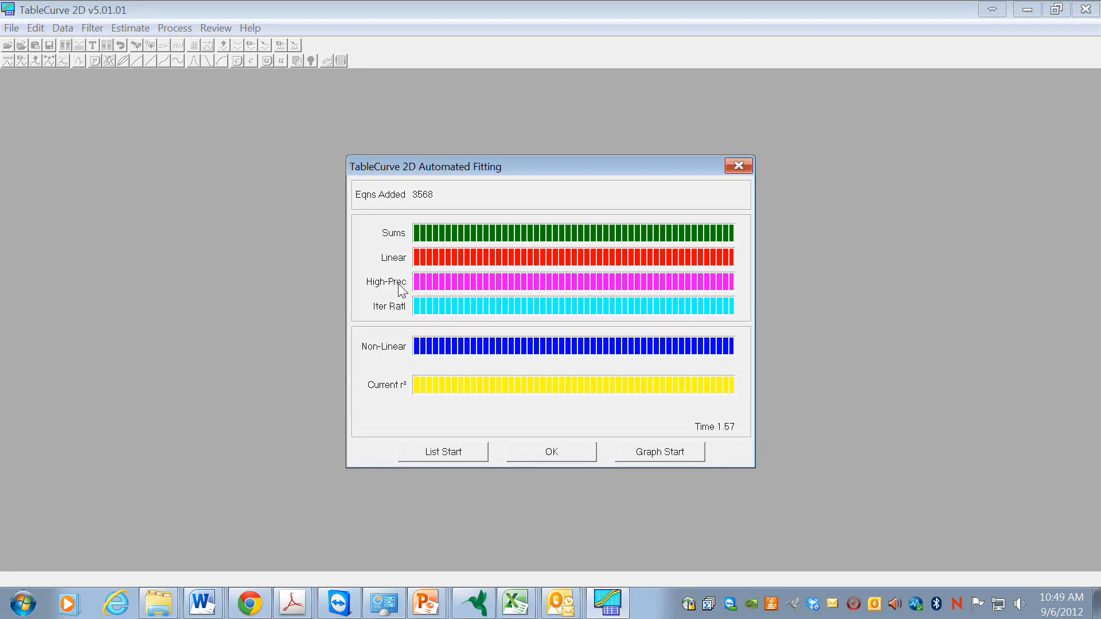
pyautogui.moveTo(407, 362)
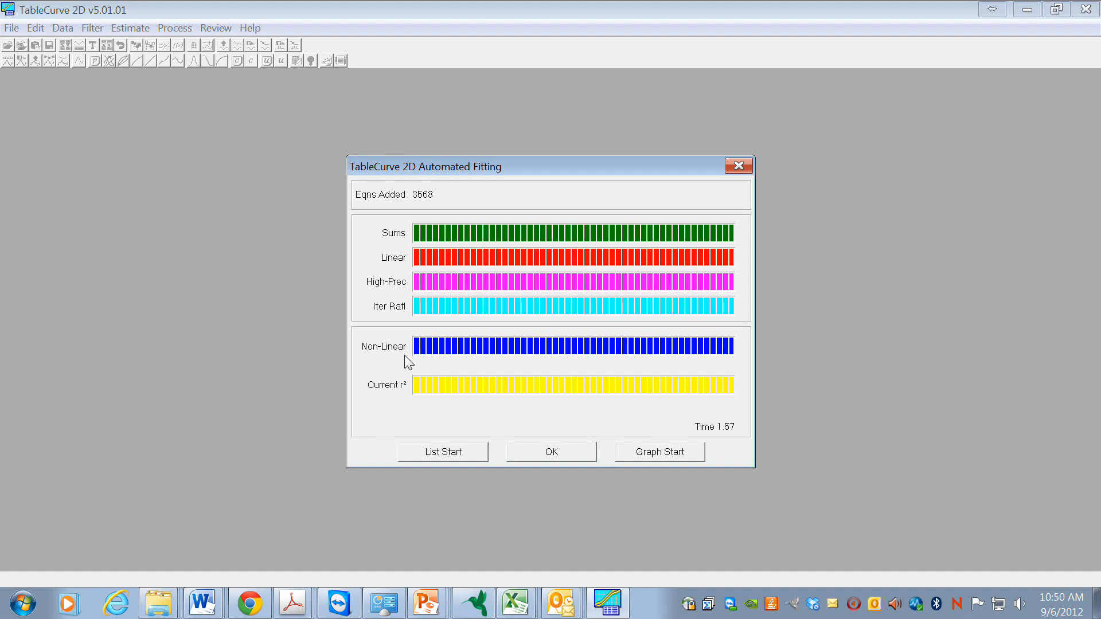
pyautogui.moveTo(400, 263)
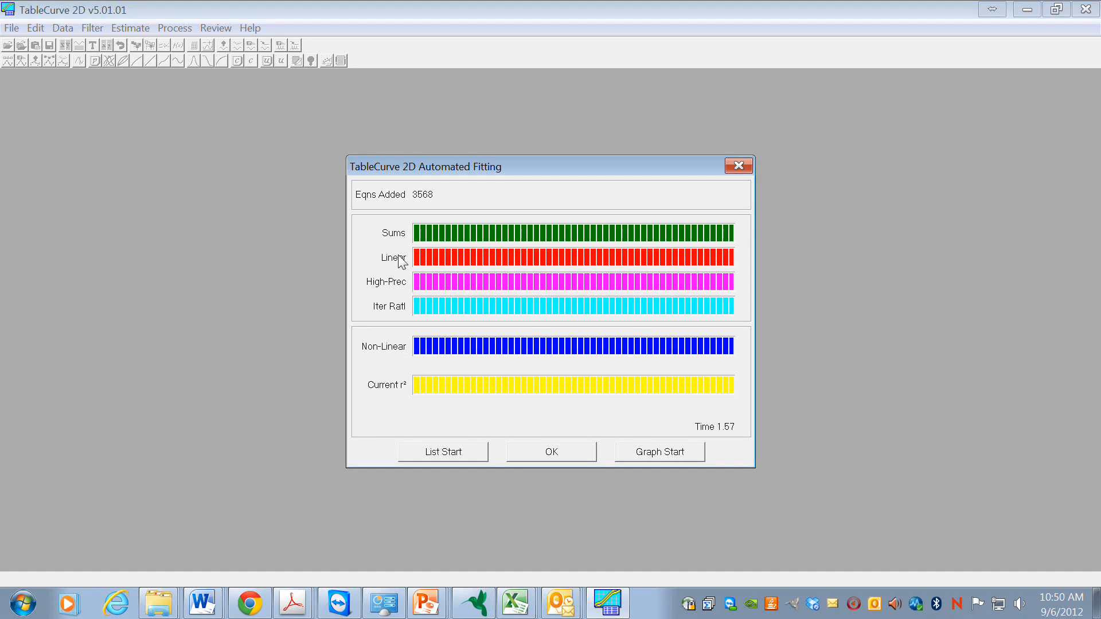
pyautogui.moveTo(595, 191)
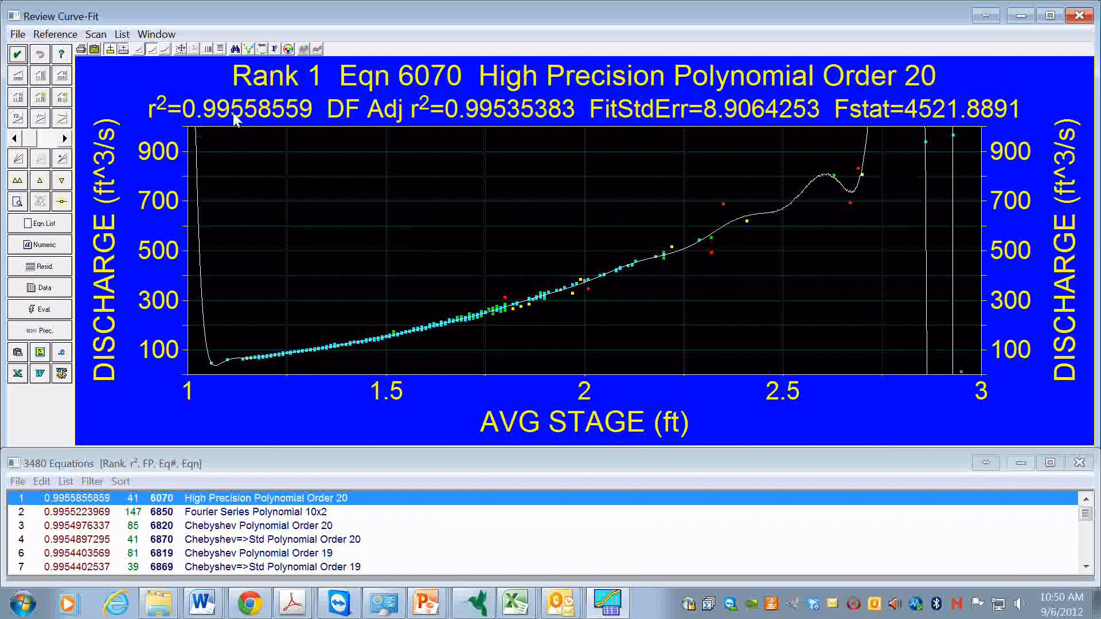
pyautogui.moveTo(247, 131)
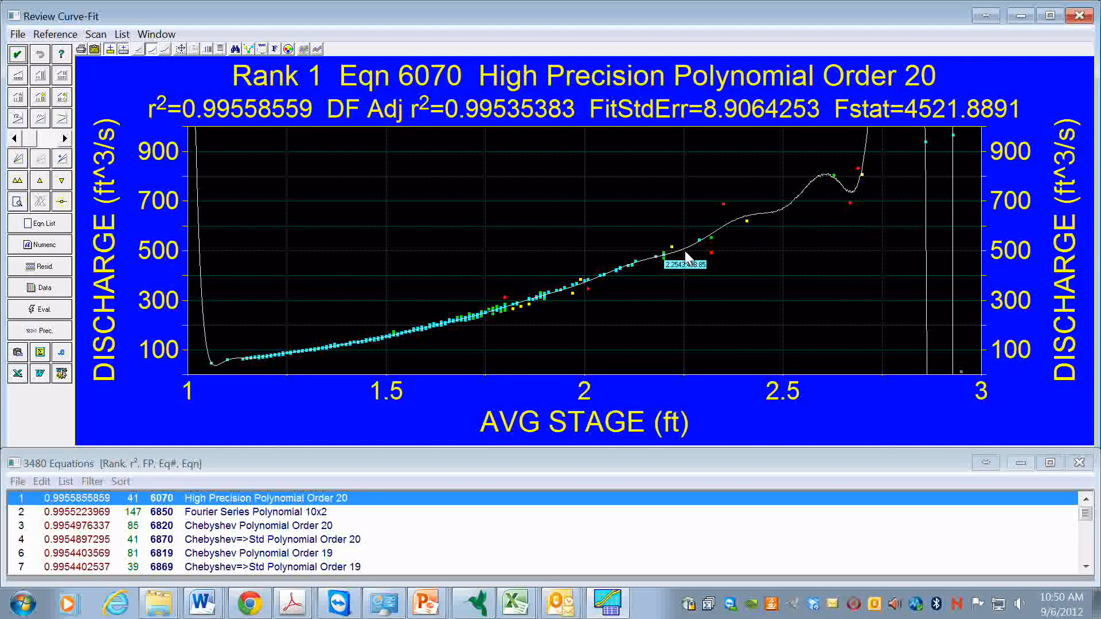
pyautogui.moveTo(576, 94)
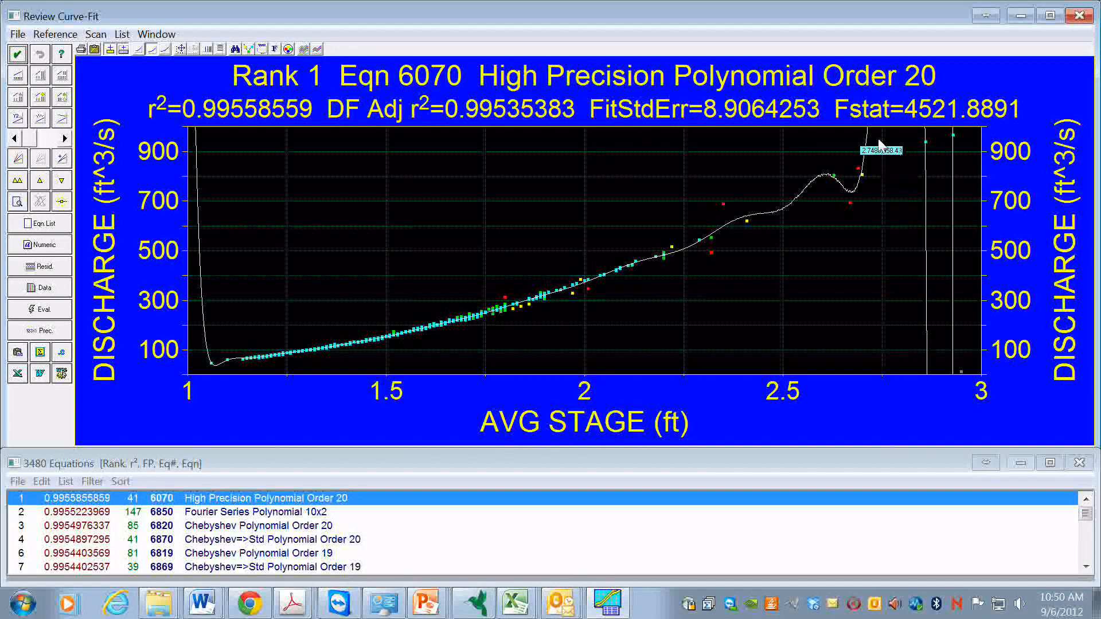
pyautogui.moveTo(689, 278)
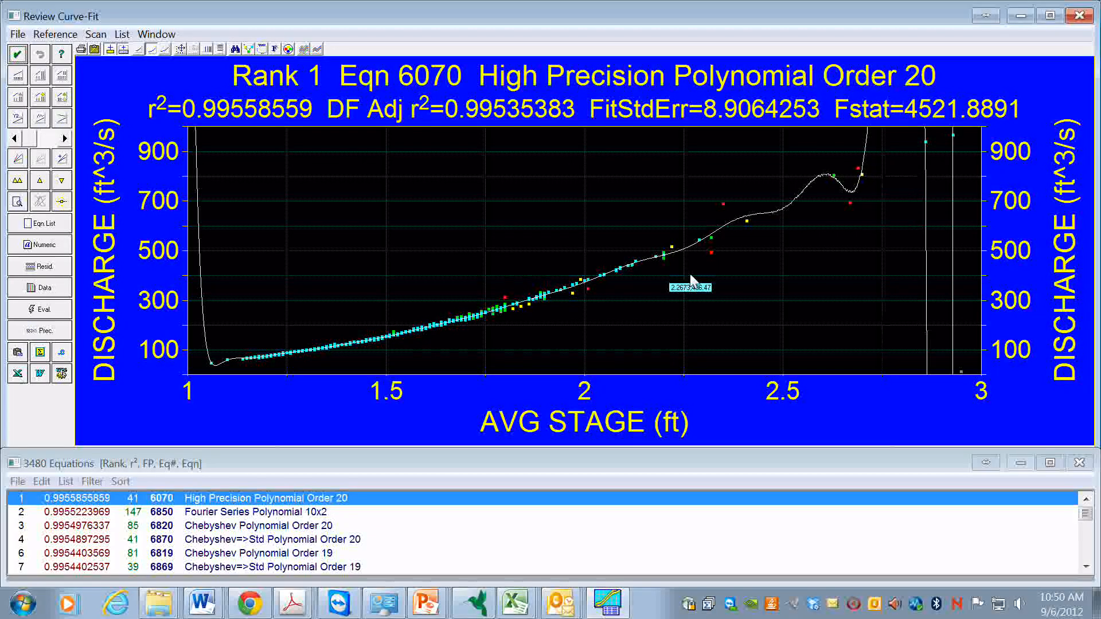
pyautogui.moveTo(692, 279)
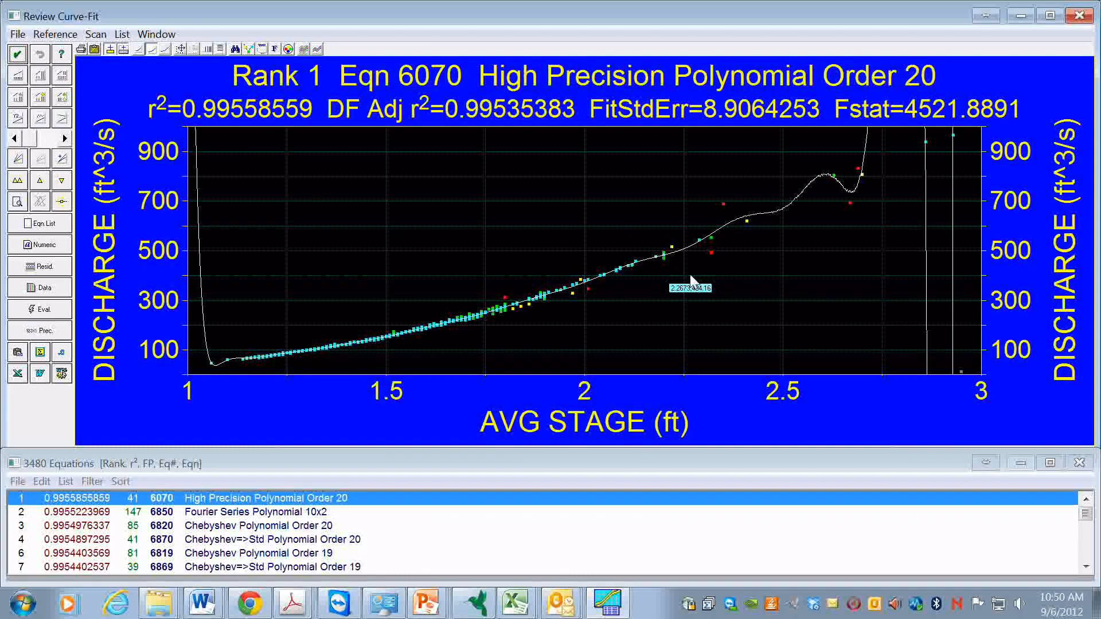
pyautogui.moveTo(608, 340)
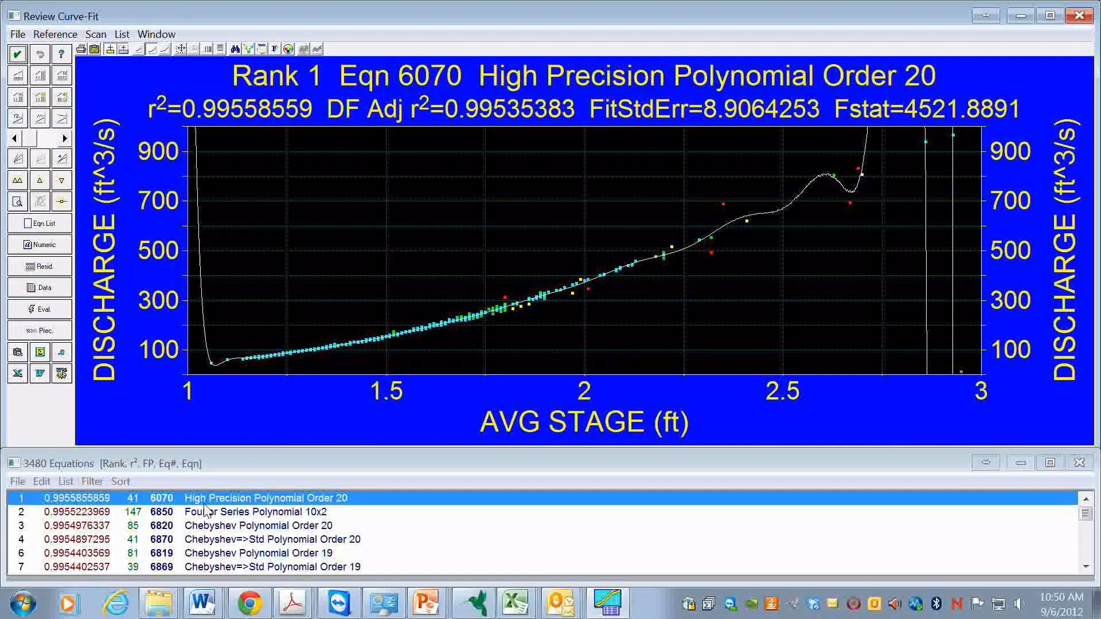
# - Select rank 37, Eqn 6729, the even-power polynomial fit with r²=0.9947
pyautogui.click(253, 511)
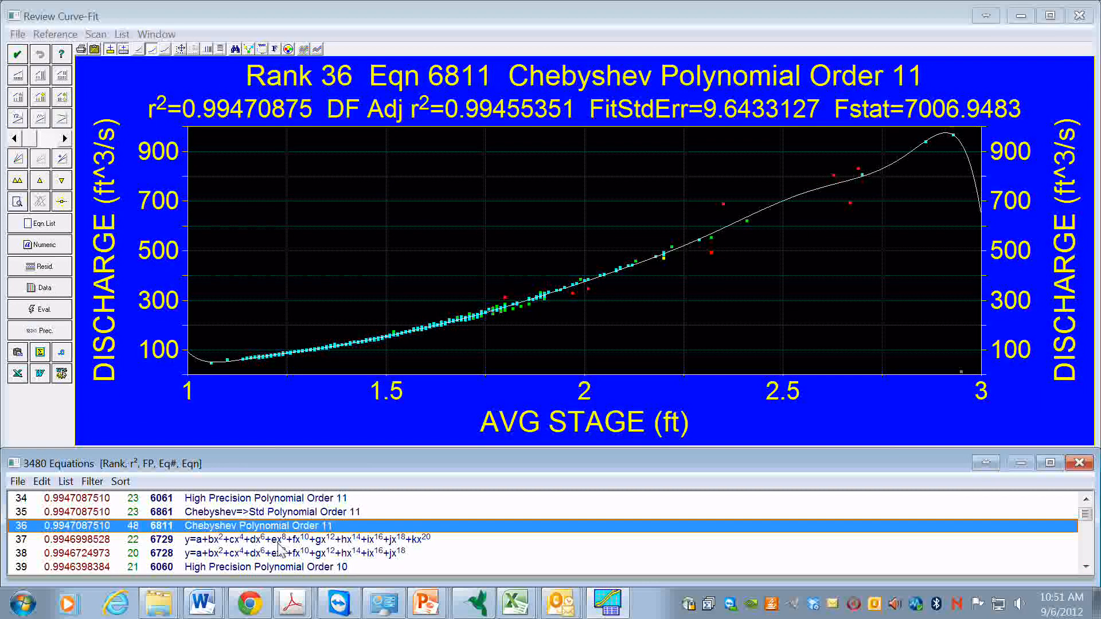
pyautogui.click(281, 539)
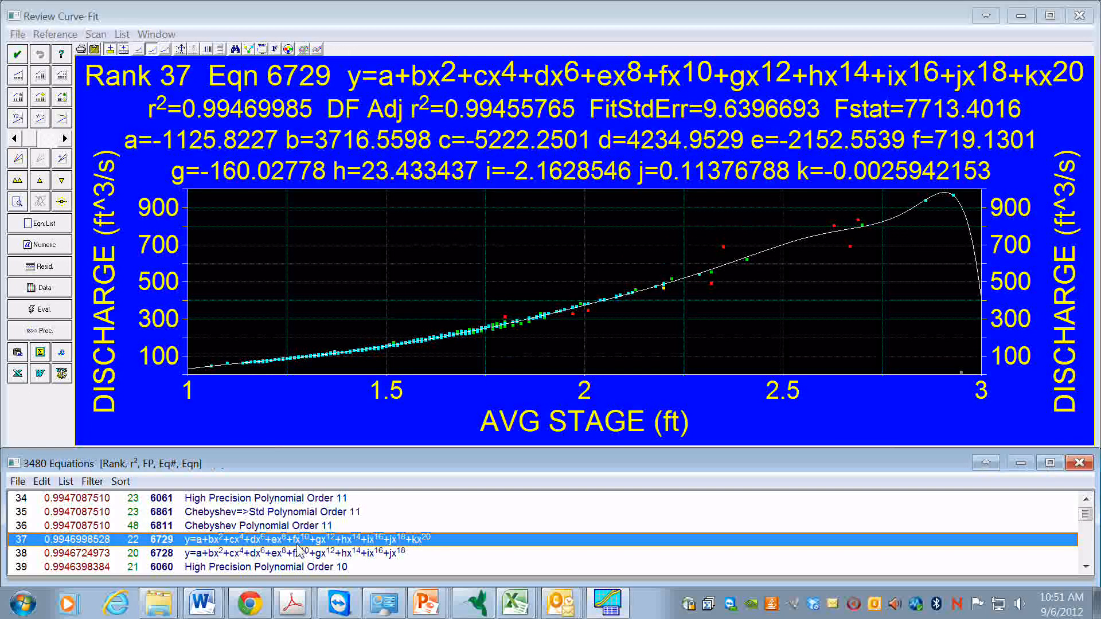
pyautogui.moveTo(476, 353)
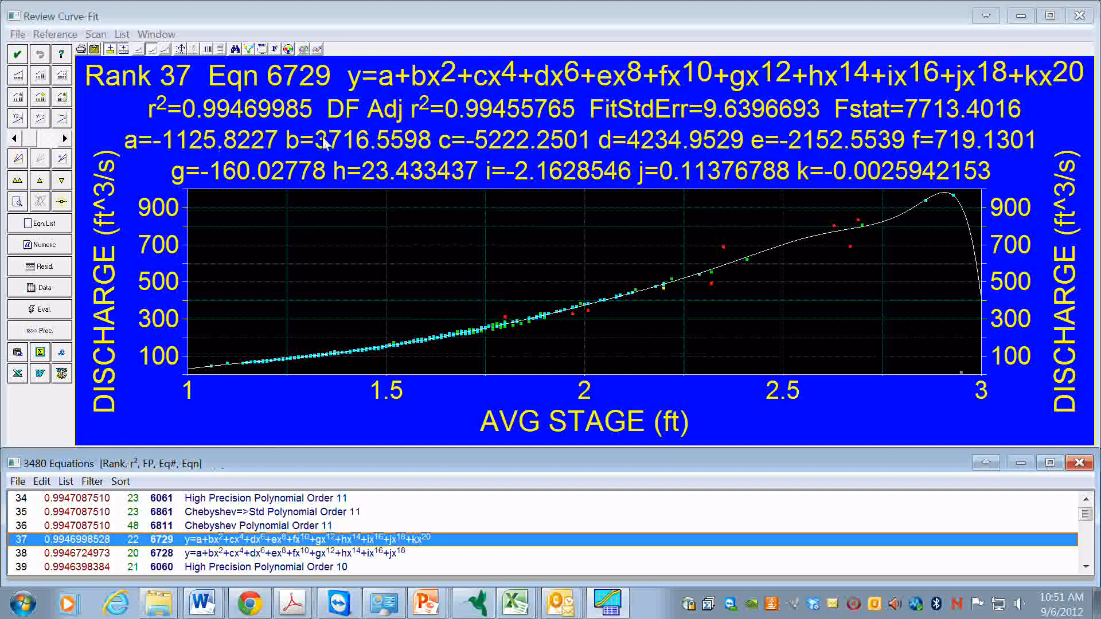
pyautogui.moveTo(883, 179)
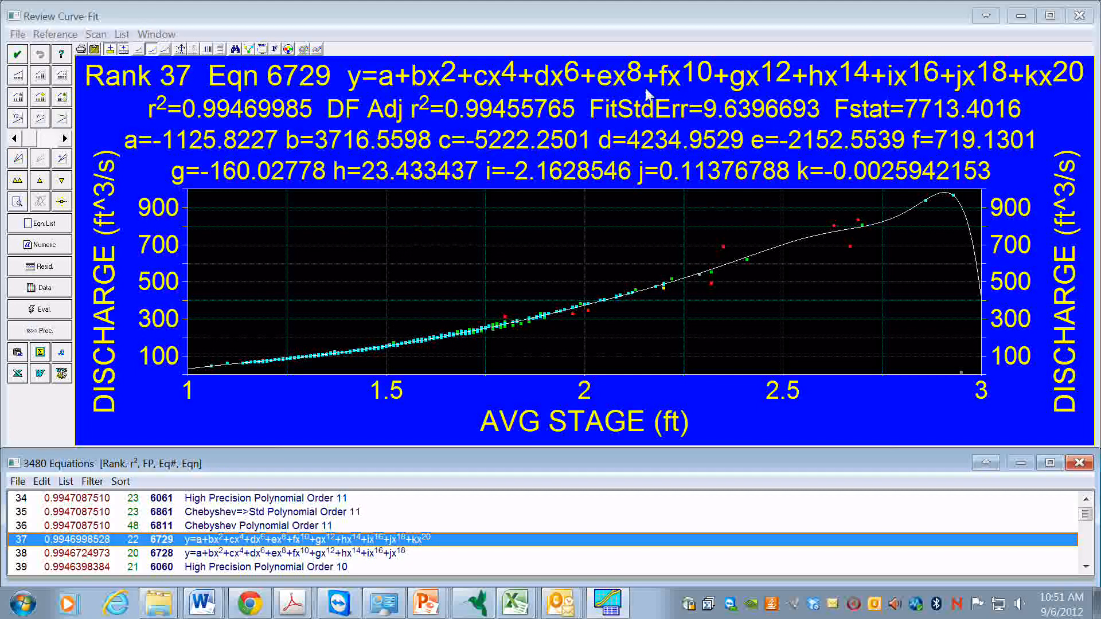
pyautogui.moveTo(640, 478)
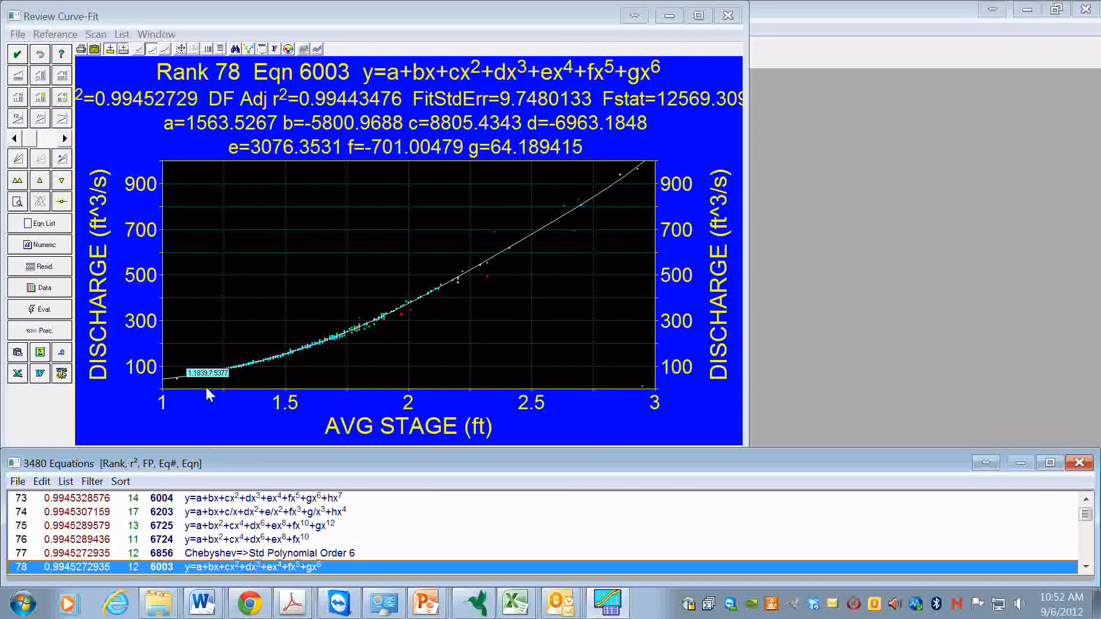
pyautogui.moveTo(641, 188)
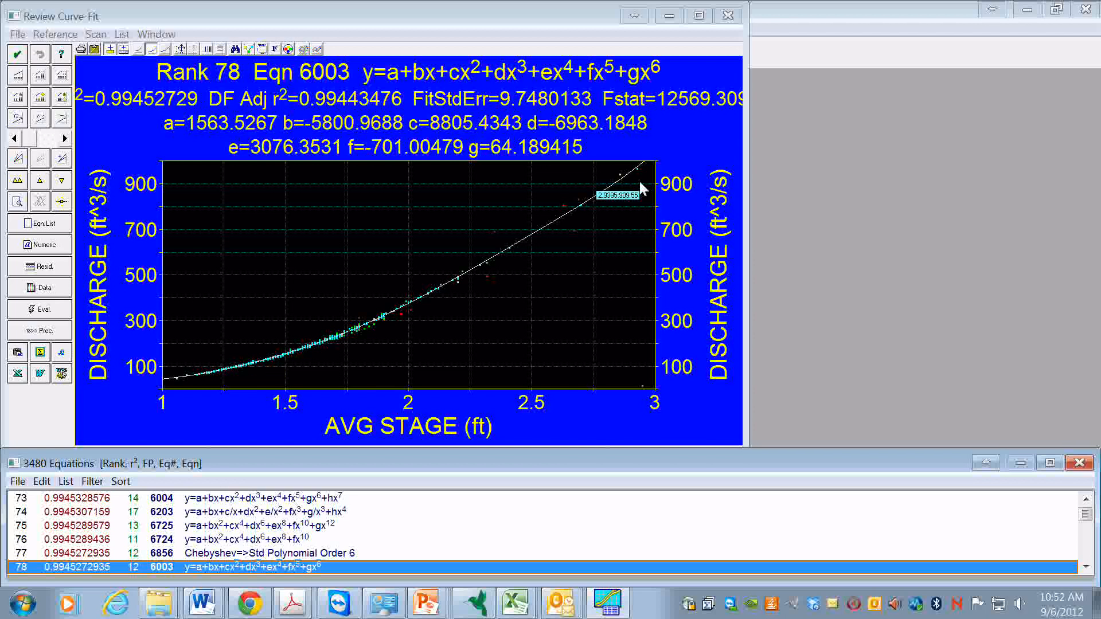
pyautogui.moveTo(403, 362)
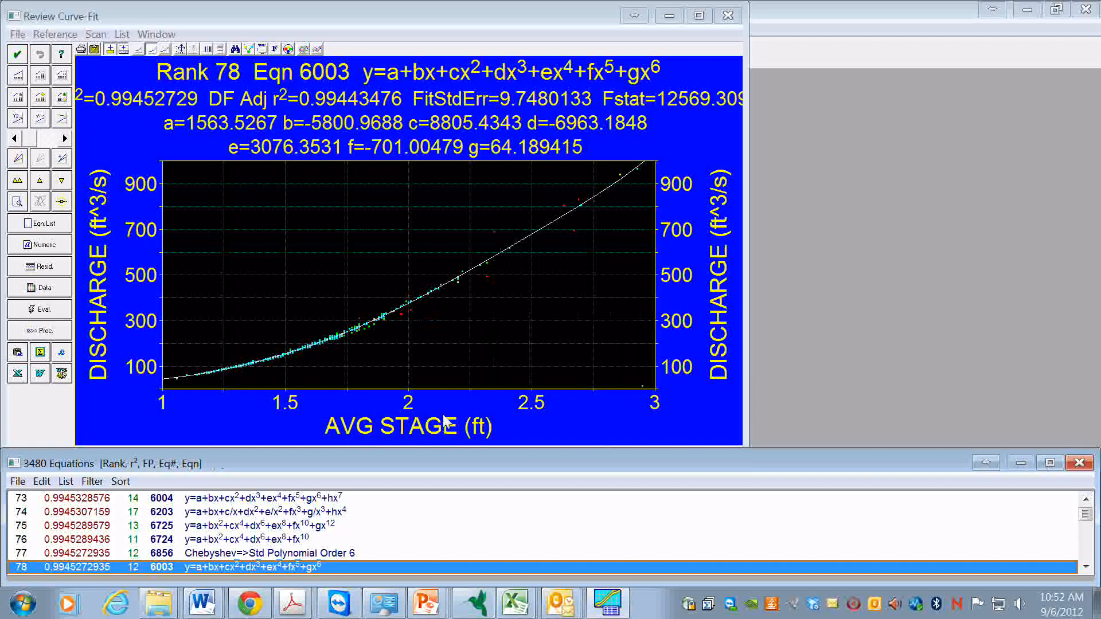
pyautogui.moveTo(361, 410)
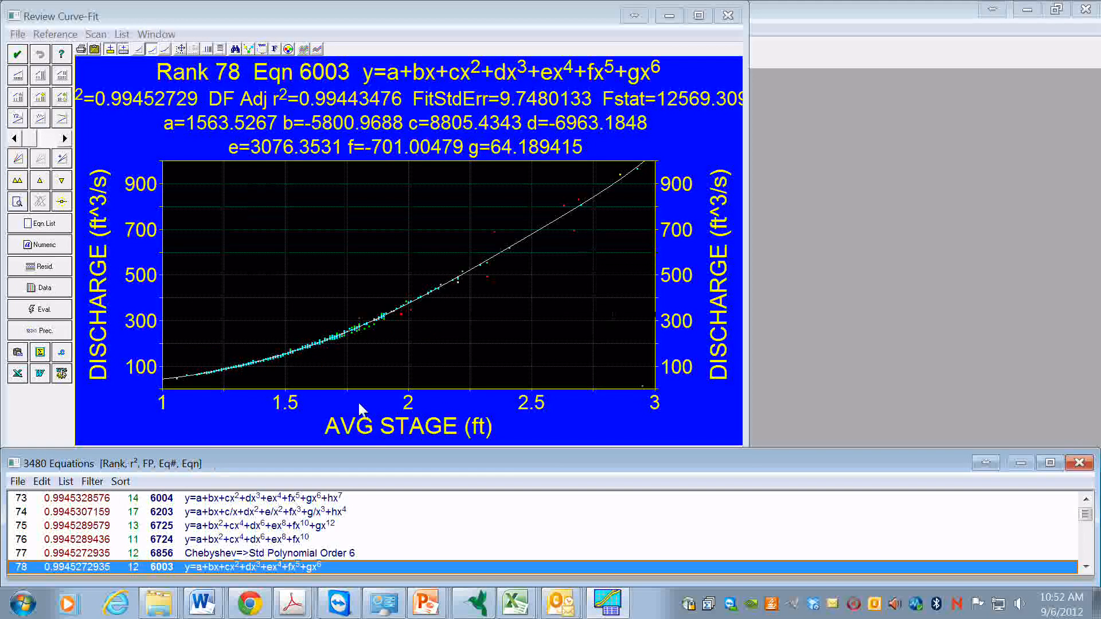
pyautogui.moveTo(334, 244)
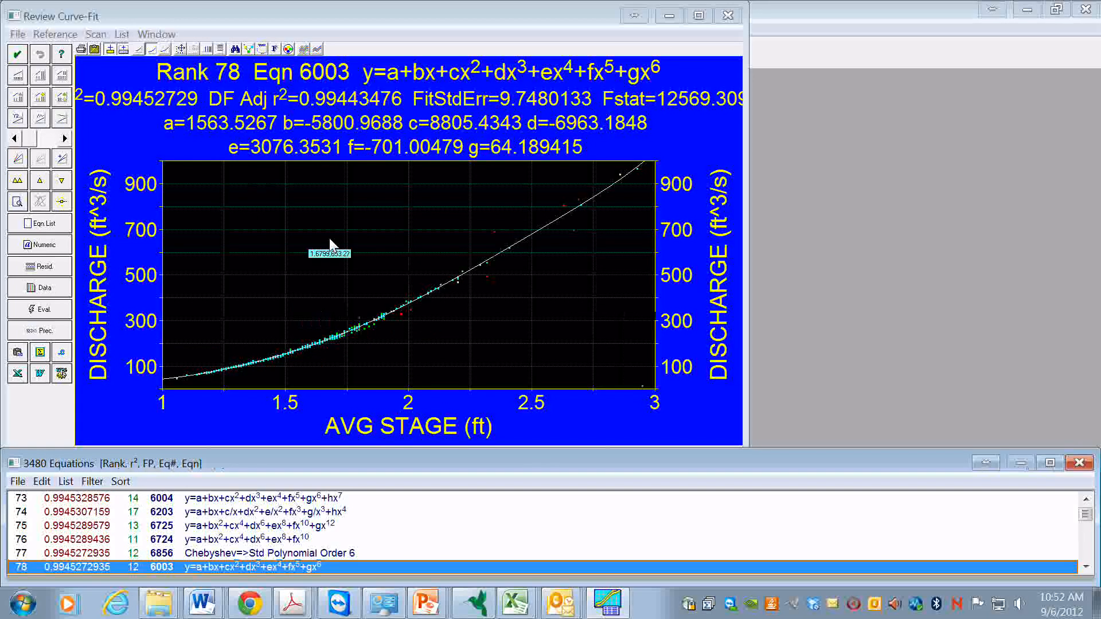
pyautogui.moveTo(222, 341)
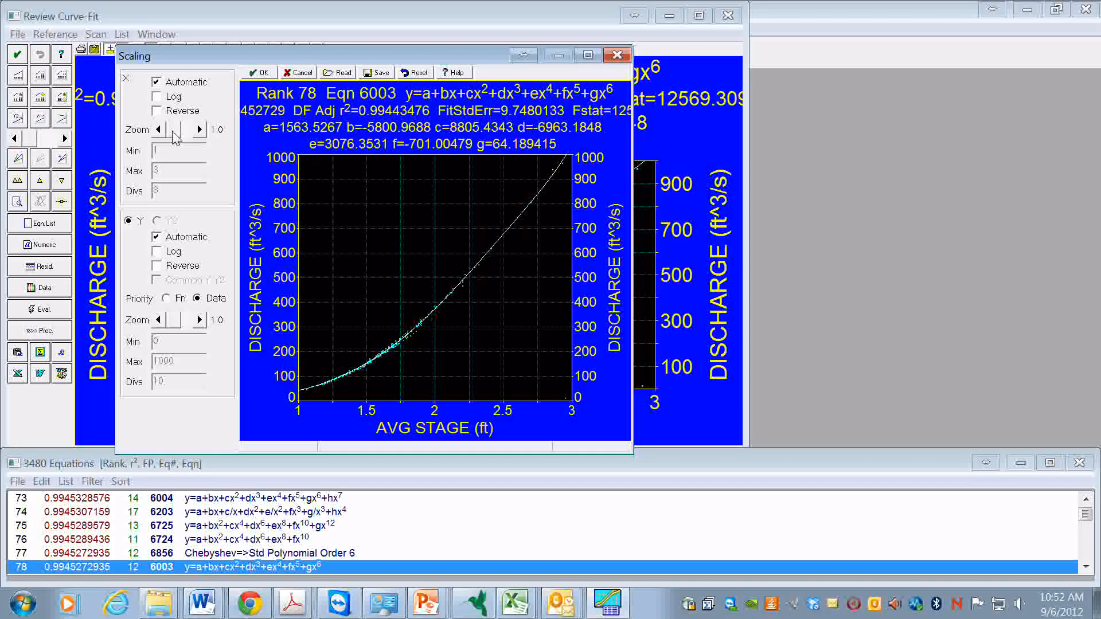
pyautogui.click(200, 129)
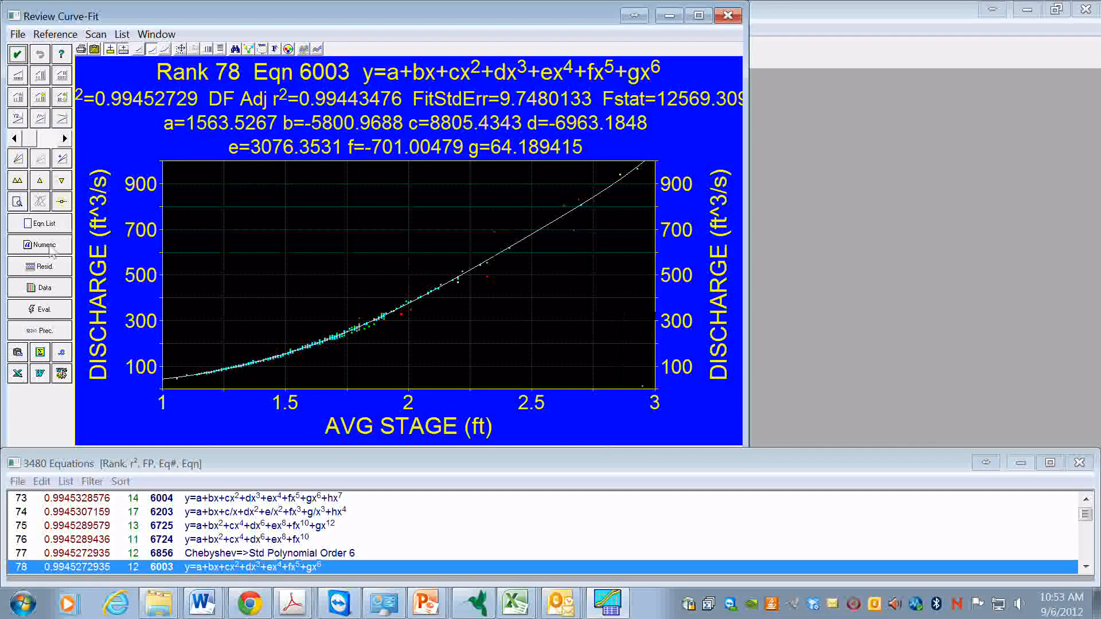
pyautogui.click(40, 245)
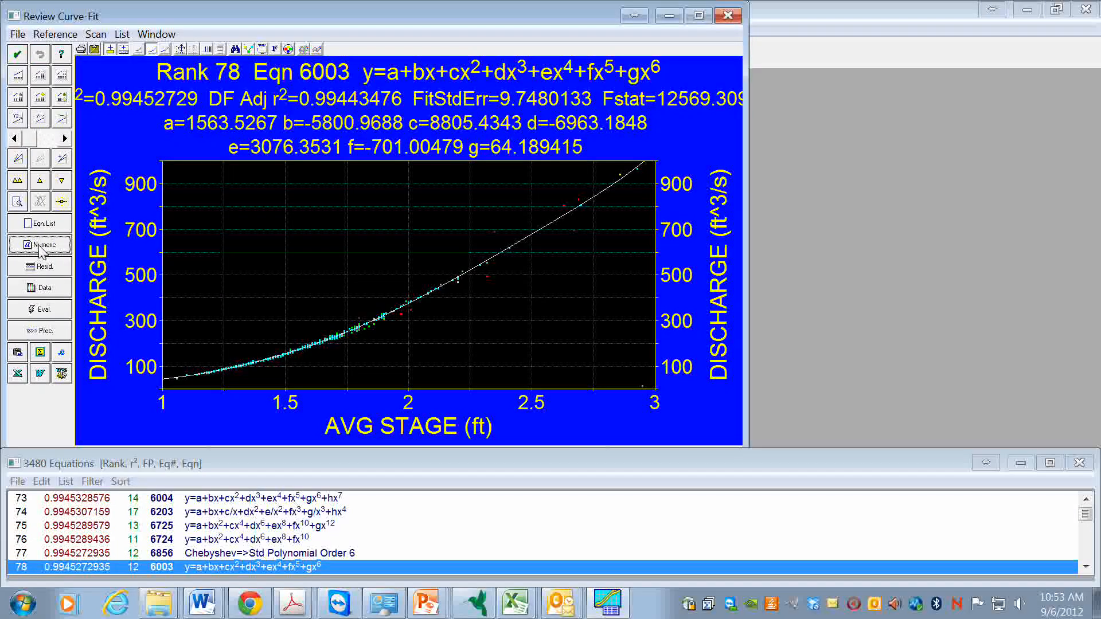
pyautogui.click(40, 244)
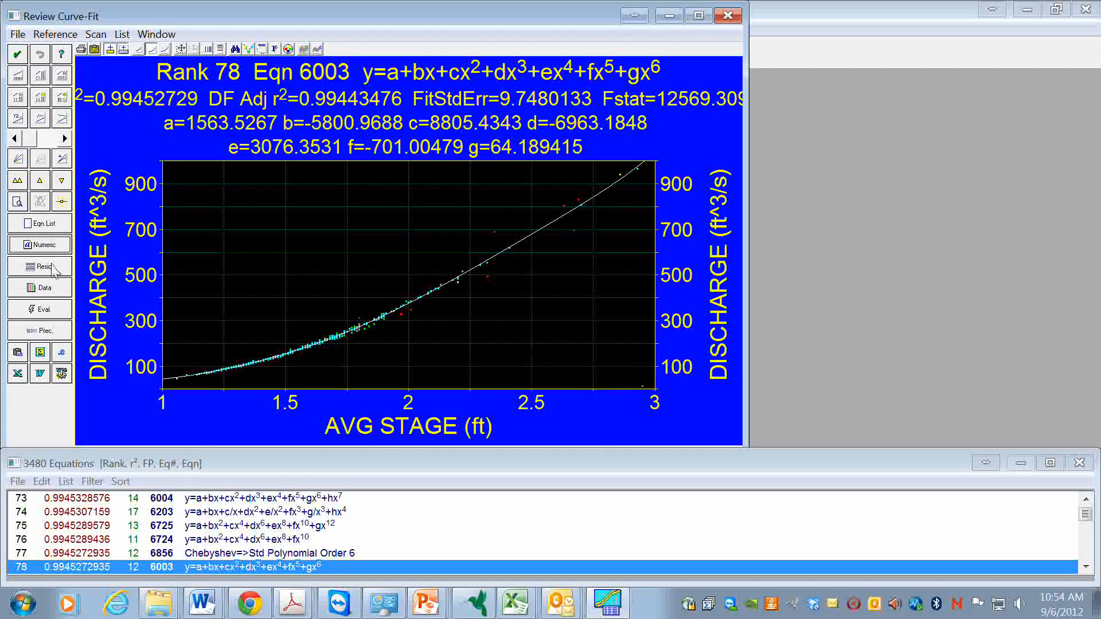
pyautogui.click(38, 266)
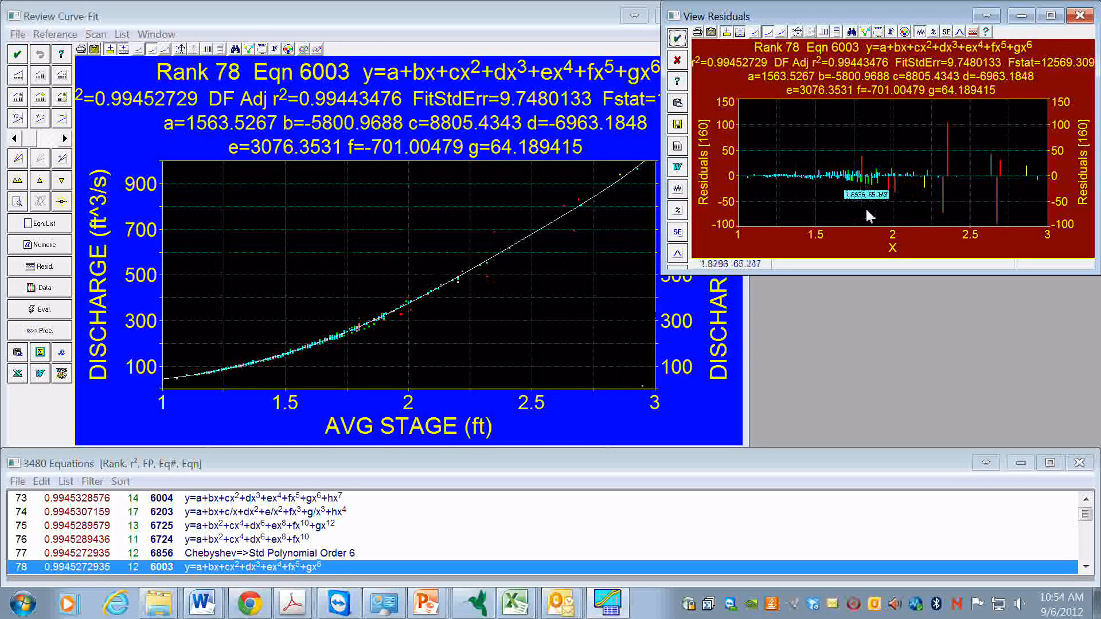
pyautogui.moveTo(776, 186)
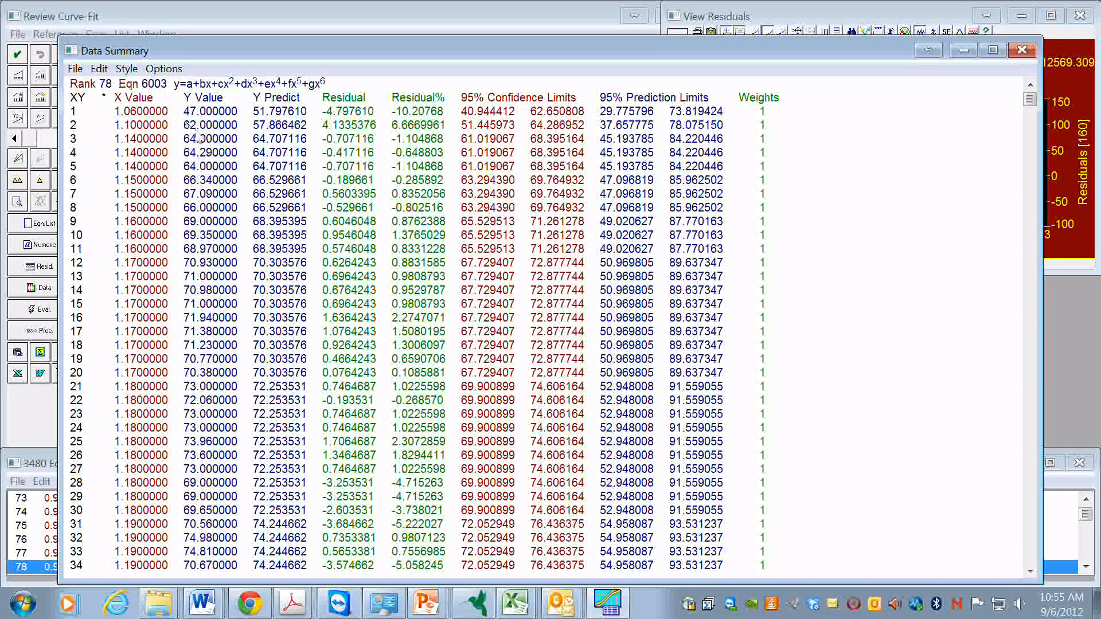
pyautogui.moveTo(268, 148)
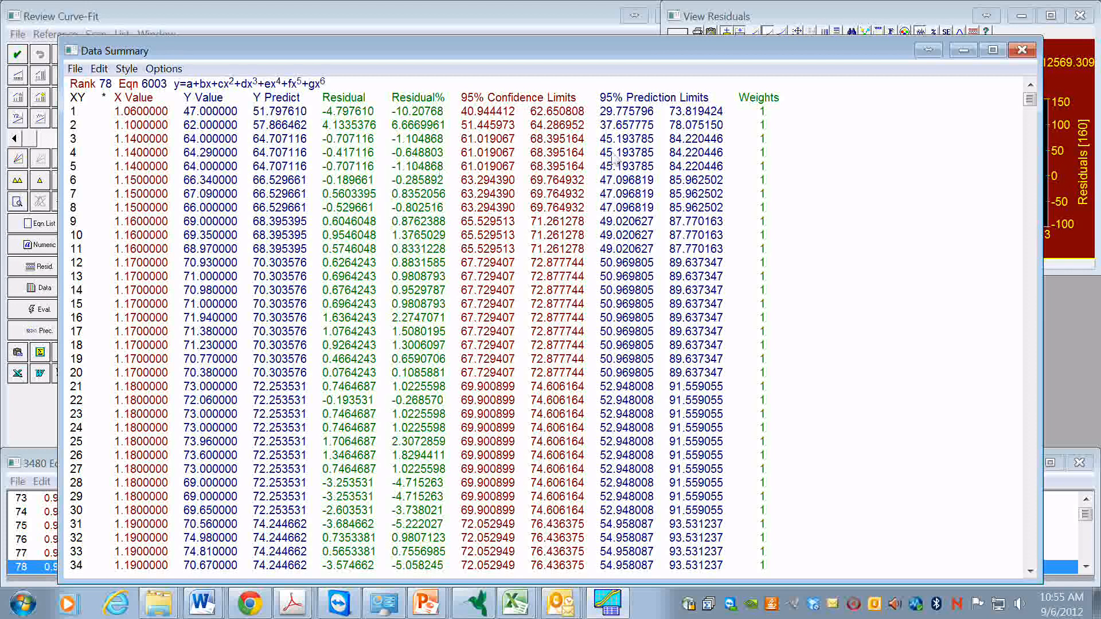
pyautogui.moveTo(678, 151)
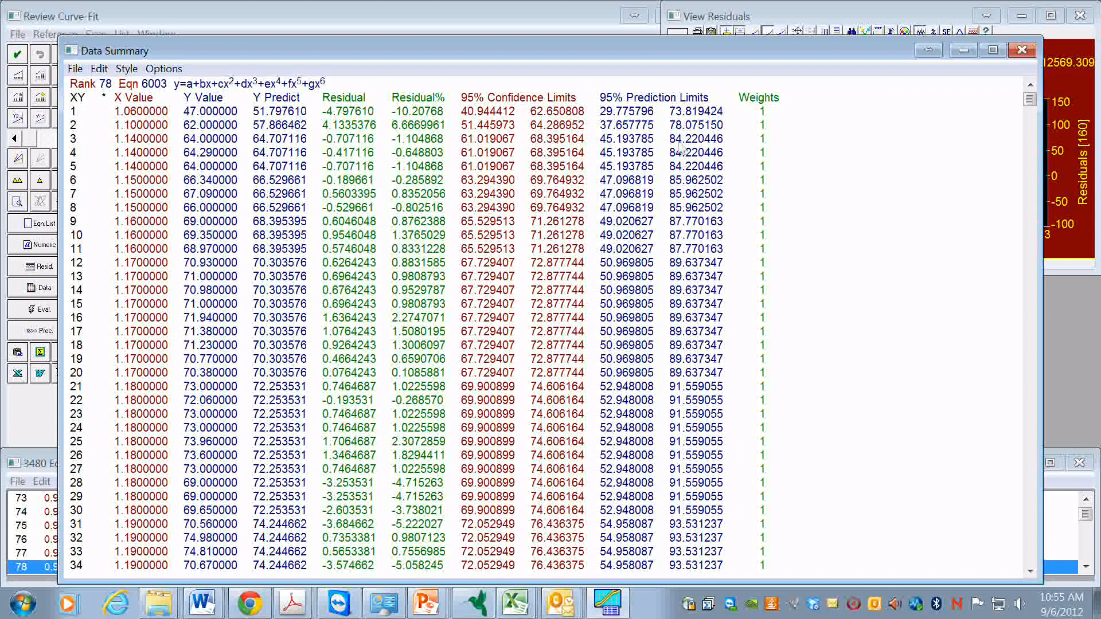
pyautogui.moveTo(170, 173)
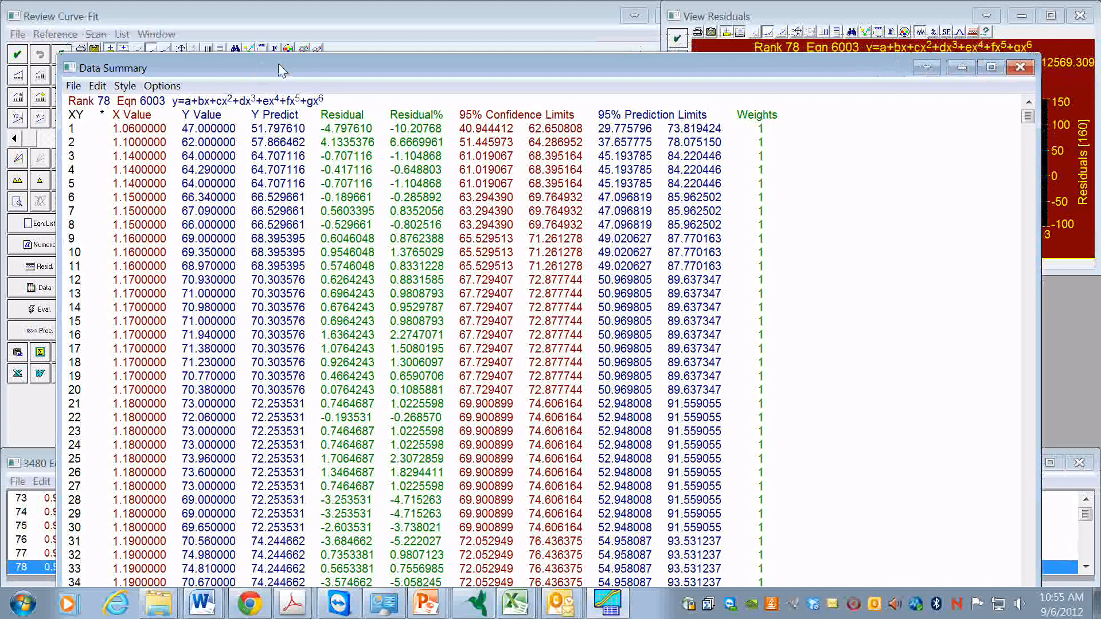
pyautogui.click(1019, 66)
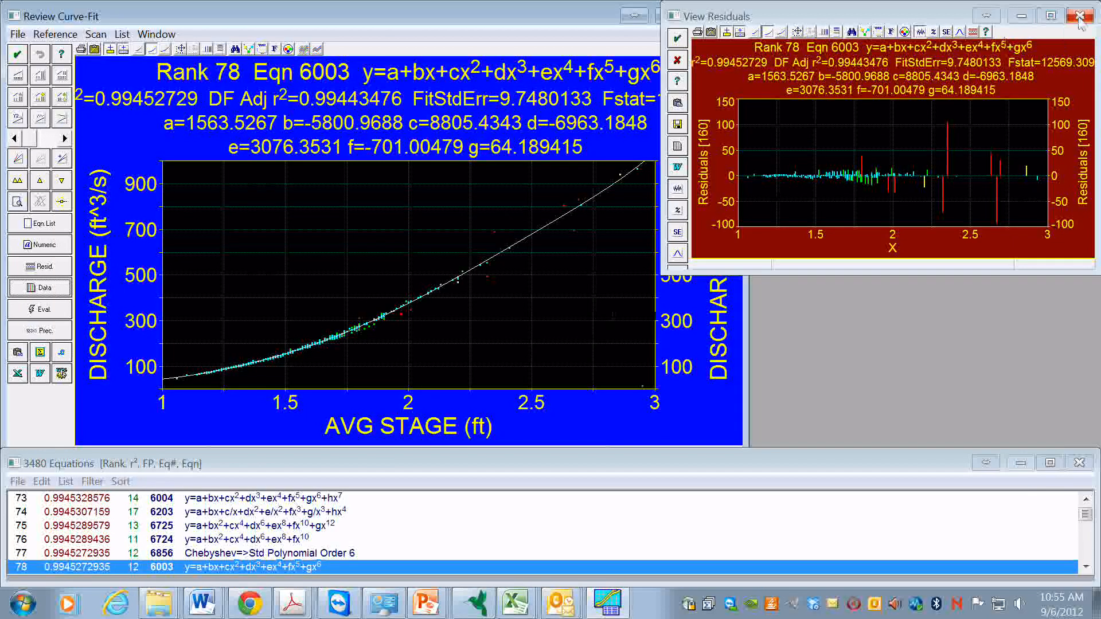
pyautogui.click(1089, 16)
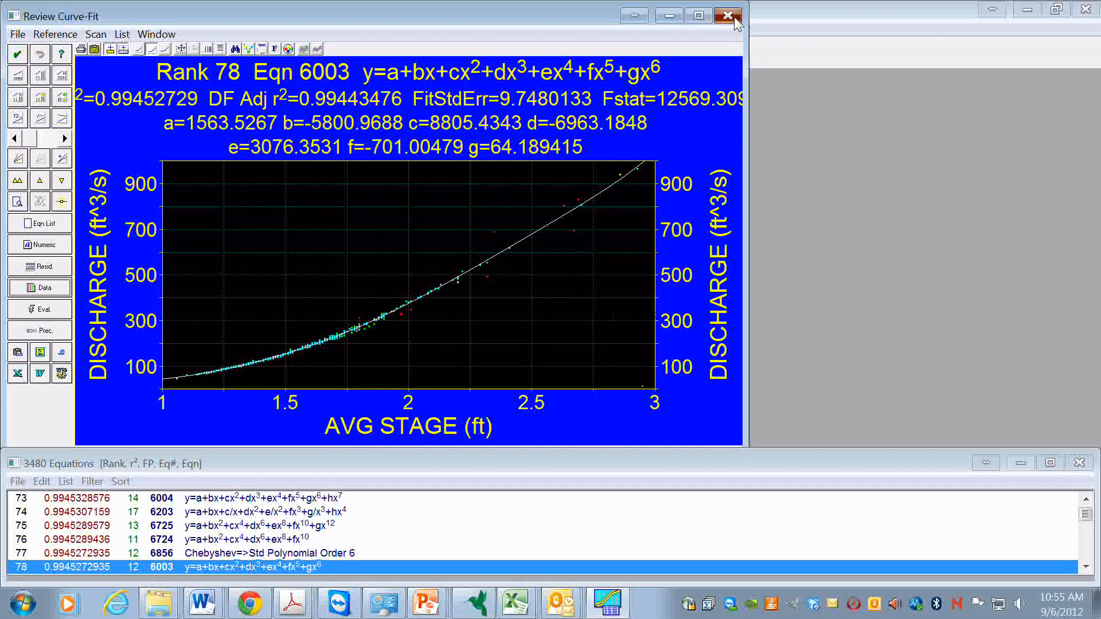
# - Close the fit review and open the Process menu
pyautogui.click(729, 15)
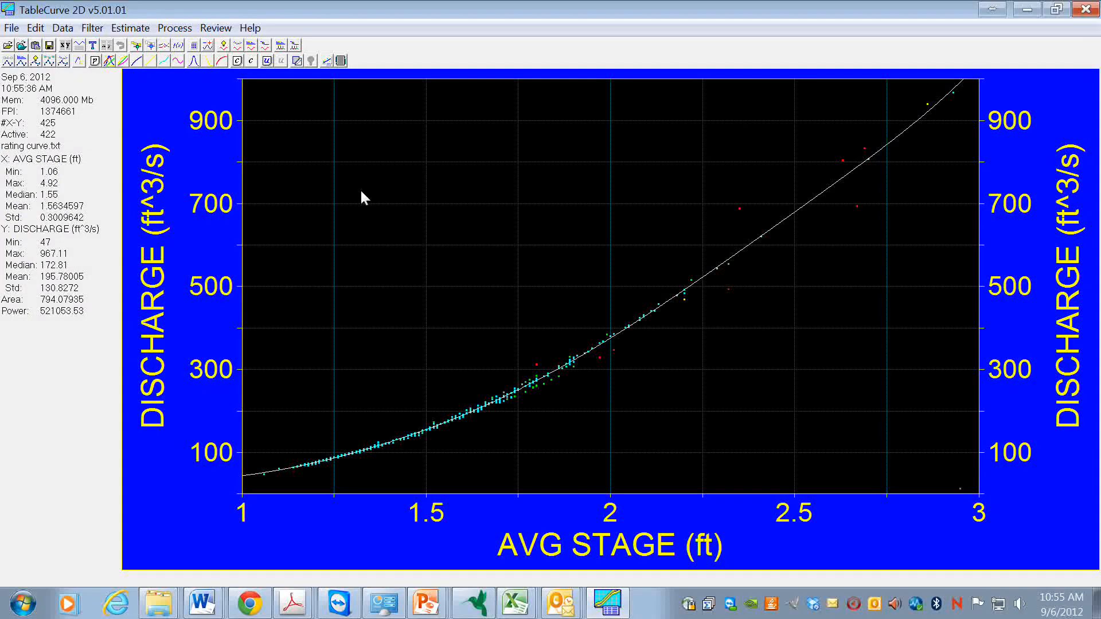
pyautogui.moveTo(337, 153)
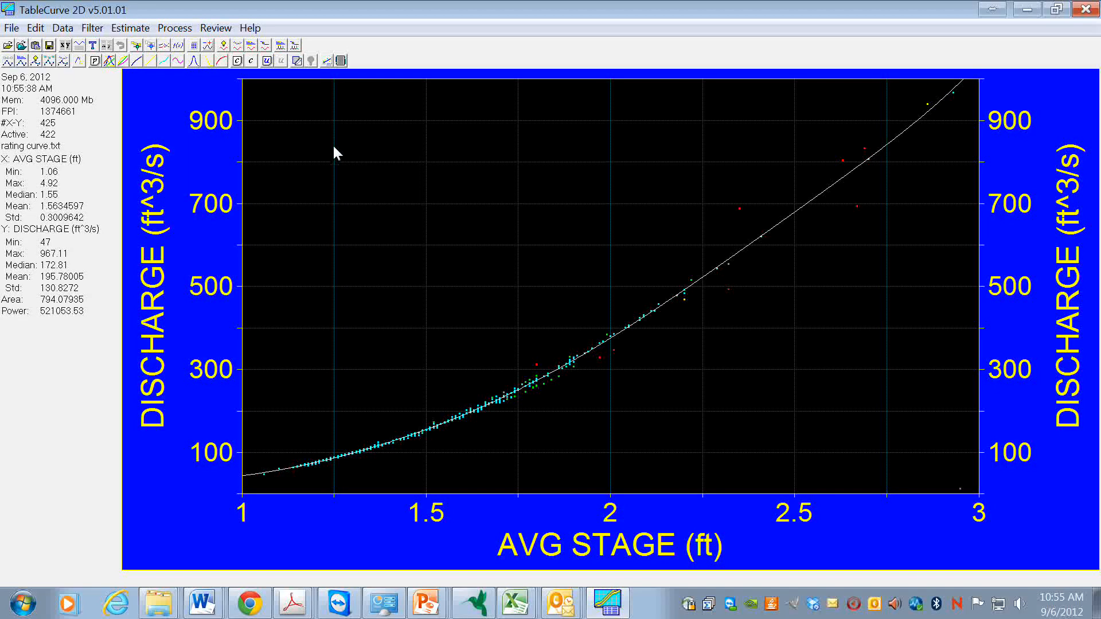
pyautogui.moveTo(416, 426)
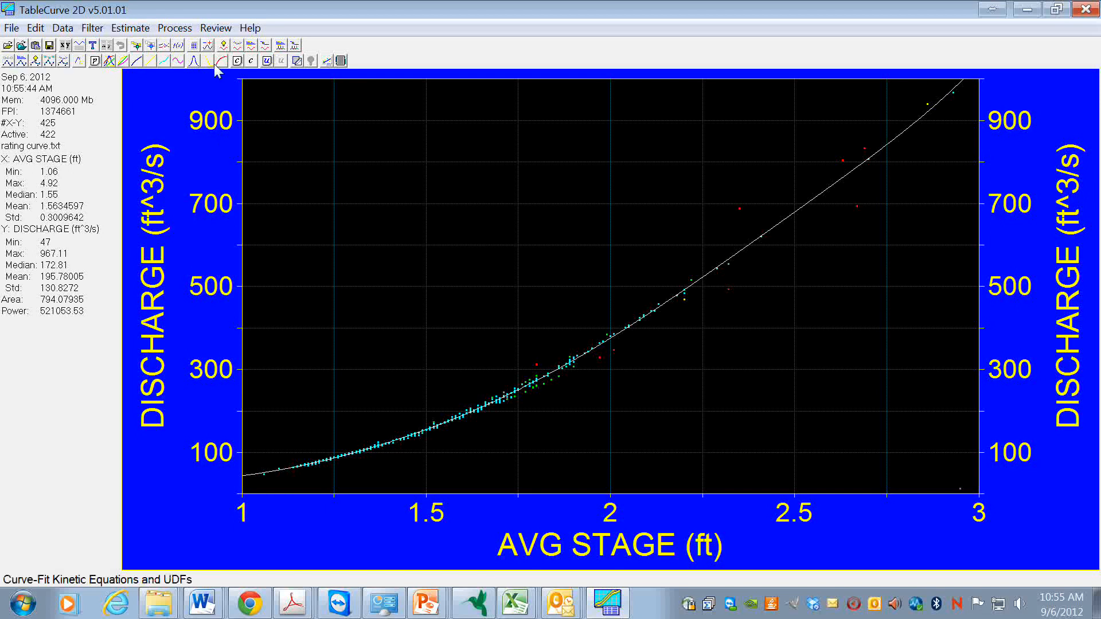
pyautogui.click(174, 28)
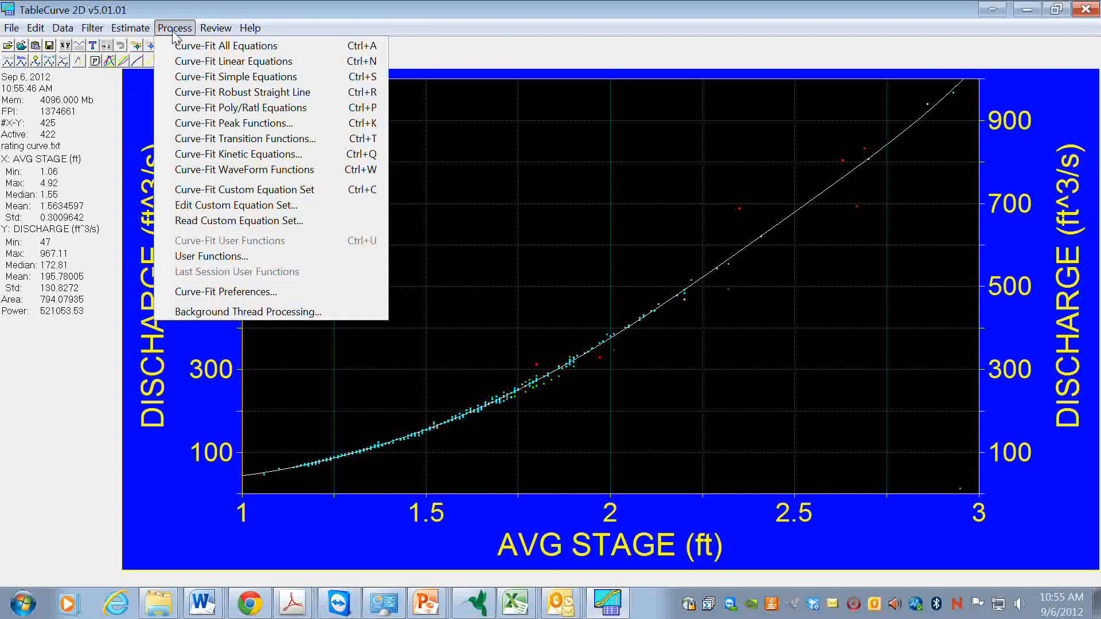
pyautogui.moveTo(211, 255)
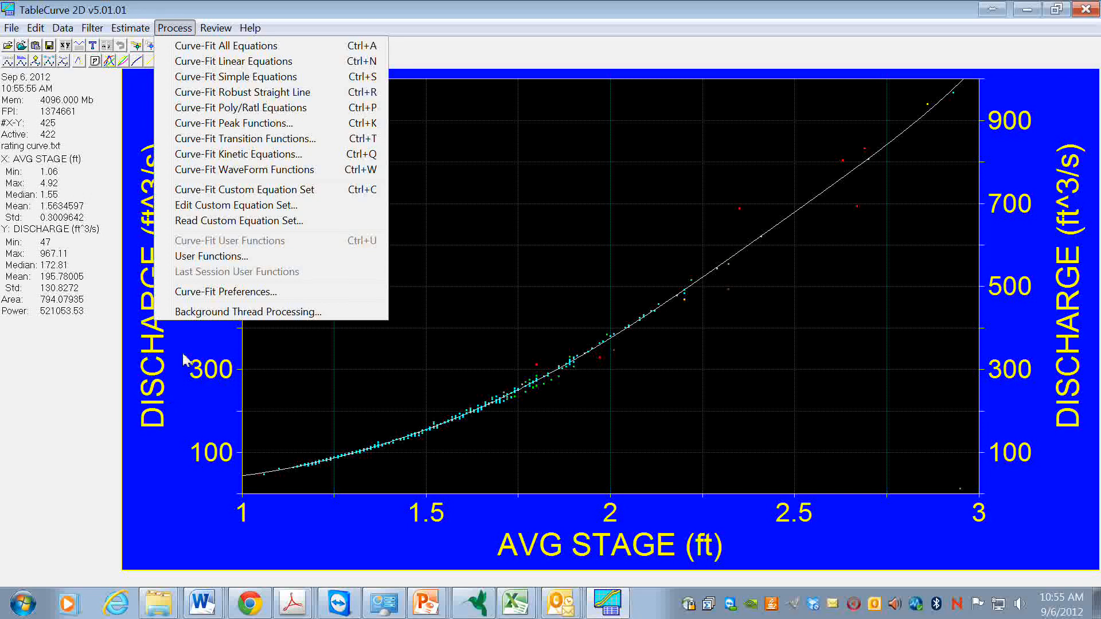
pyautogui.moveTo(211, 256)
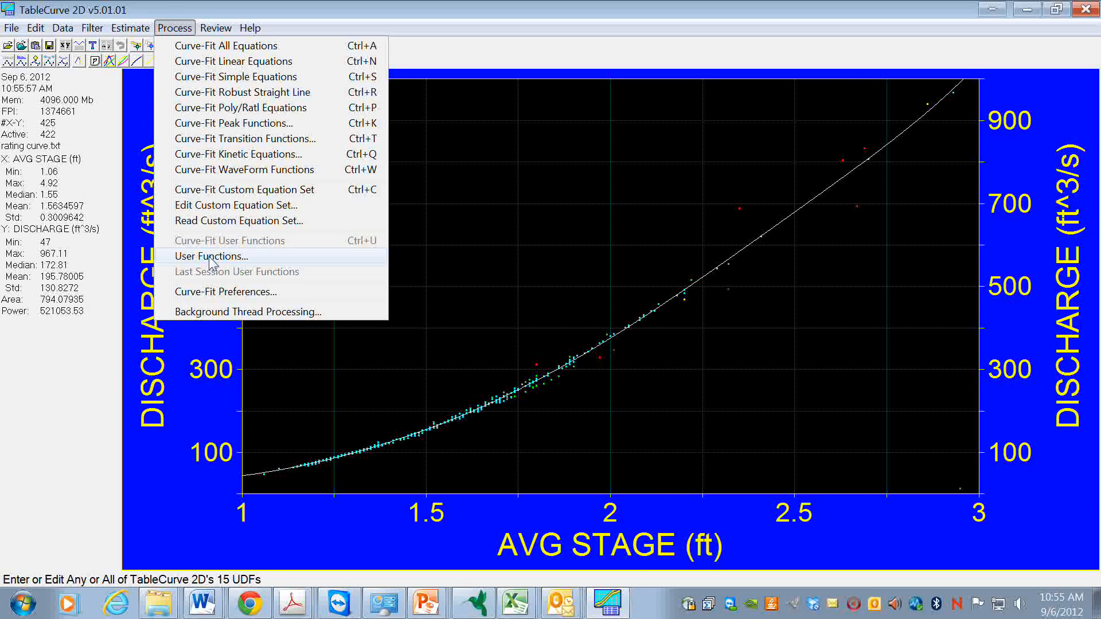
# - Open User Defined Function 1, reopen it, and edit the adjustable parameter count
pyautogui.click(213, 256)
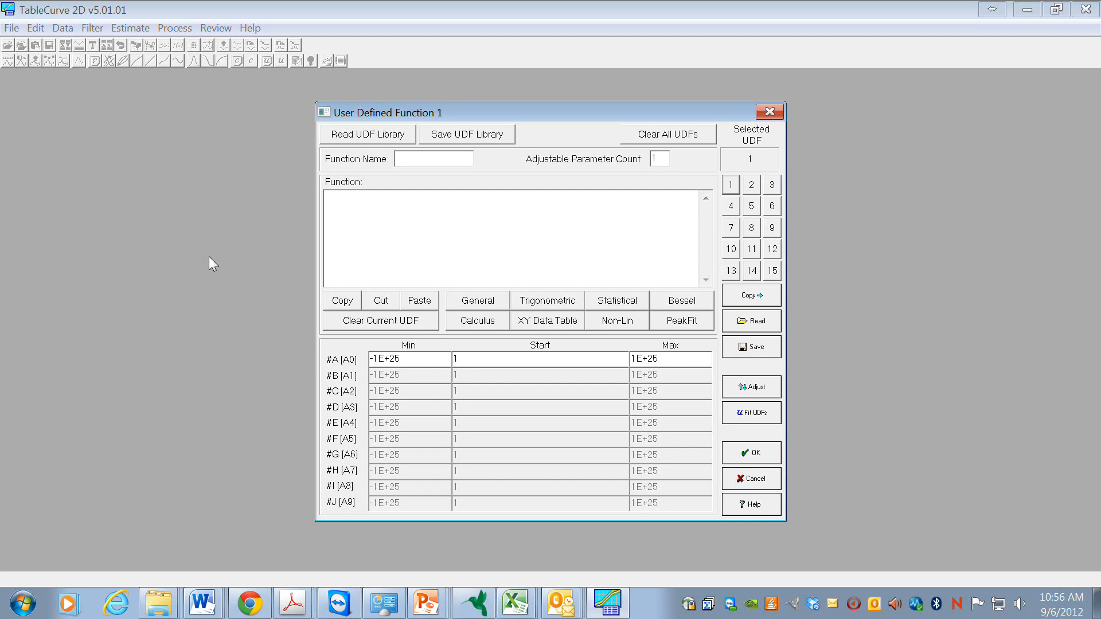
pyautogui.moveTo(461, 193)
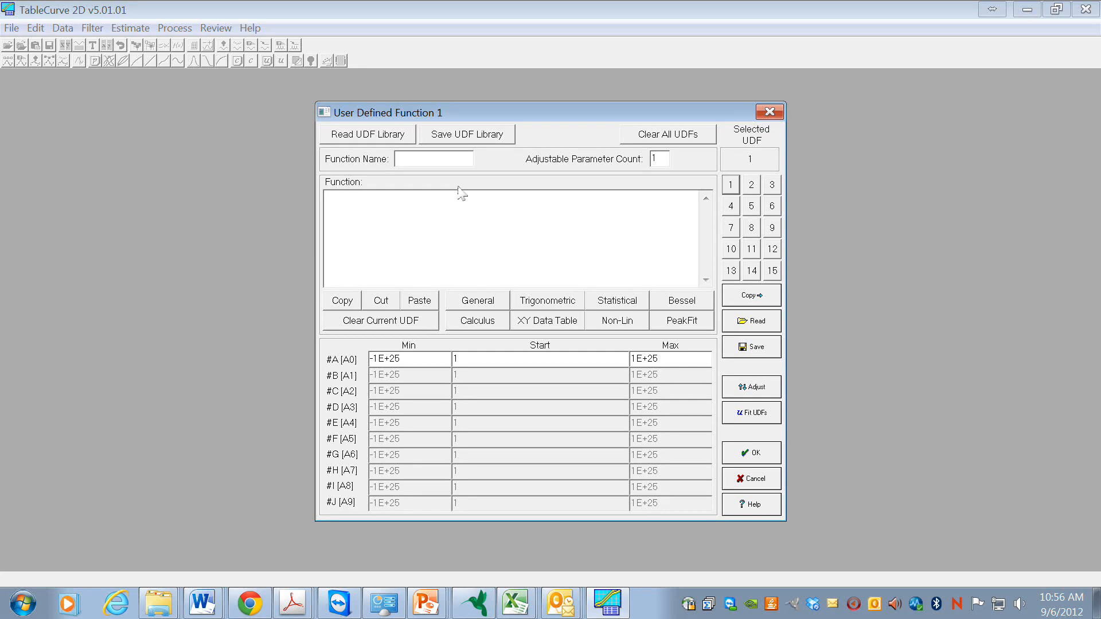
pyautogui.moveTo(440, 113)
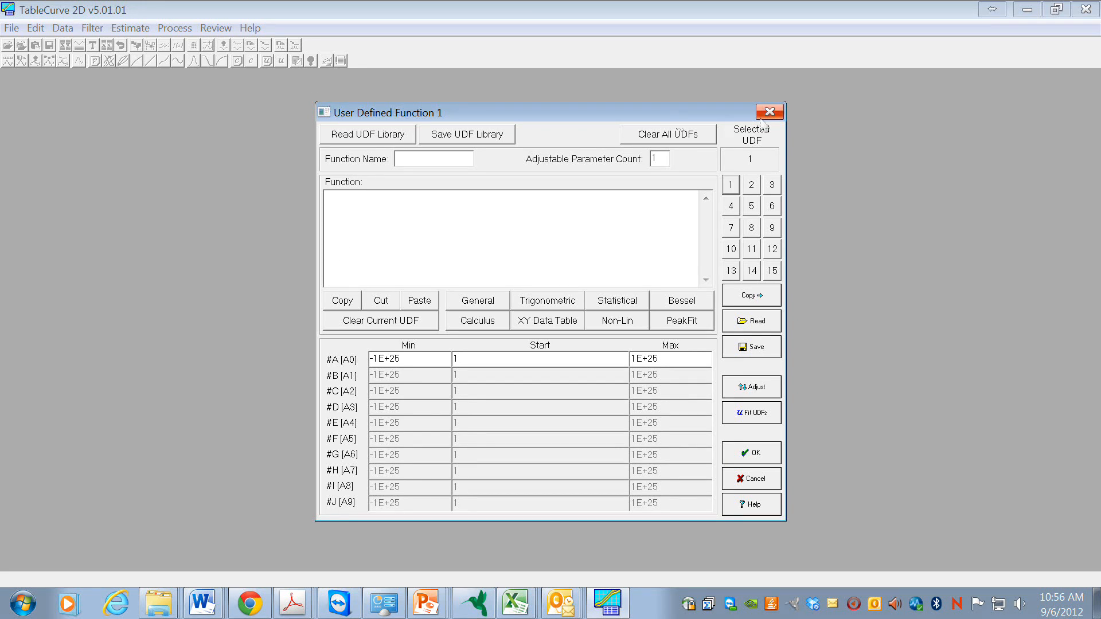
pyautogui.click(174, 27)
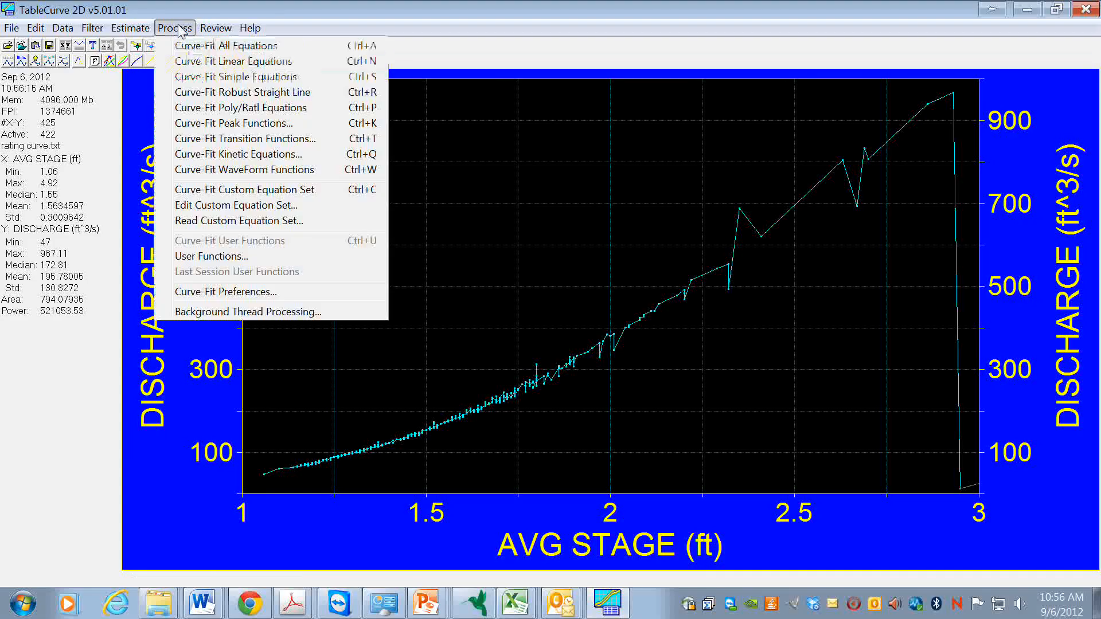
pyautogui.moveTo(210, 256)
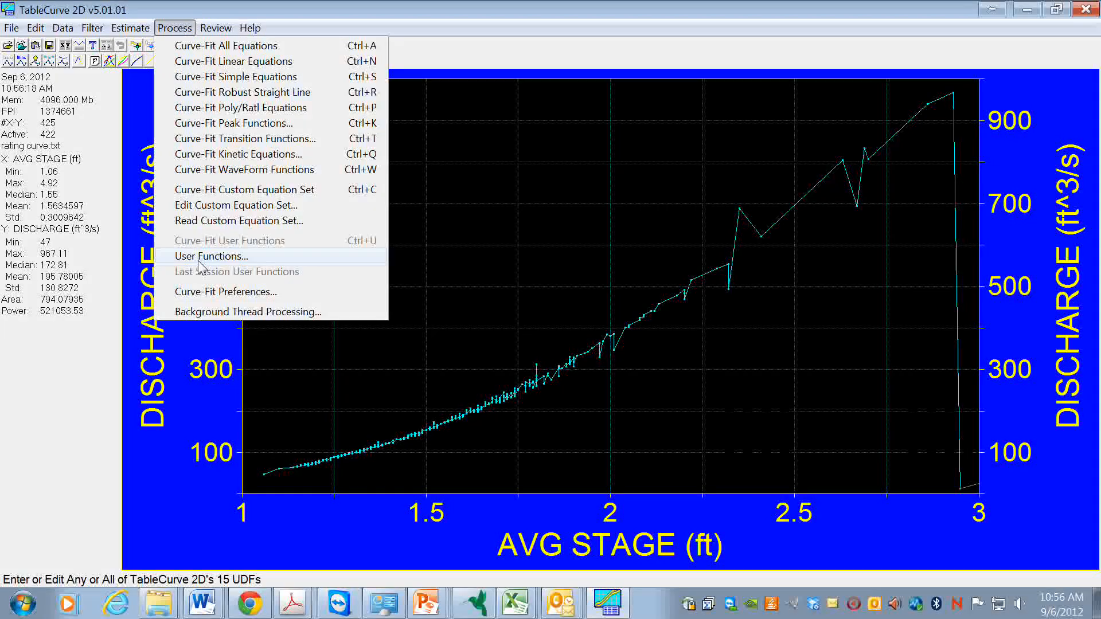
pyautogui.click(208, 255)
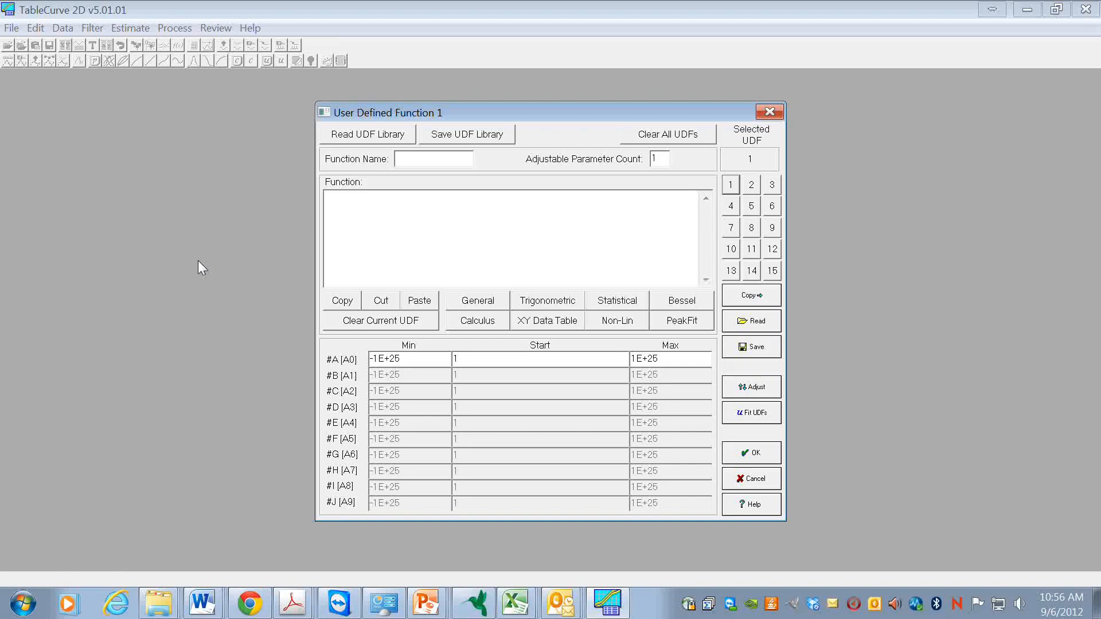
pyautogui.click(658, 159)
pyautogui.write('3')
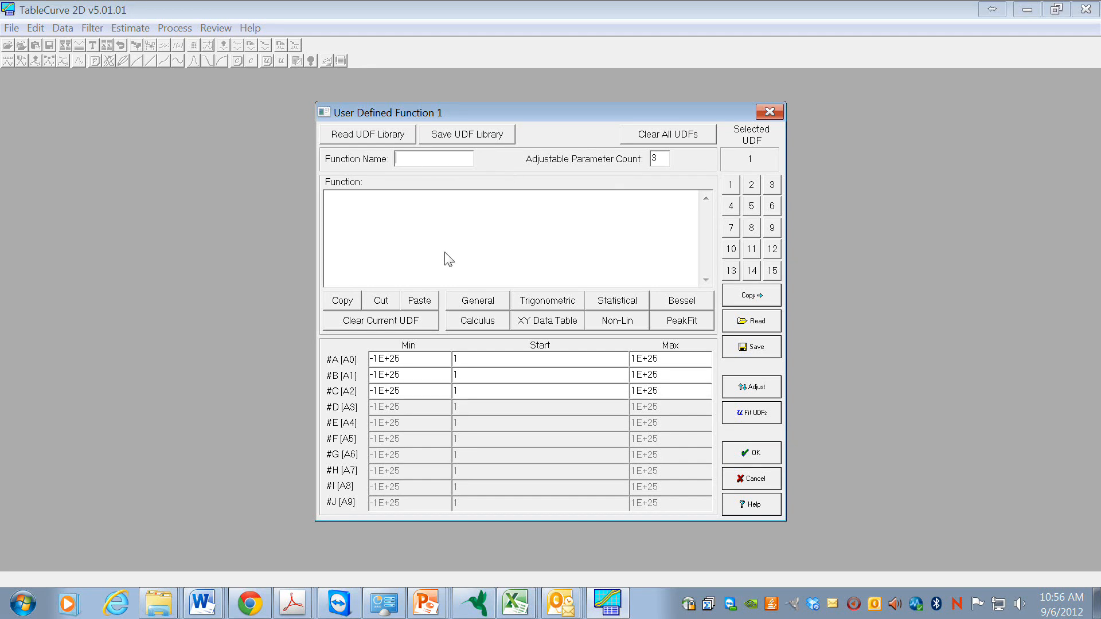
# - Name the function power1, enter Y=#C+#A*X^#B, and preview it with Adjust
pyautogui.write('power')
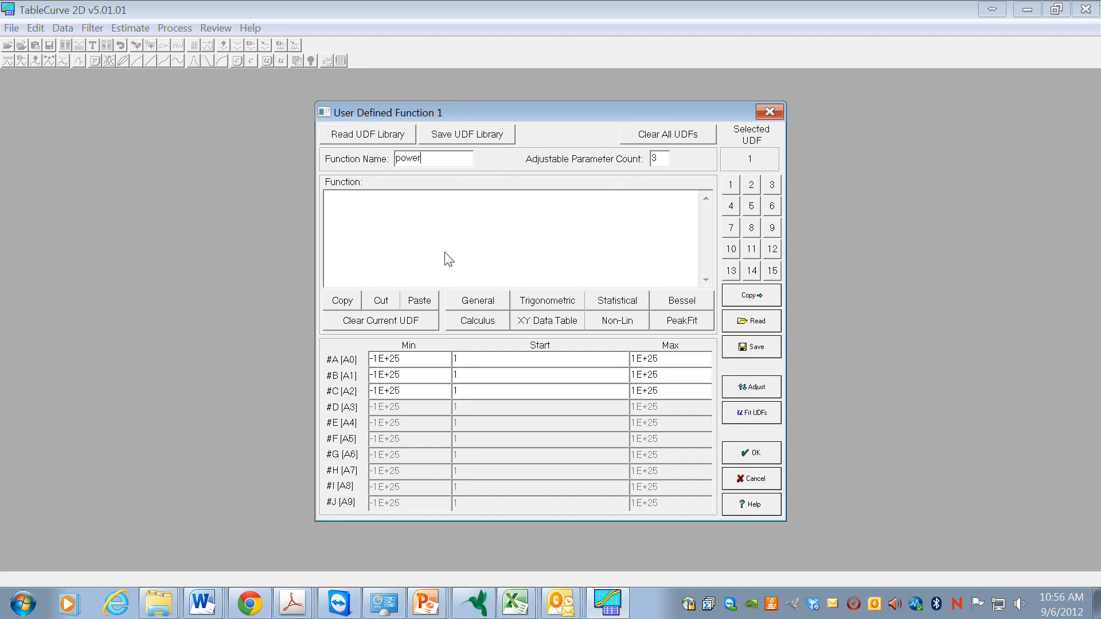
pyautogui.write('1')
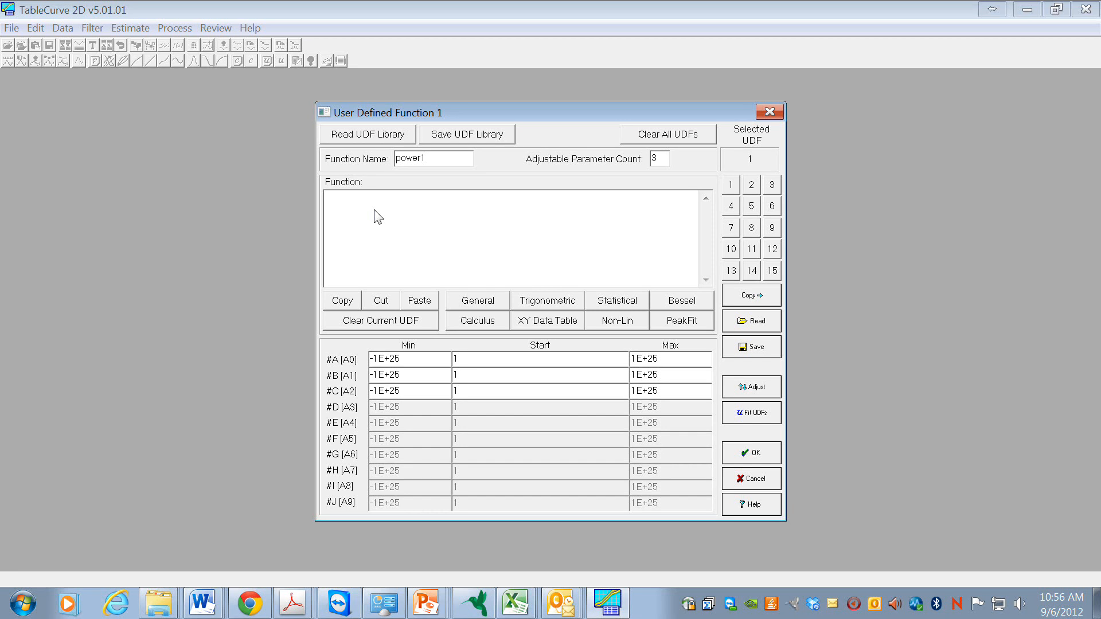
pyautogui.write('Y')
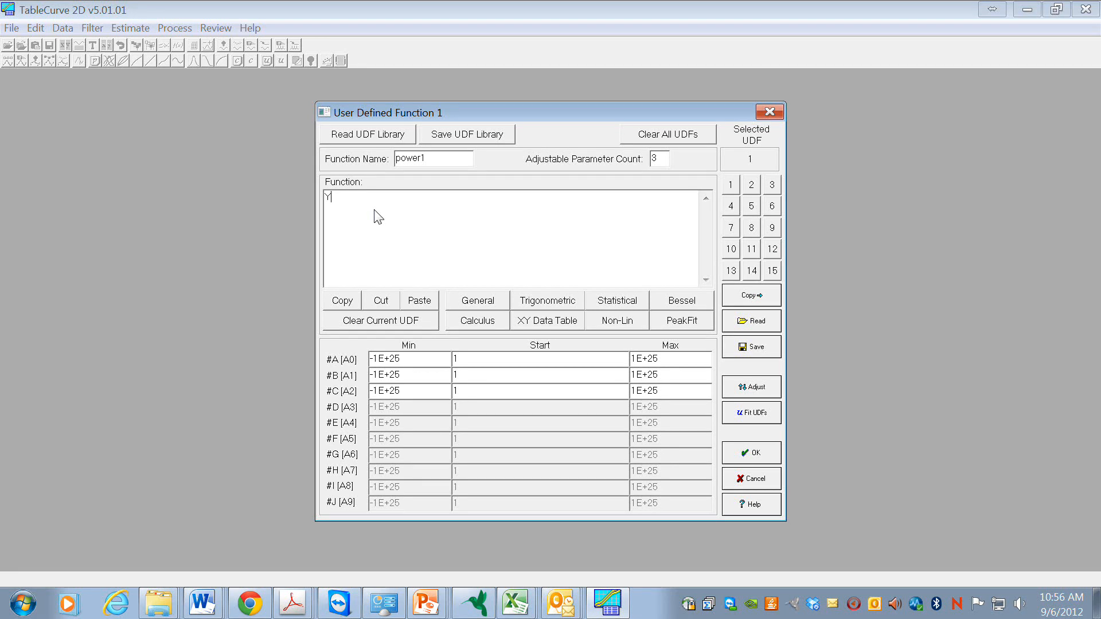
pyautogui.write('=')
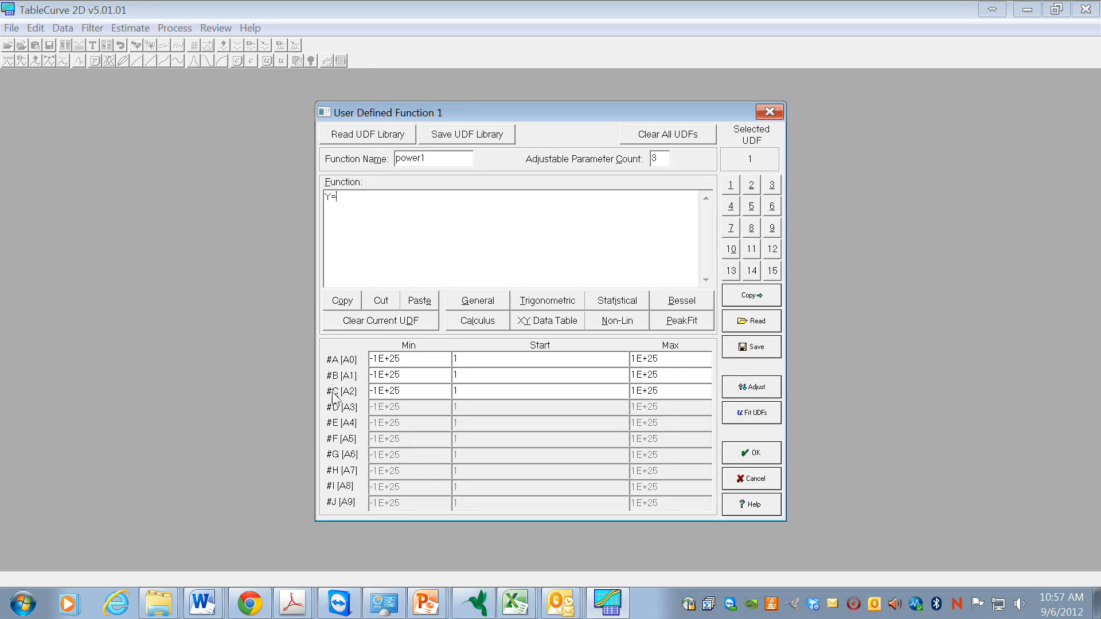
pyautogui.moveTo(354, 354)
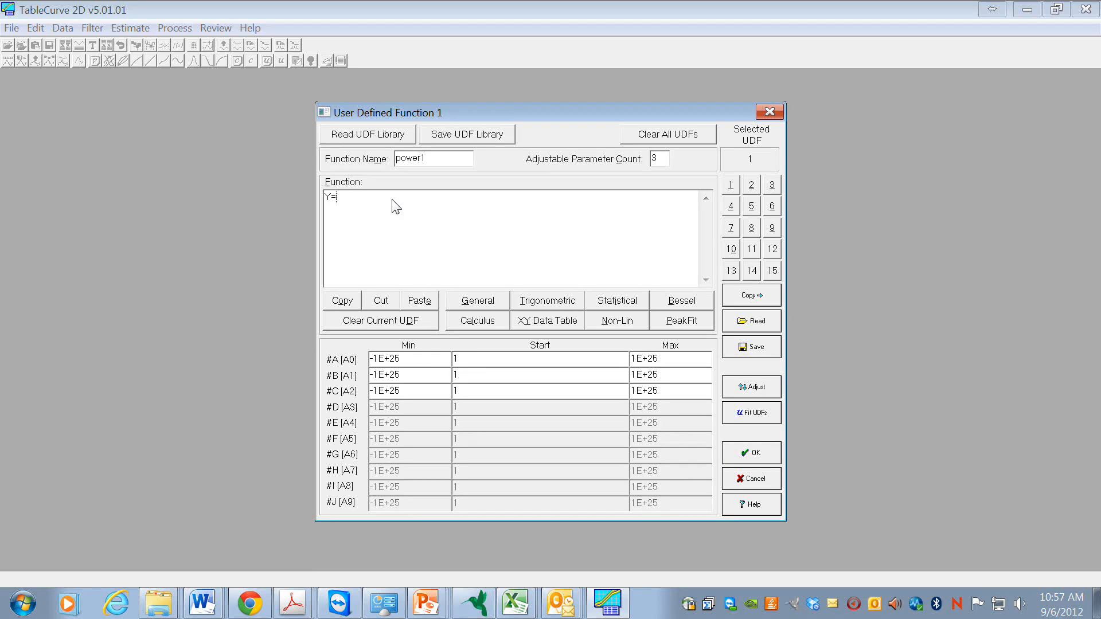
pyautogui.write('#')
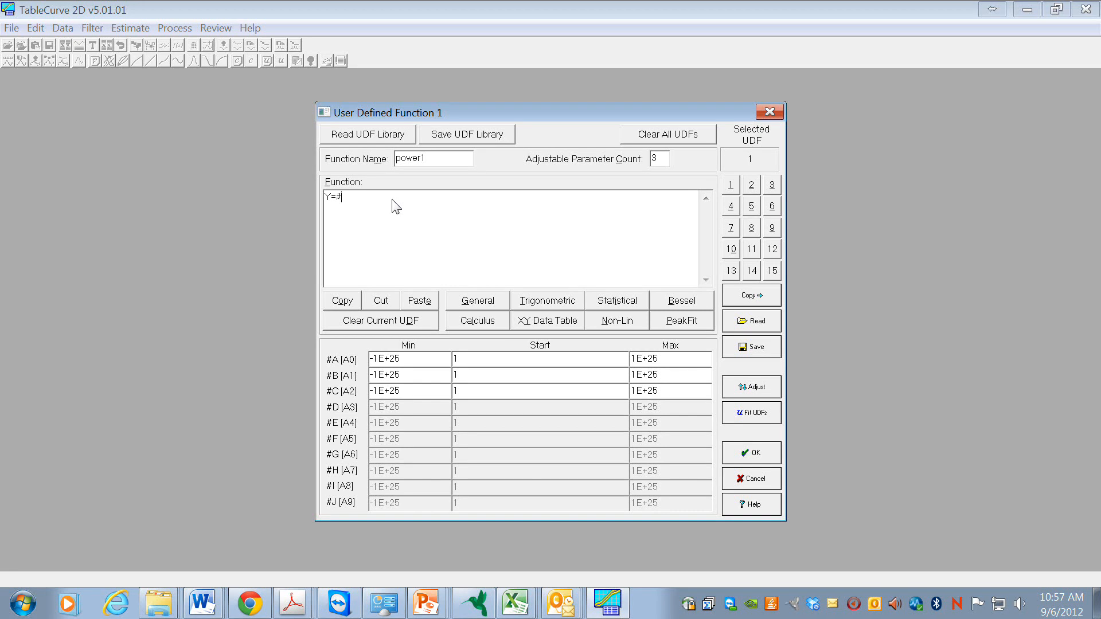
pyautogui.write('A')
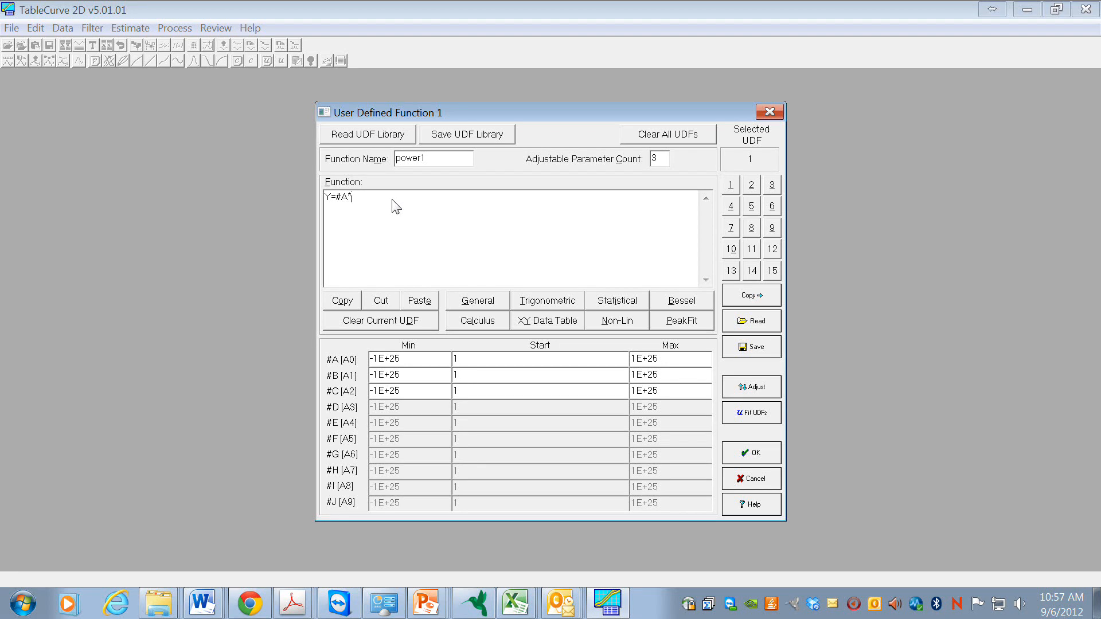
pyautogui.write('*X')
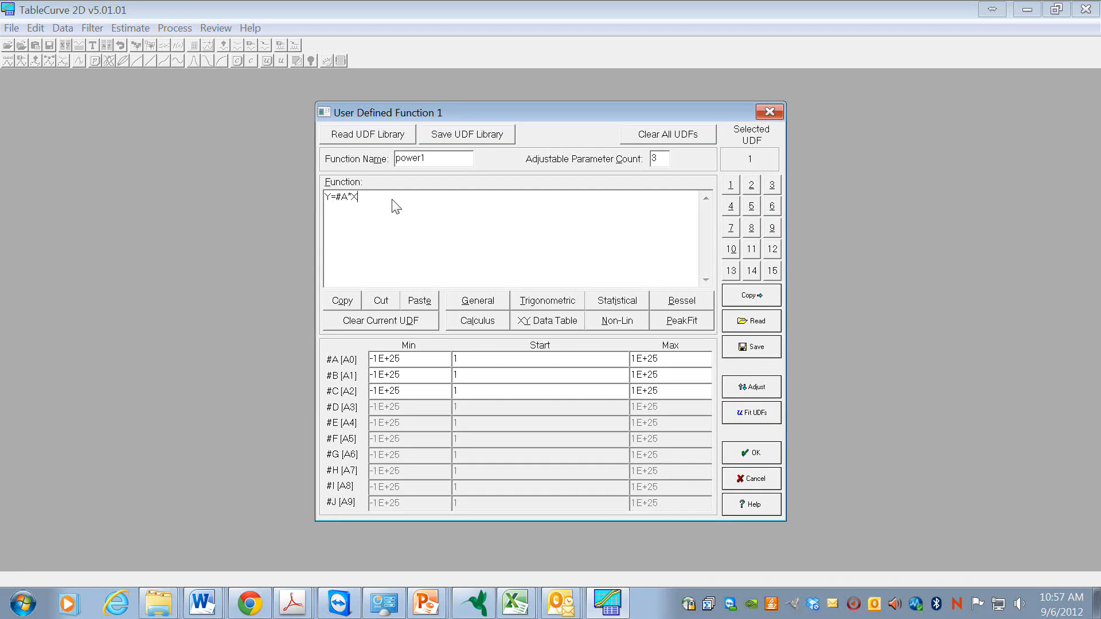
pyautogui.write('^')
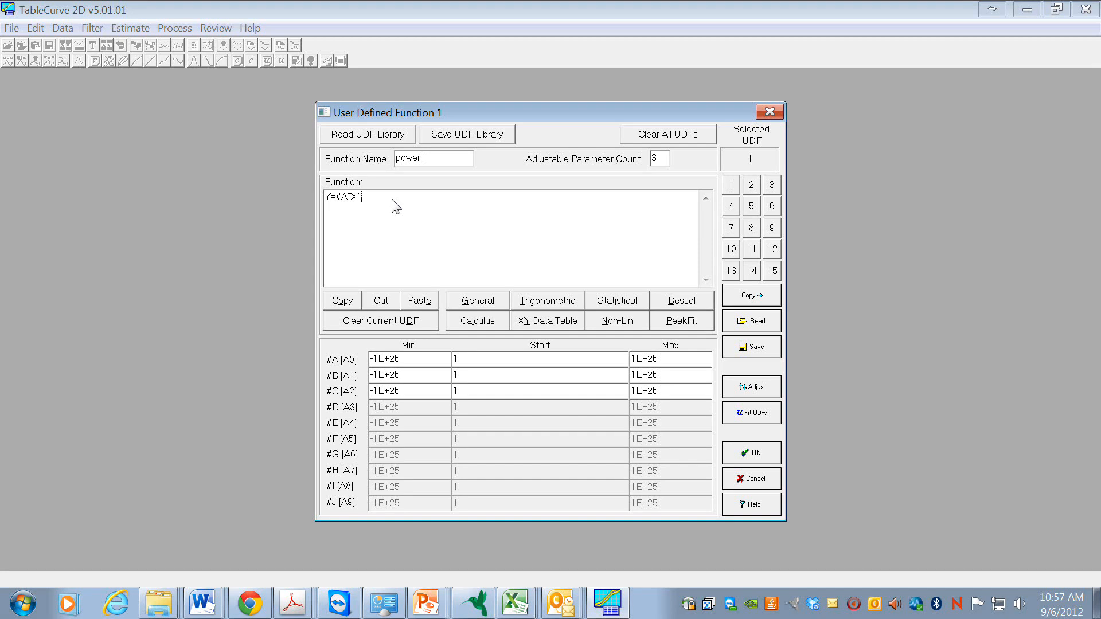
pyautogui.write('#')
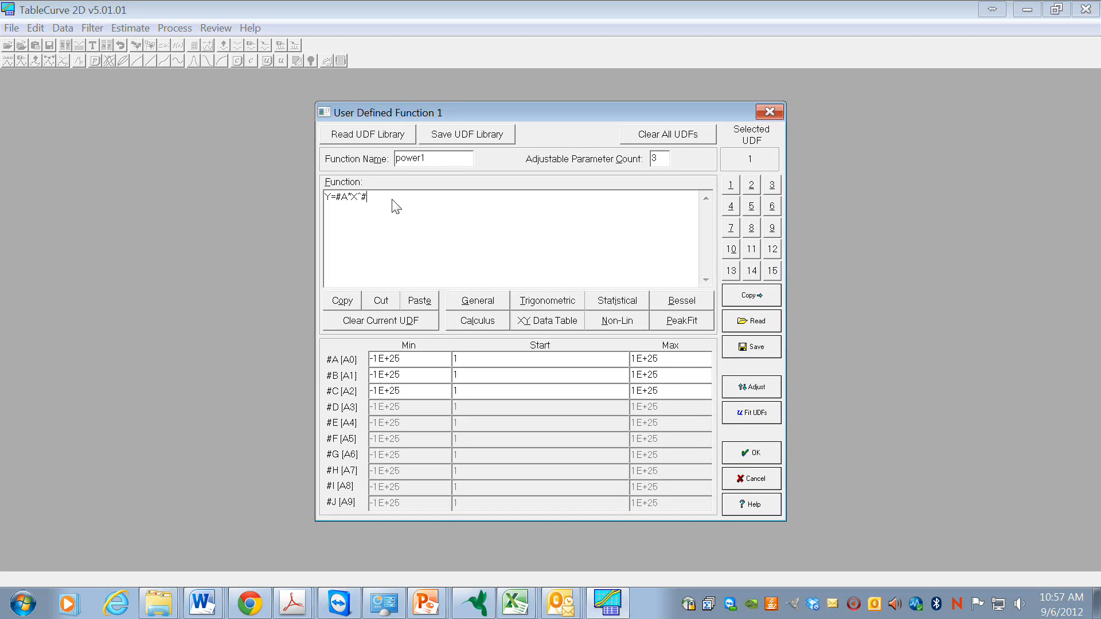
pyautogui.write('B')
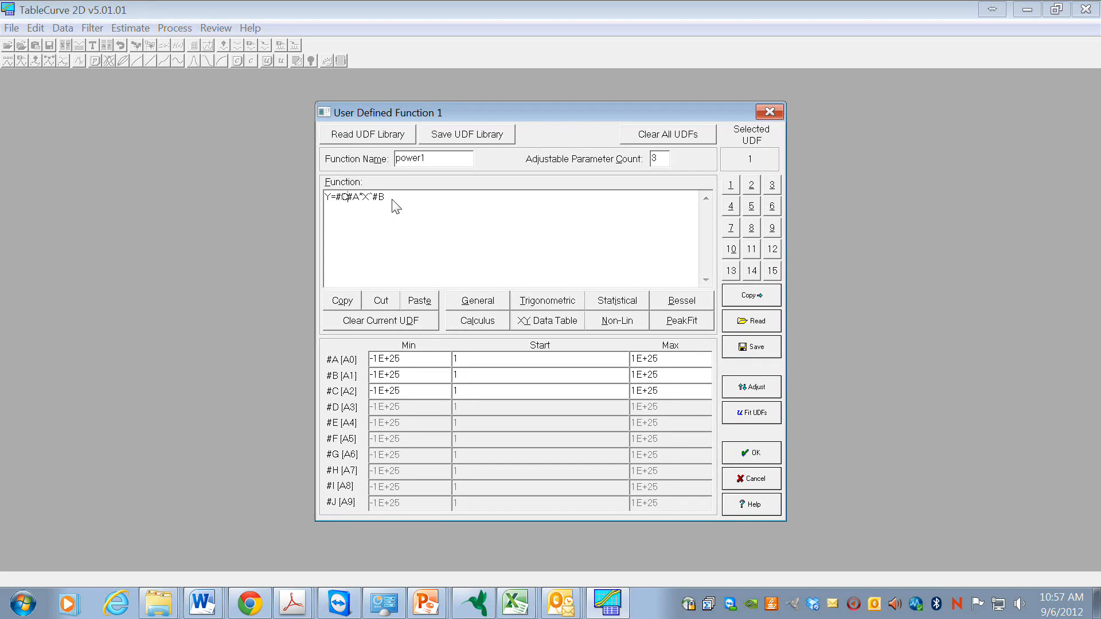
pyautogui.write('+')
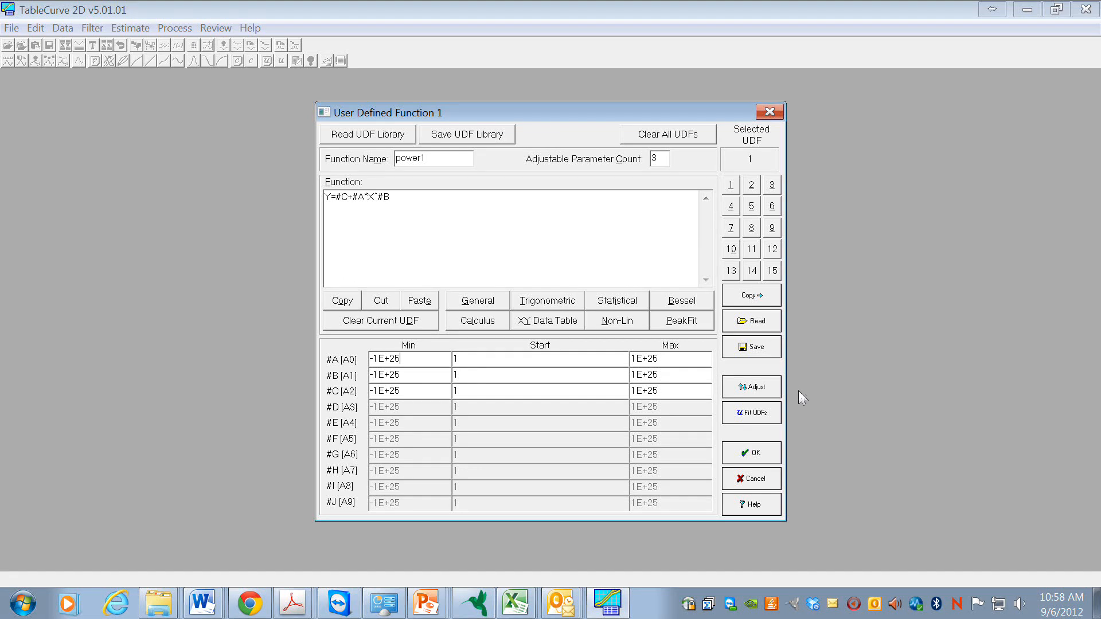
pyautogui.moveTo(741, 375)
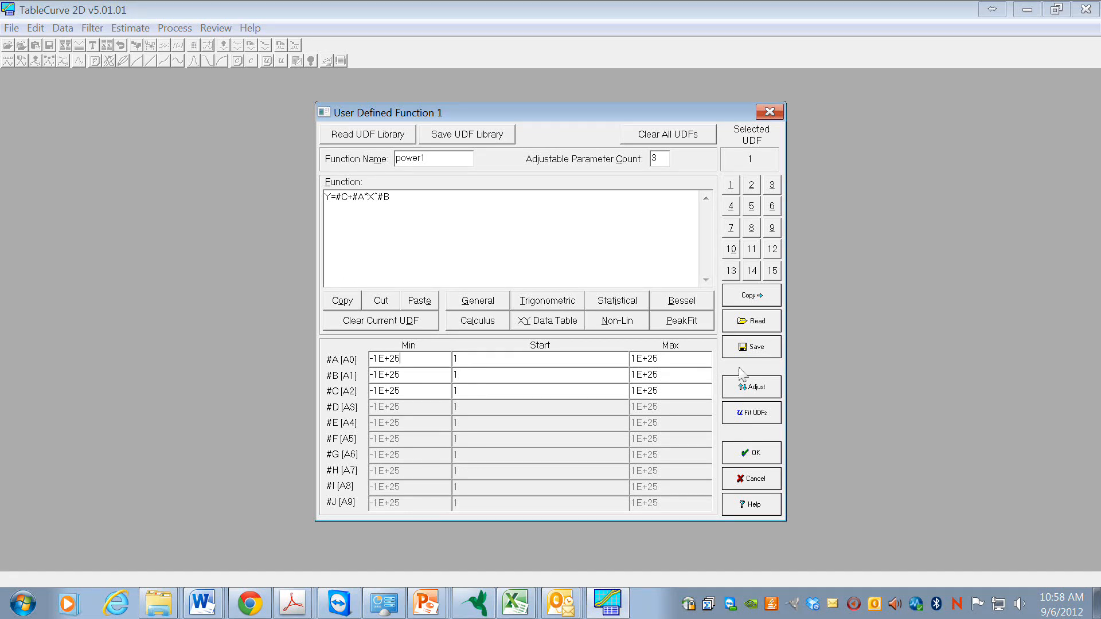
pyautogui.click(750, 385)
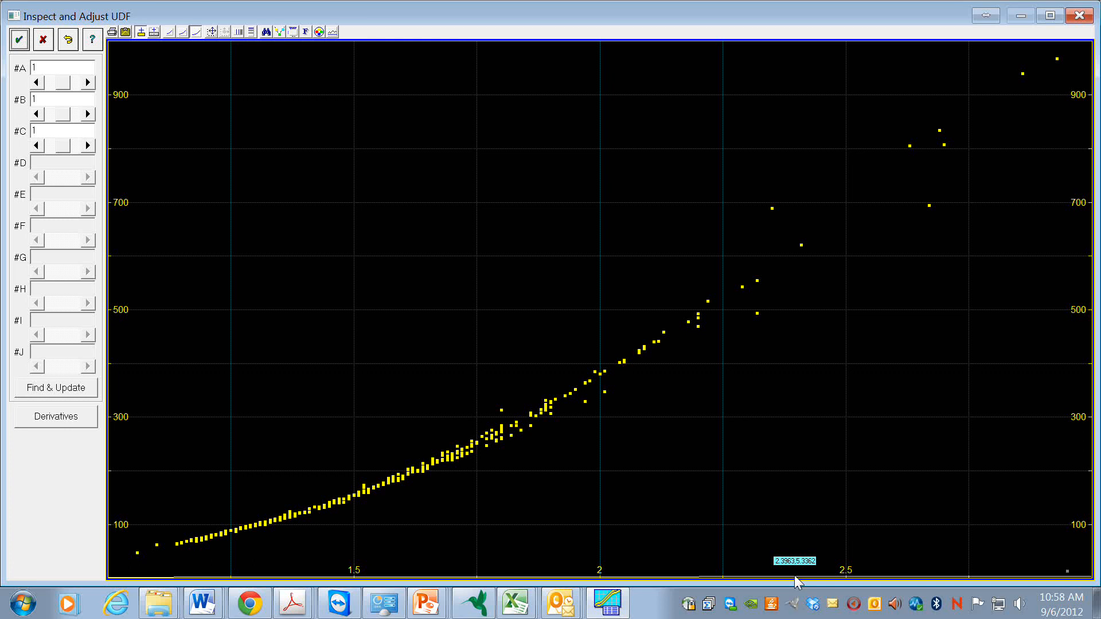
pyautogui.moveTo(312, 244)
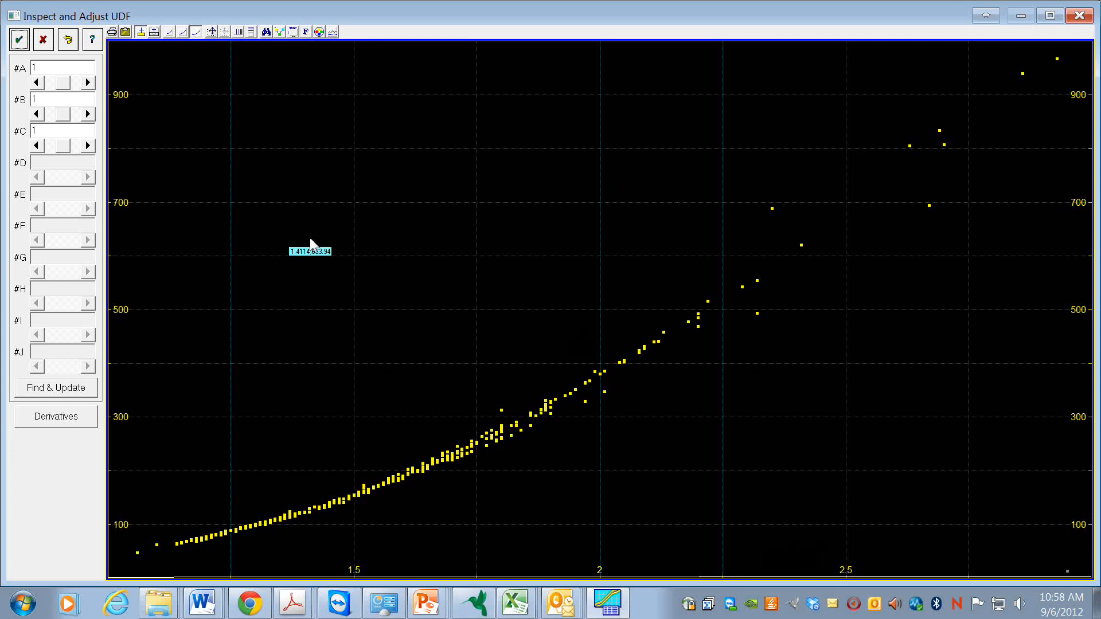
pyautogui.moveTo(57, 124)
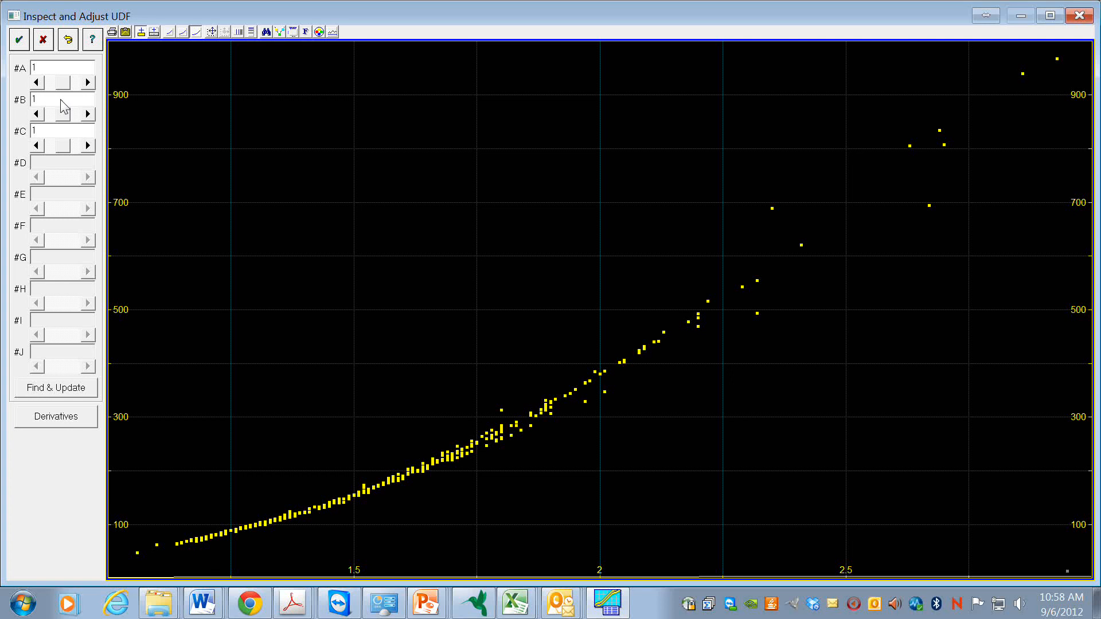
# - Re-preview power1 and lower the #A starting value to 67.8146
pyautogui.click(87, 114)
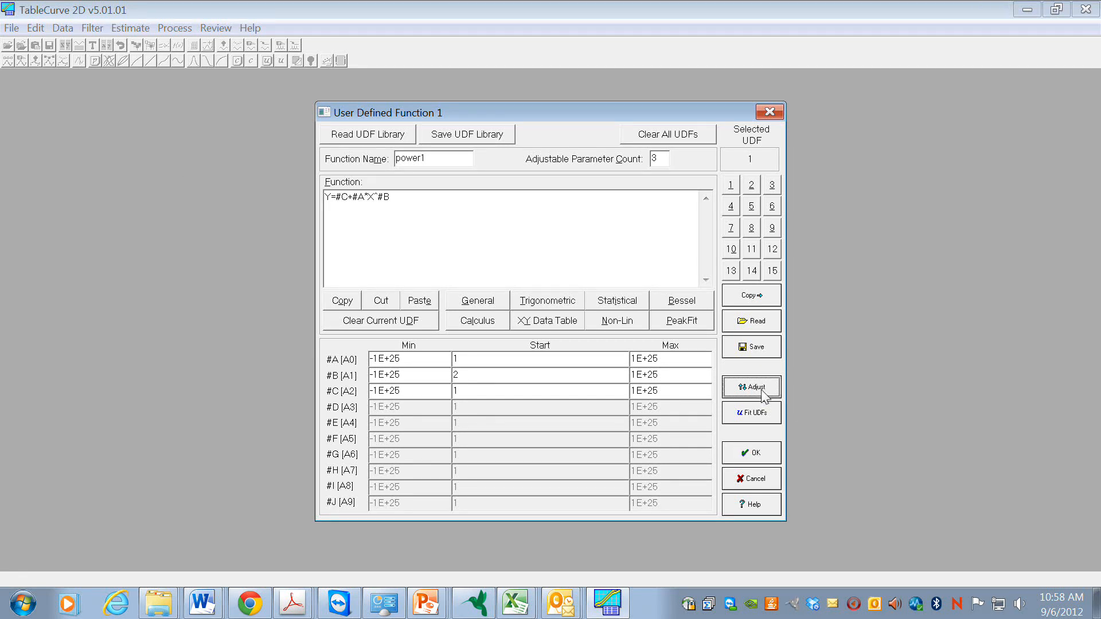
pyautogui.click(751, 387)
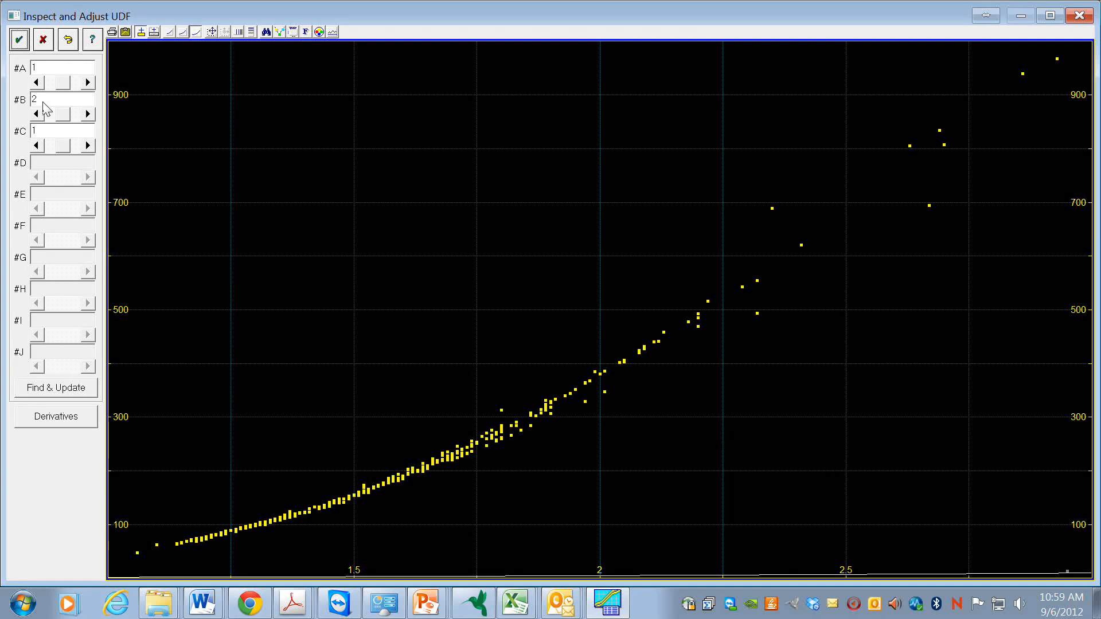
pyautogui.moveTo(930, 583)
pyautogui.write('0')
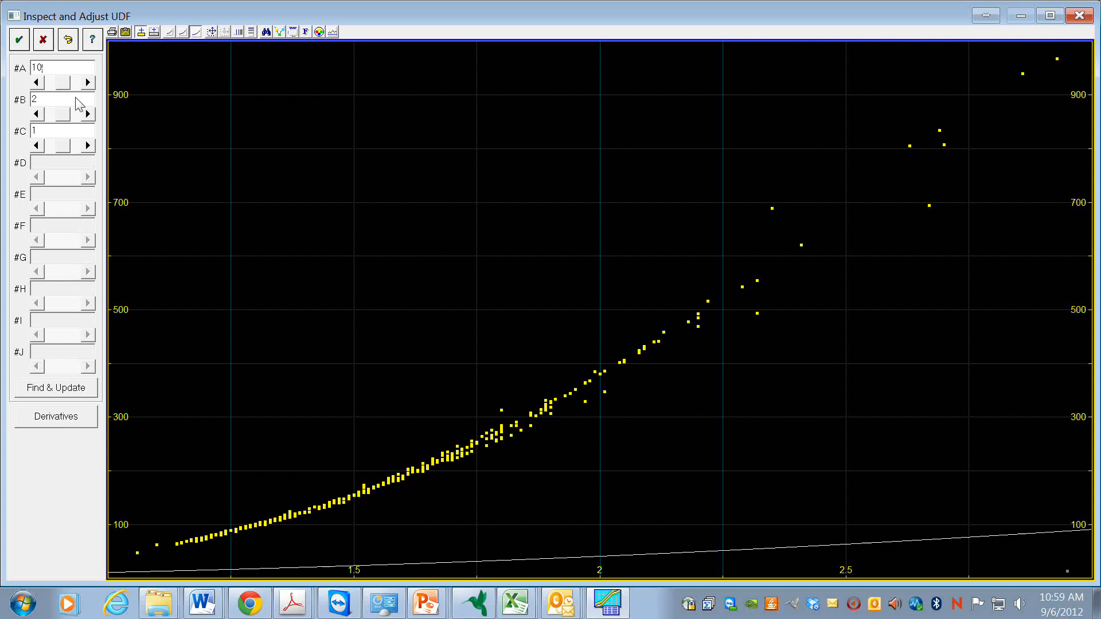
pyautogui.moveTo(627, 539)
pyautogui.write('0')
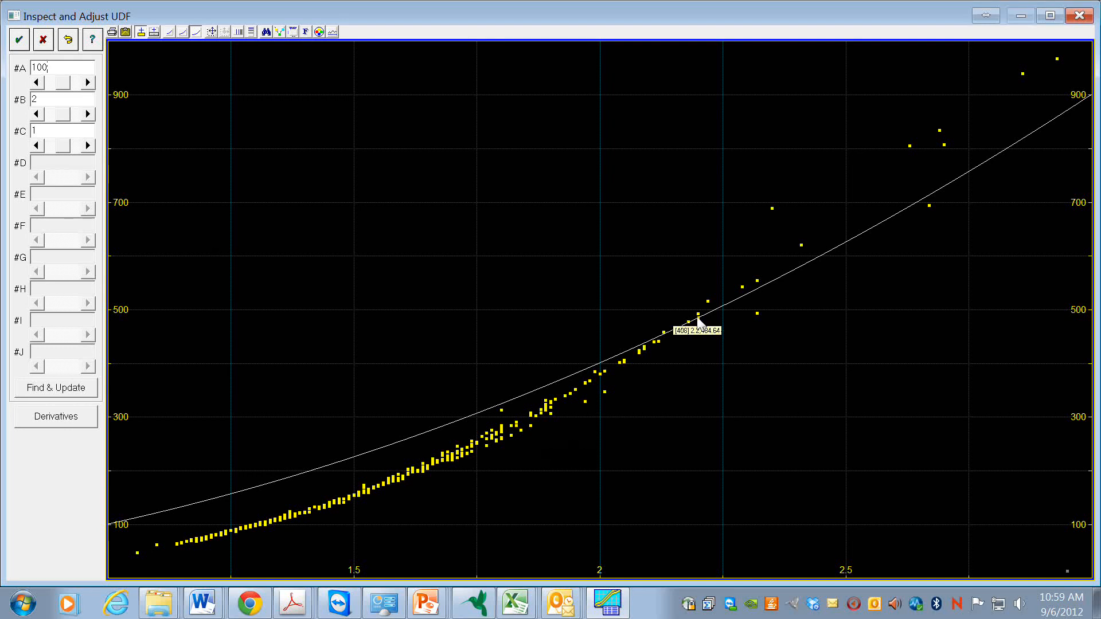
pyautogui.moveTo(754, 262)
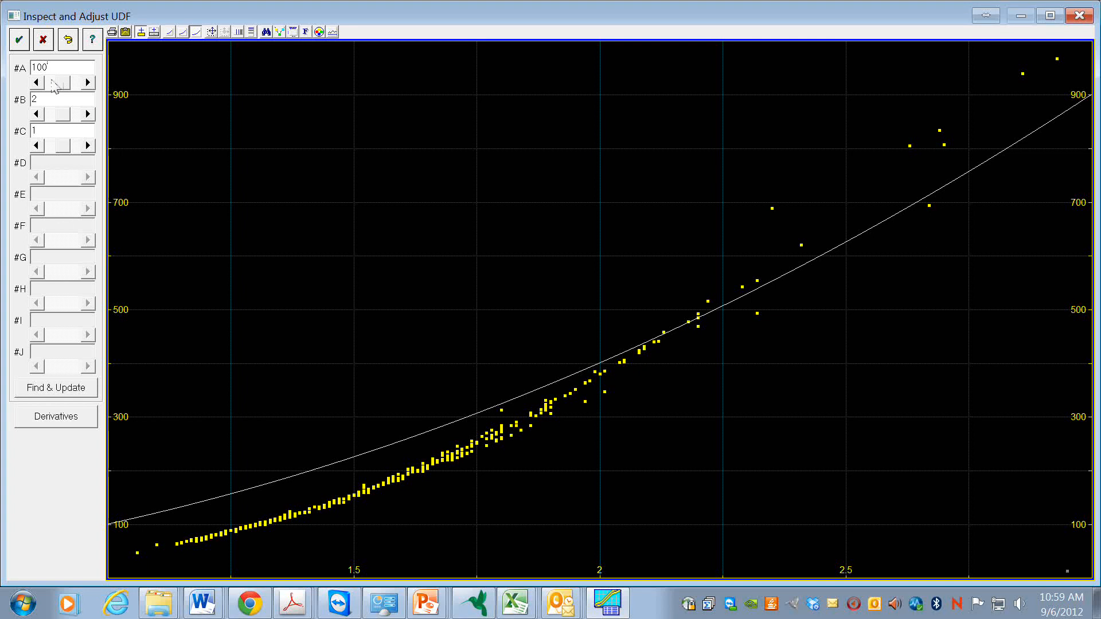
pyautogui.click(36, 82)
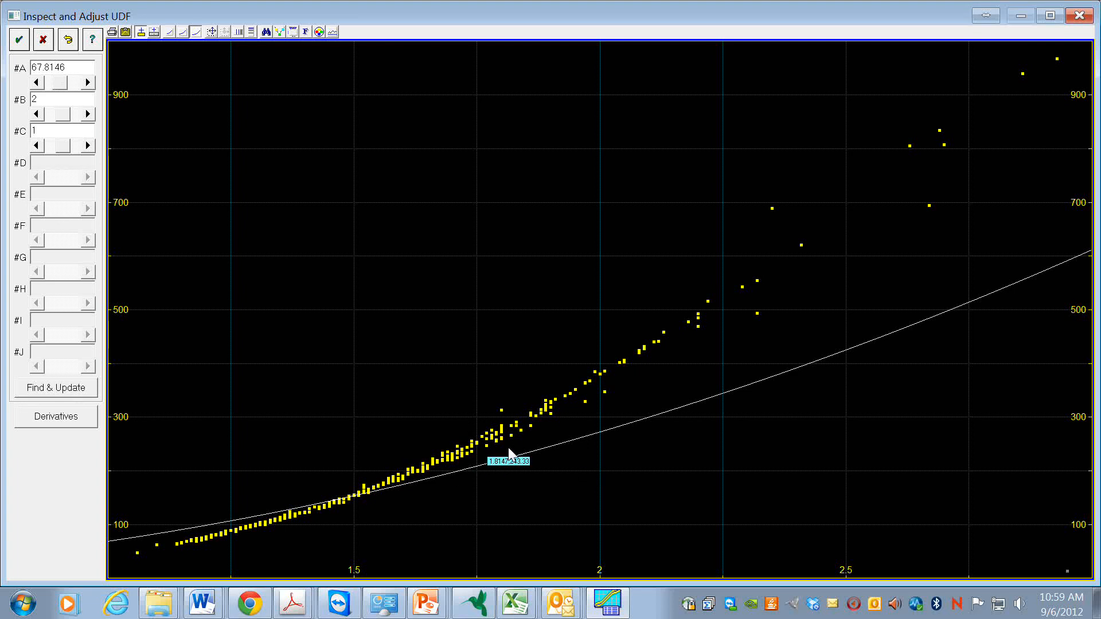
pyautogui.moveTo(597, 457)
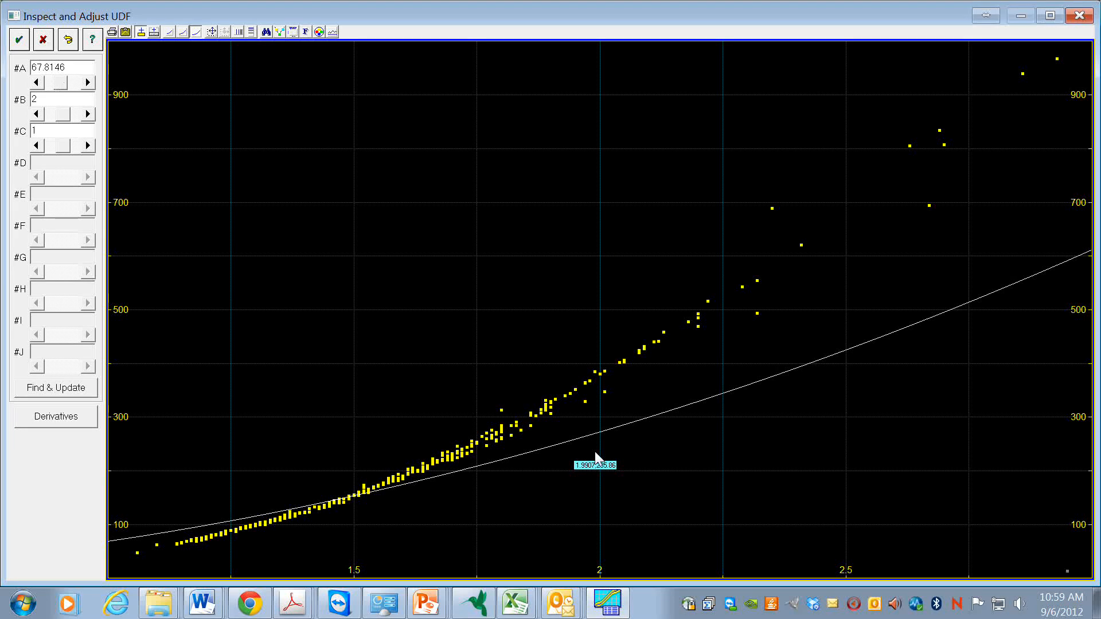
pyautogui.click(59, 82)
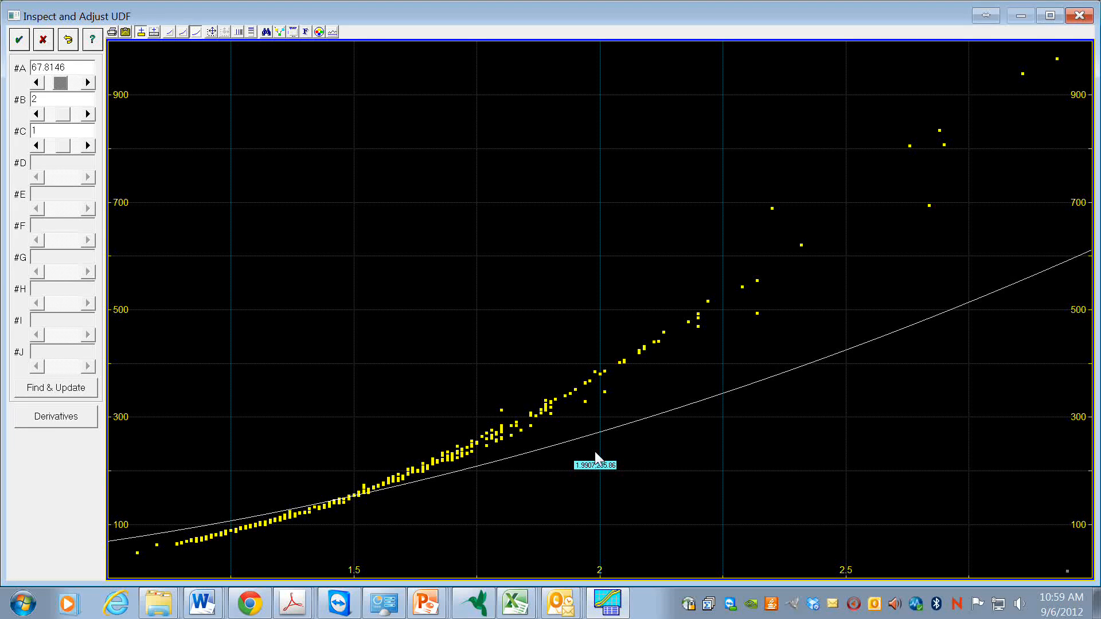
pyautogui.moveTo(646, 453)
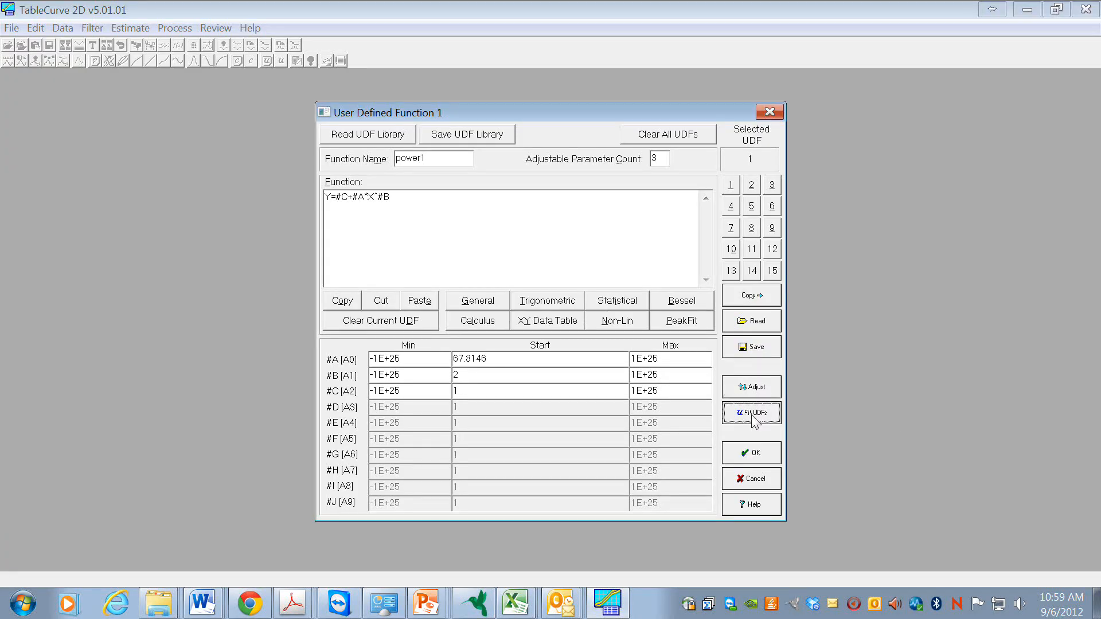
# - Run the power1 user-defined fit and view Eqn 8001 with r²=0.99324 and coefficients a, b, c
pyautogui.click(751, 413)
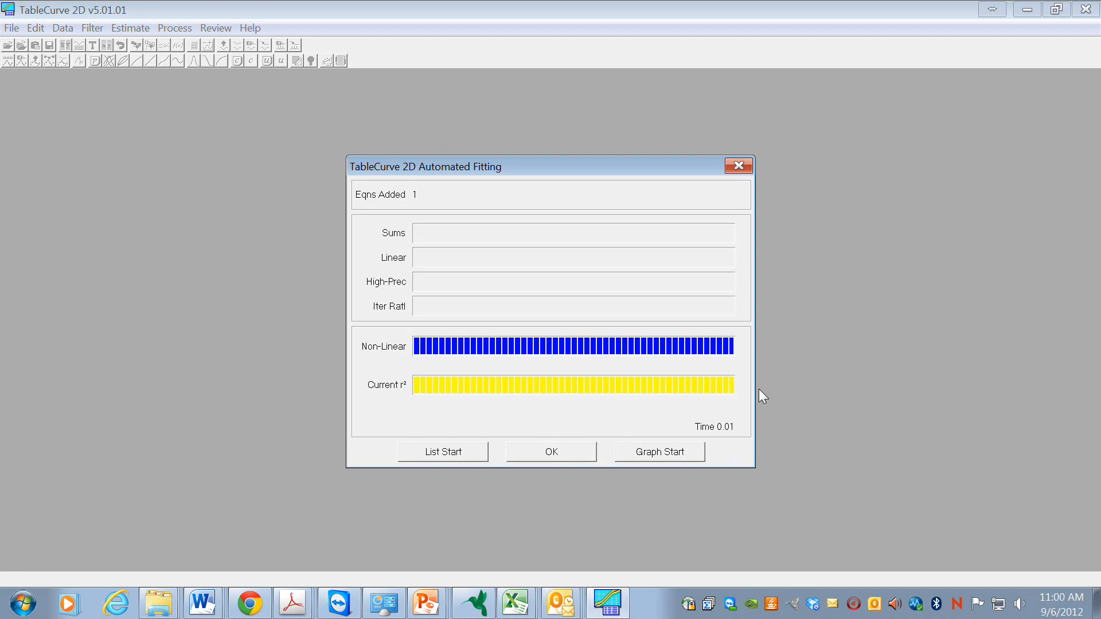
pyautogui.click(658, 452)
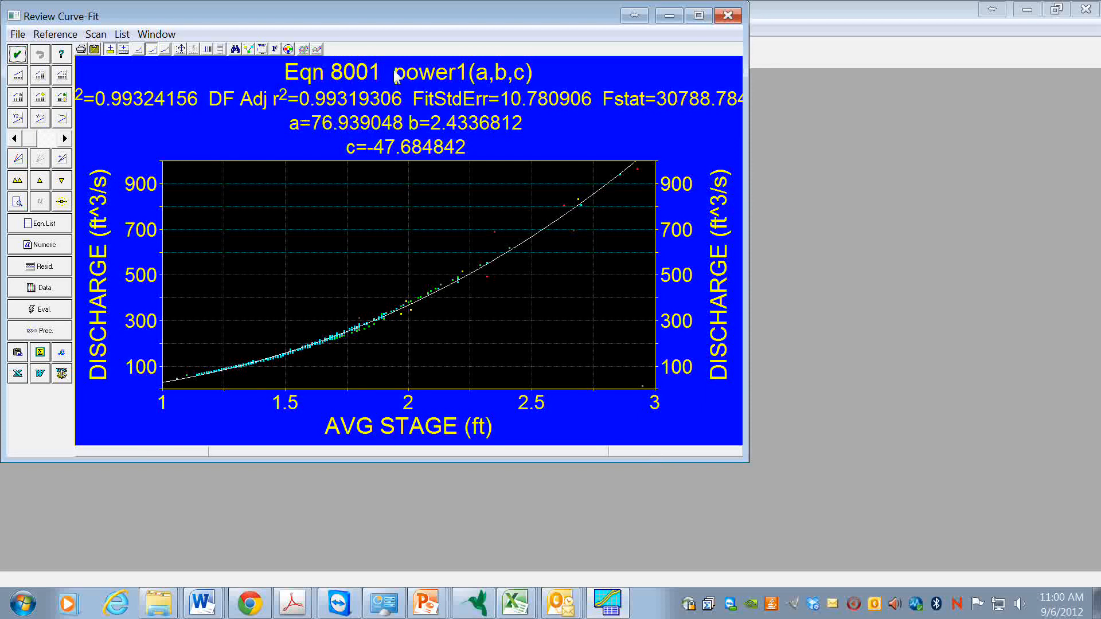
pyautogui.moveTo(432, 83)
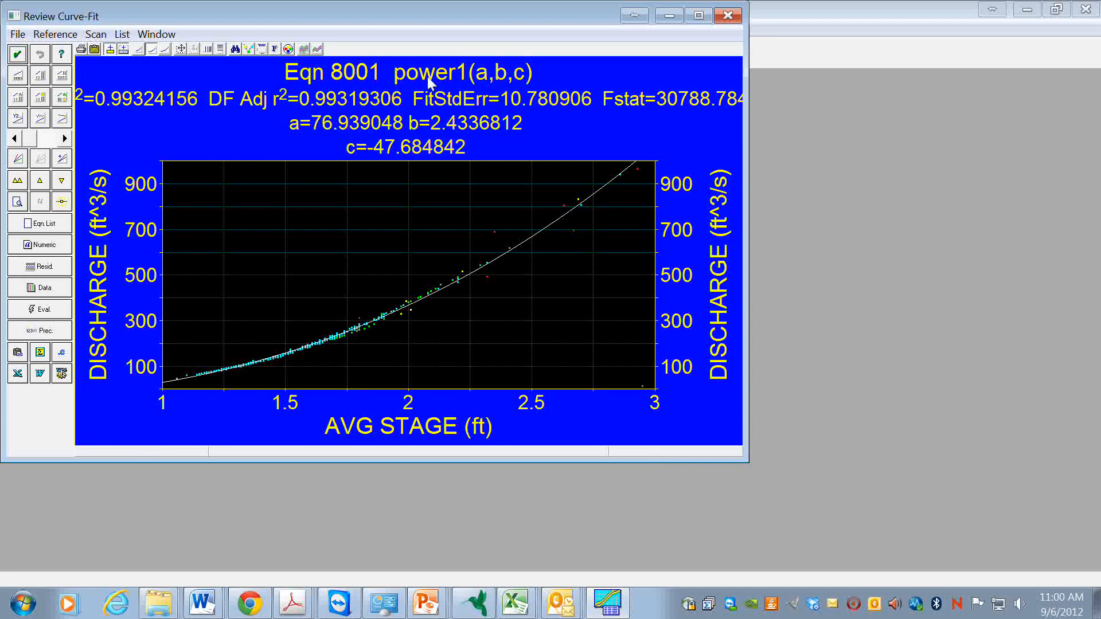
pyautogui.moveTo(250, 157)
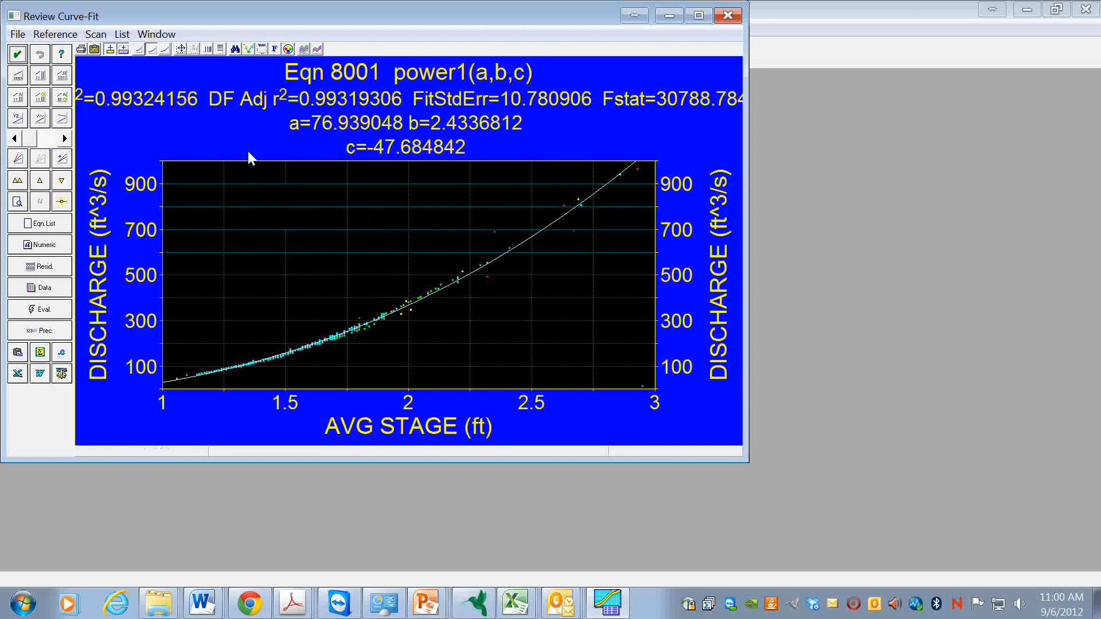
pyautogui.moveTo(410, 160)
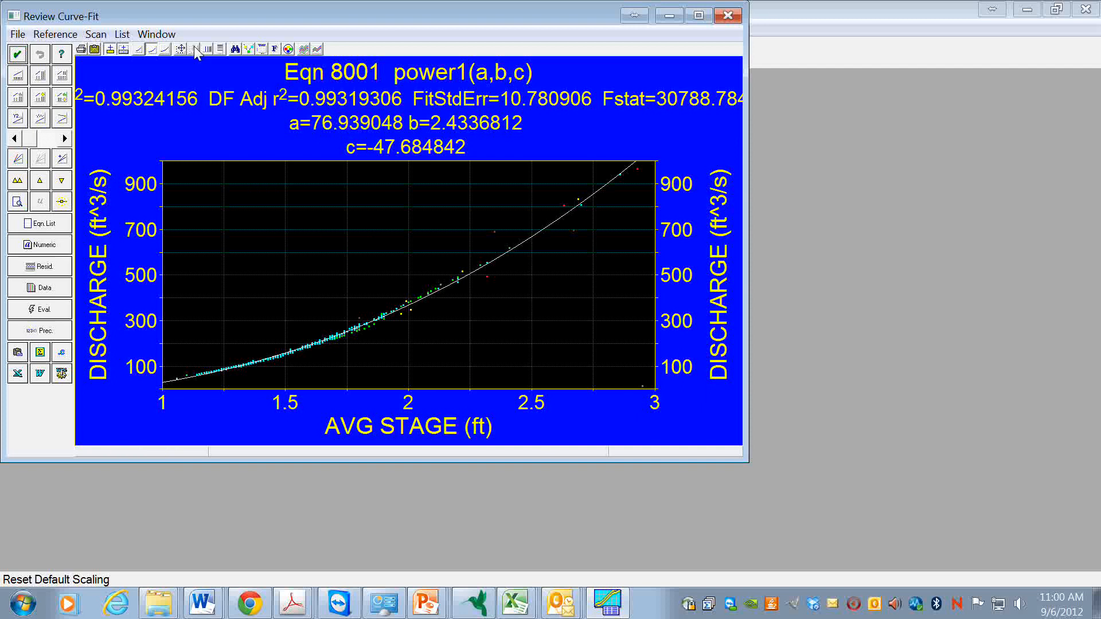
pyautogui.moveTo(179, 48)
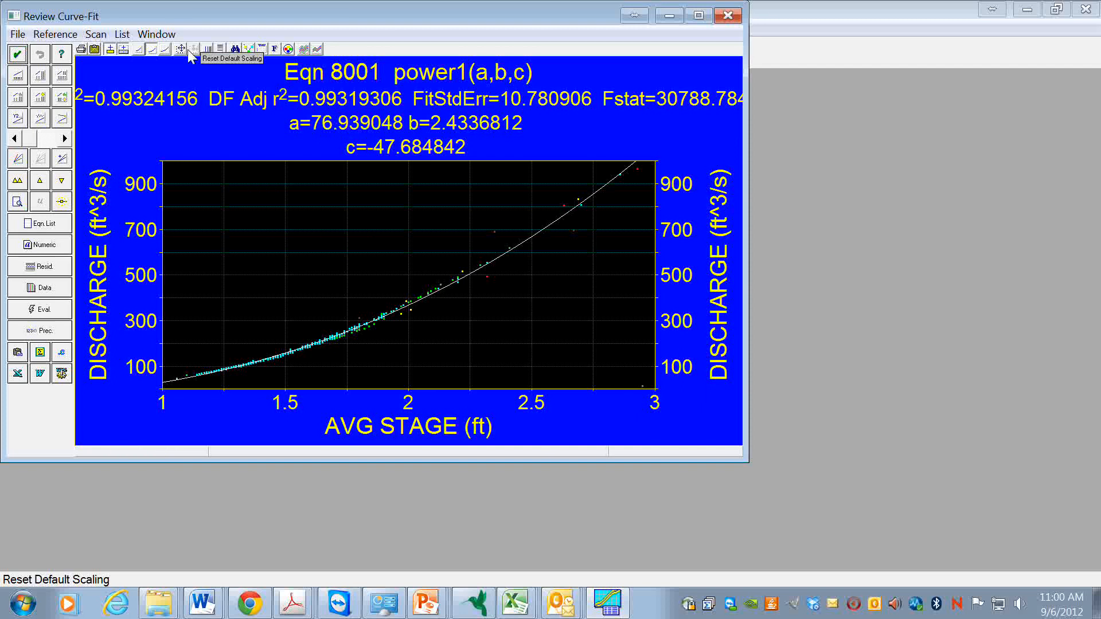
pyautogui.click(179, 48)
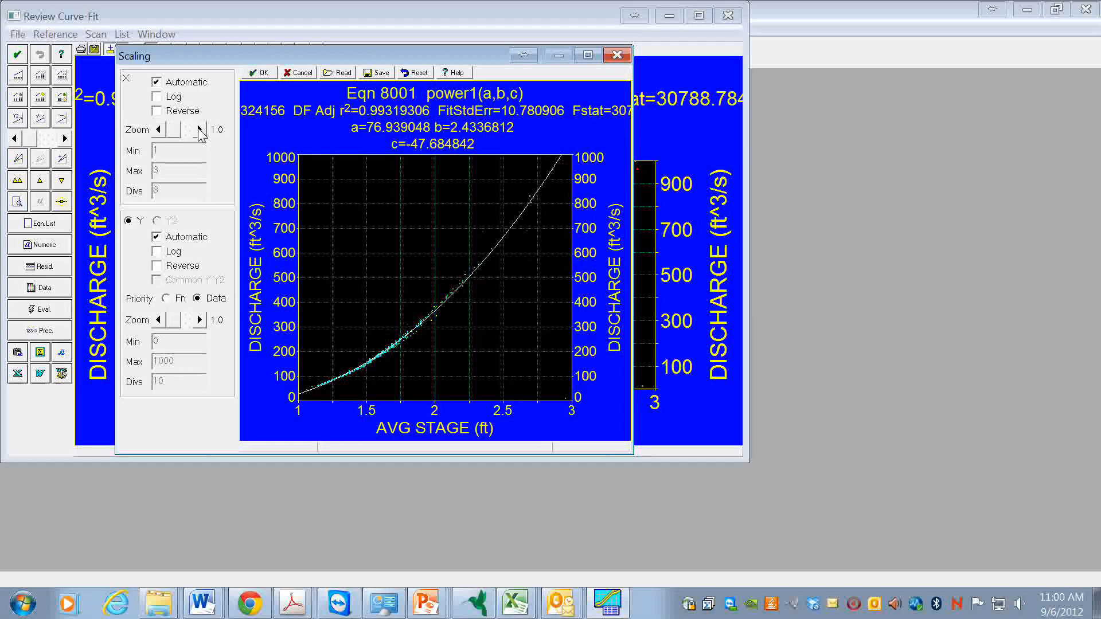
pyautogui.click(199, 129)
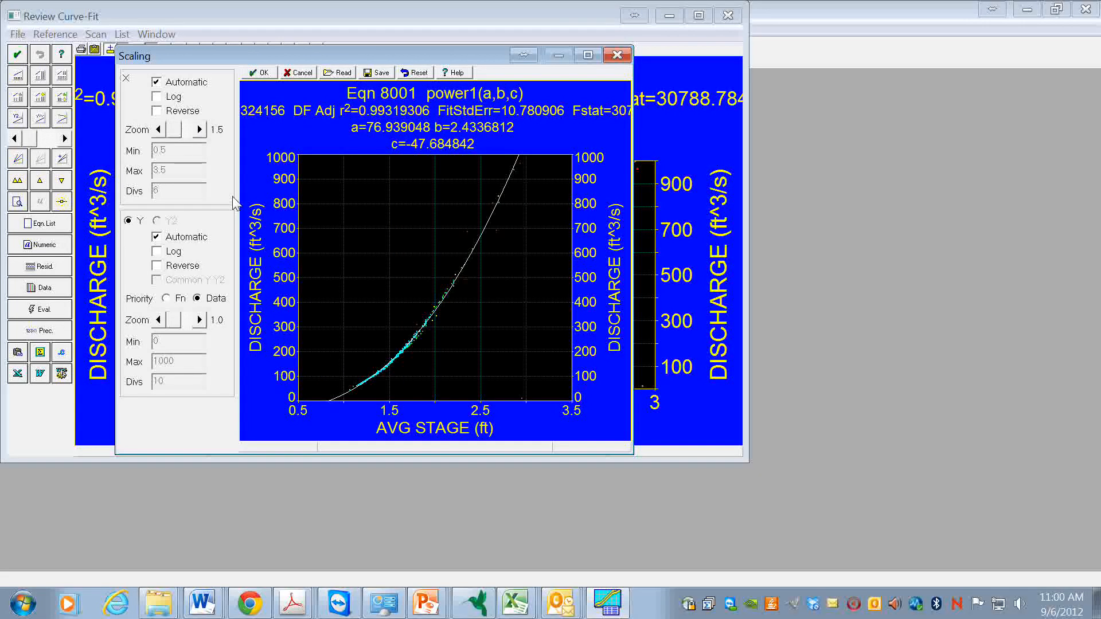
pyautogui.moveTo(466, 295)
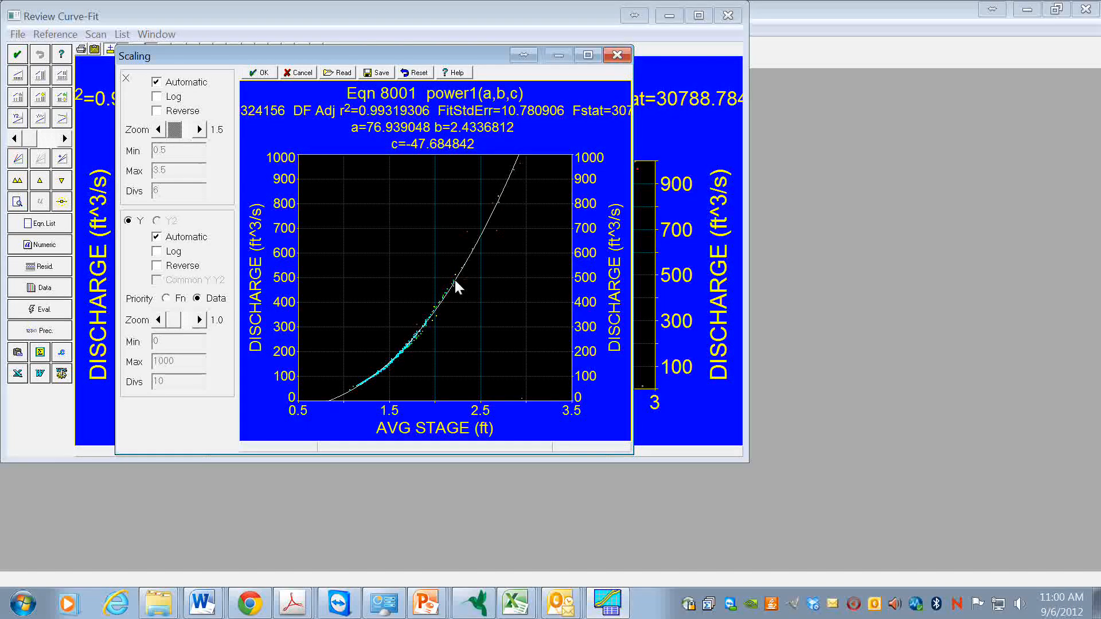
pyautogui.moveTo(229, 274)
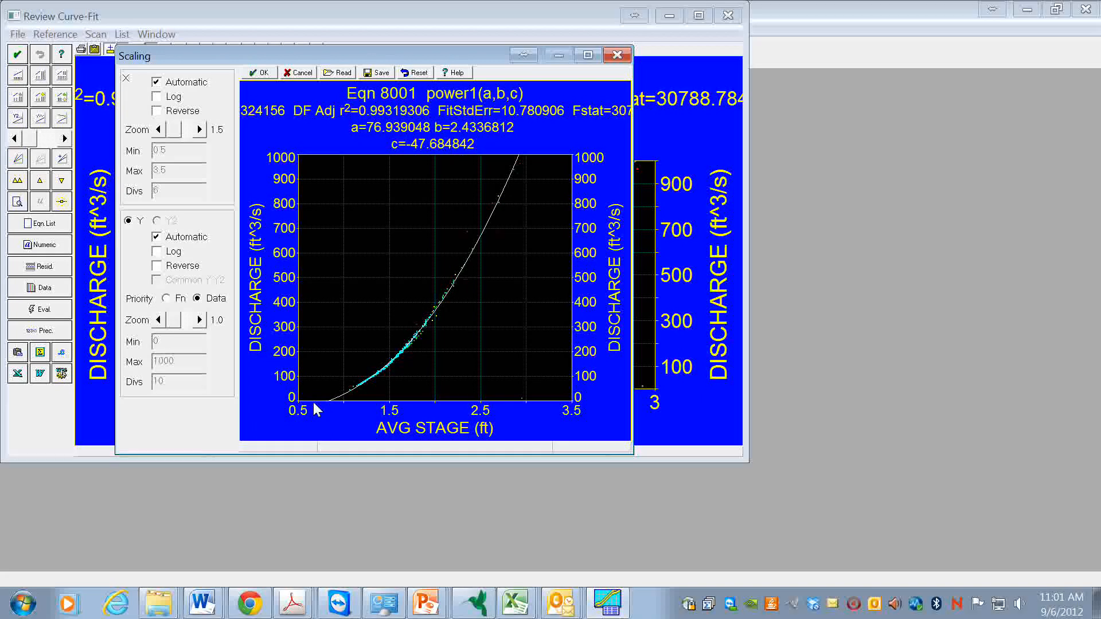
pyautogui.moveTo(331, 414)
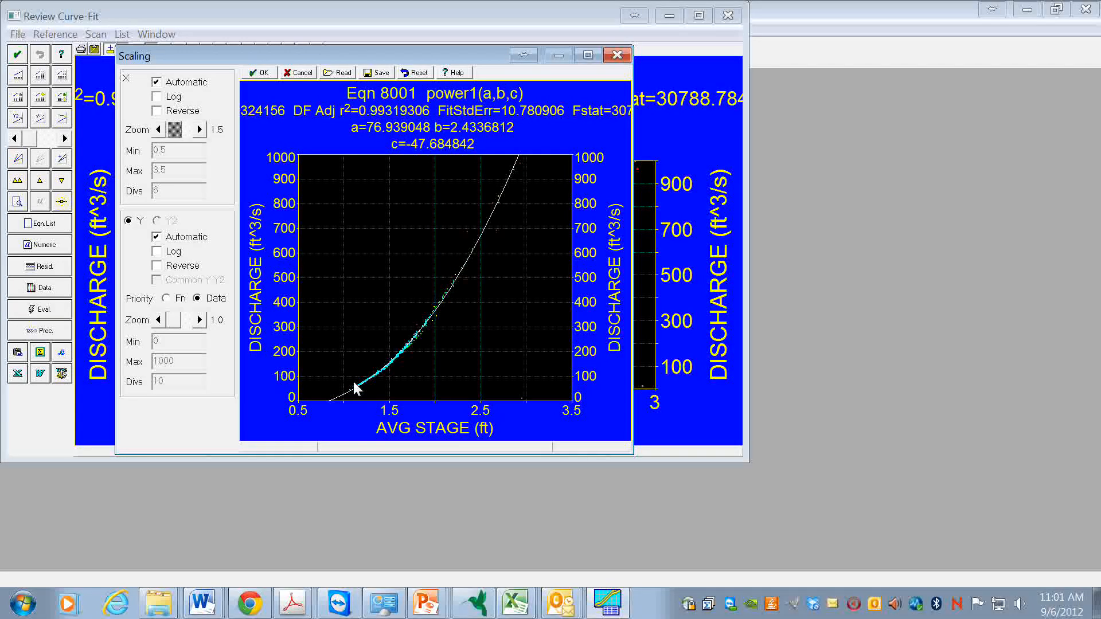
pyautogui.moveTo(335, 410)
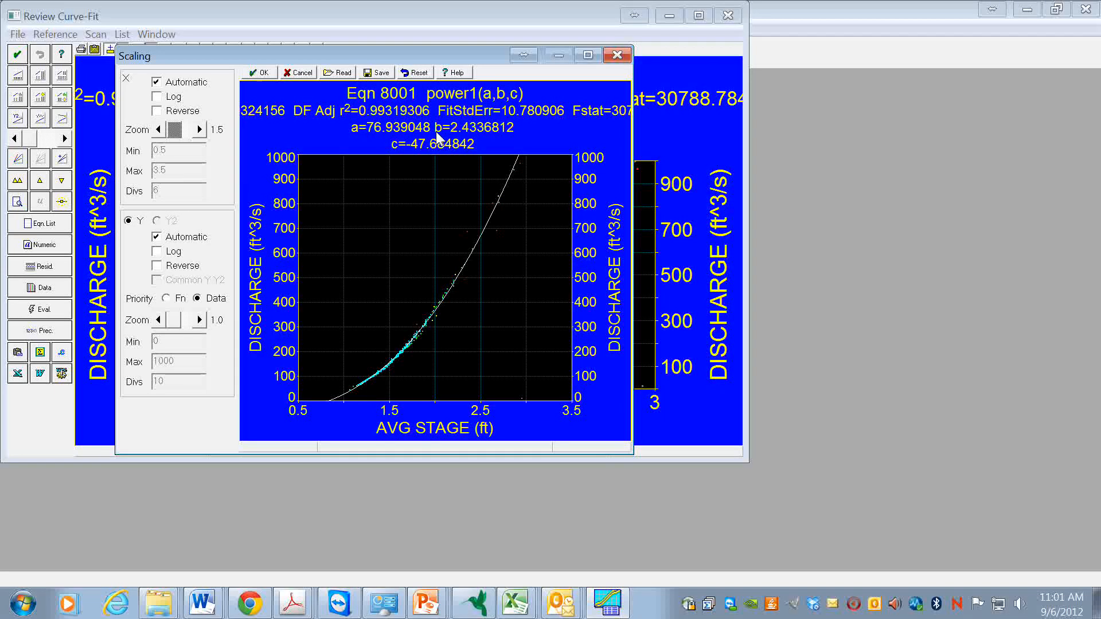
pyautogui.moveTo(439, 62)
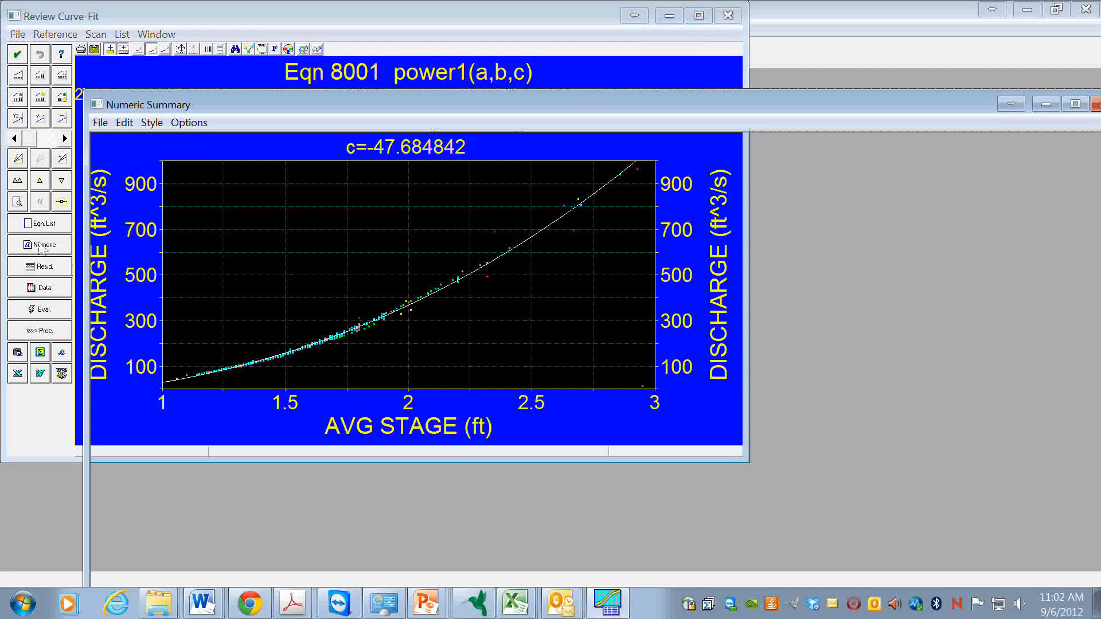
pyautogui.click(40, 244)
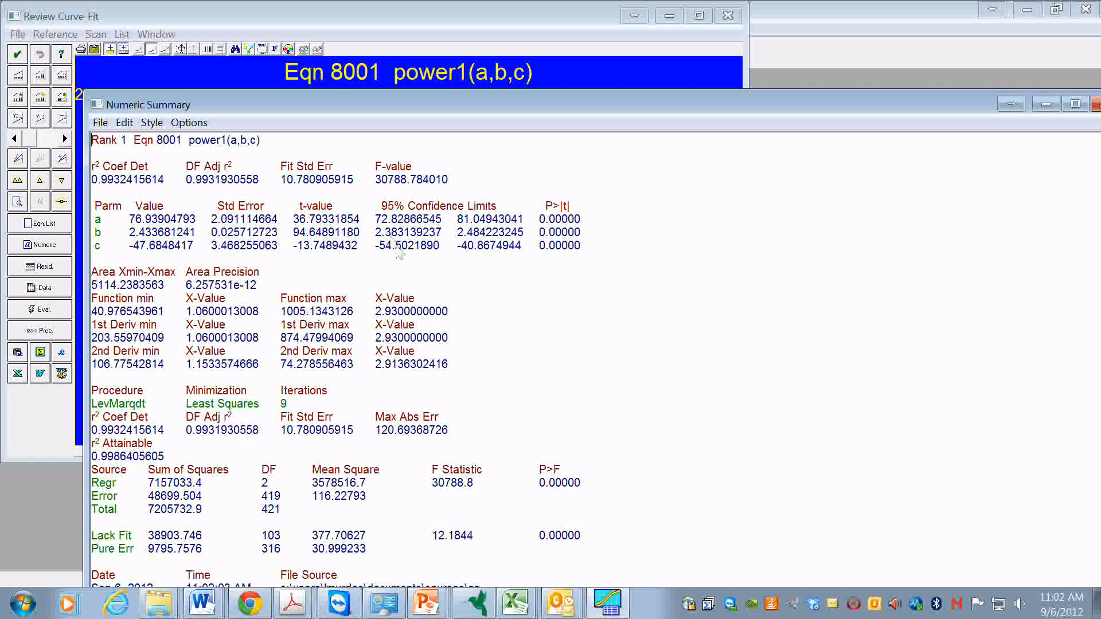
pyautogui.moveTo(147, 251)
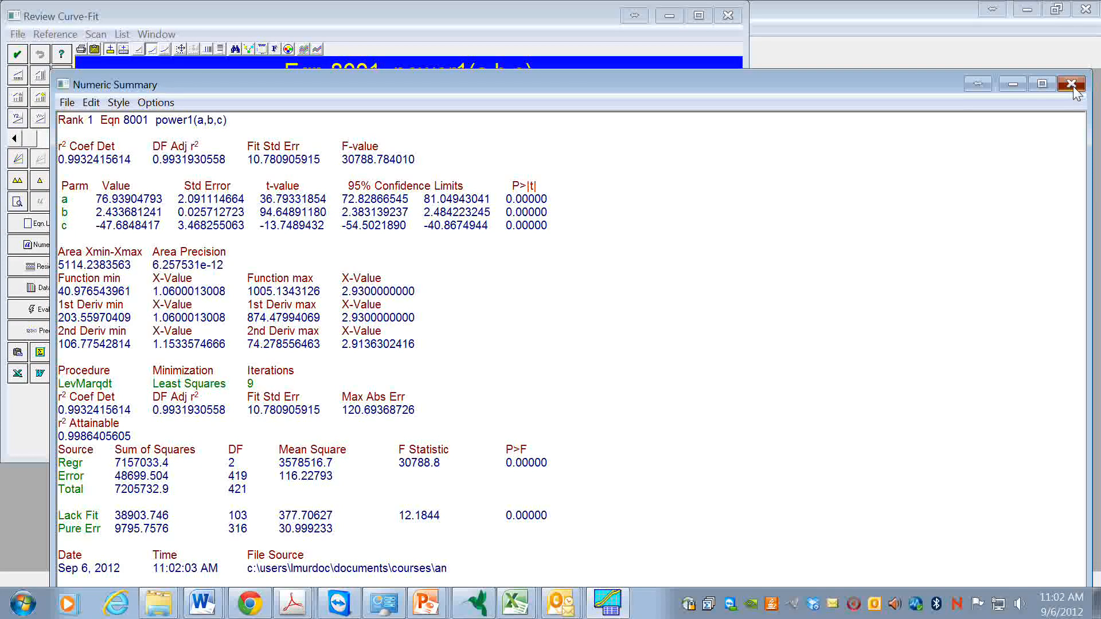
pyautogui.click(1070, 83)
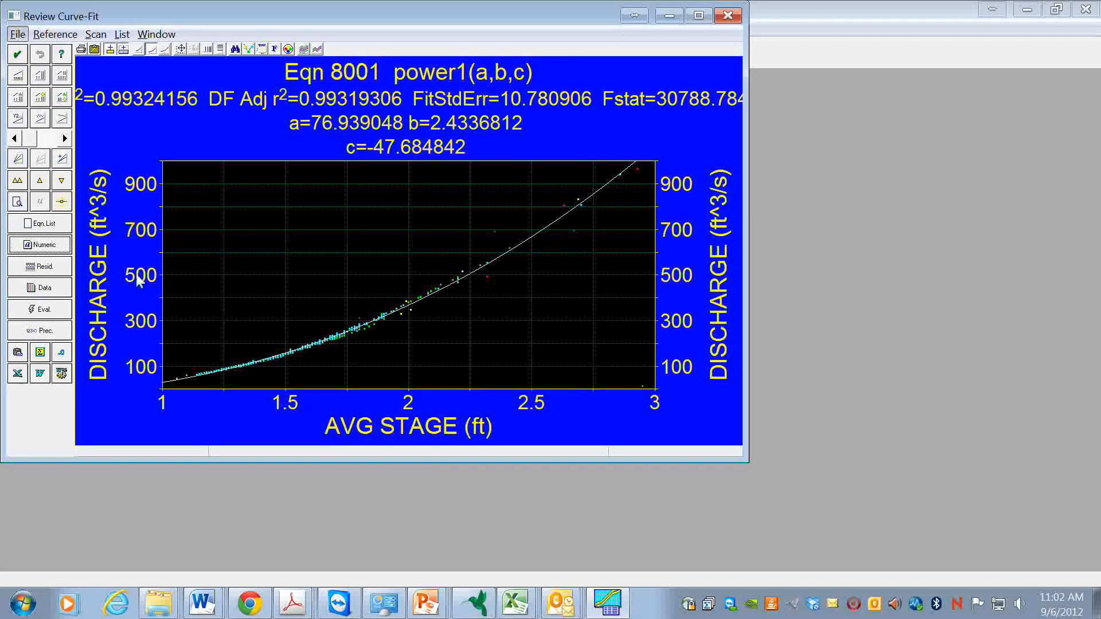
pyautogui.moveTo(168, 171)
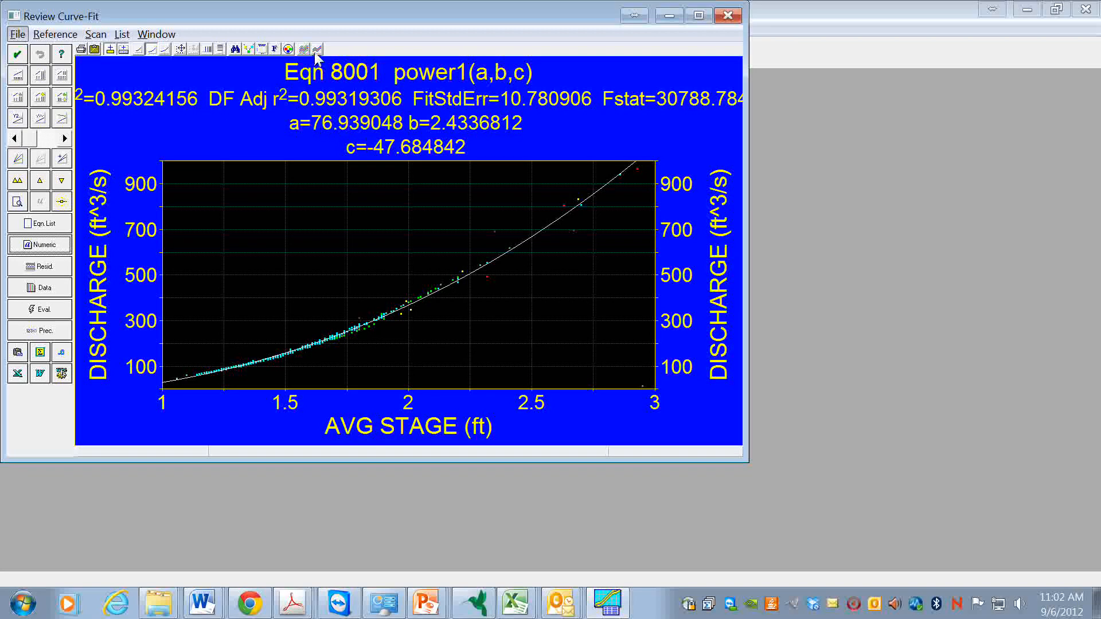
# - Show 95% confidence and prediction interval bands around the power1 curve
pyautogui.click(318, 49)
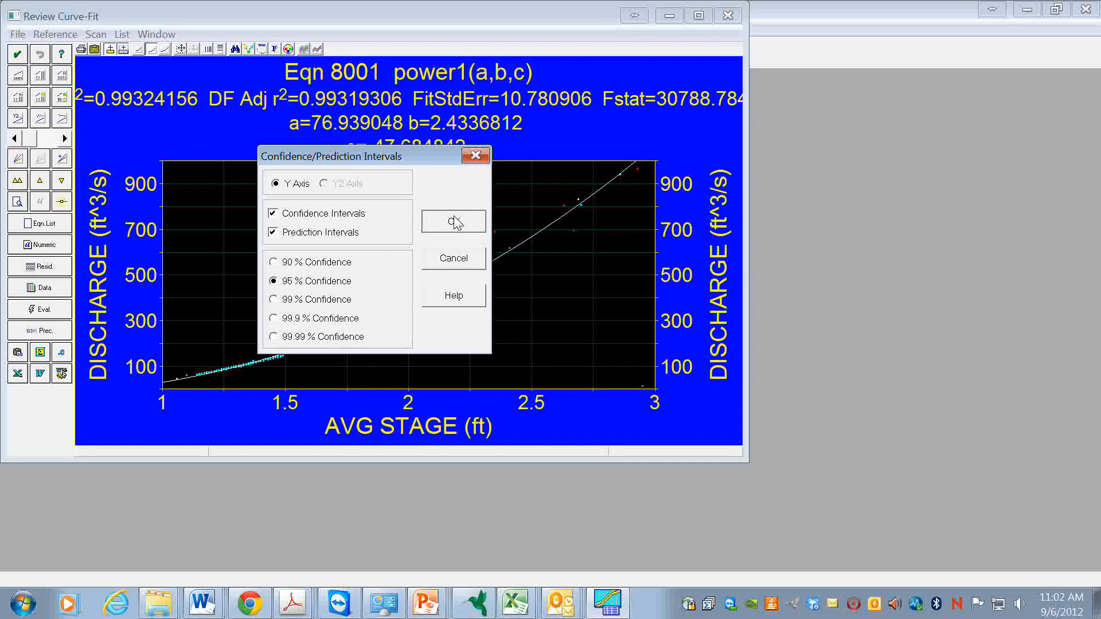
pyautogui.click(453, 222)
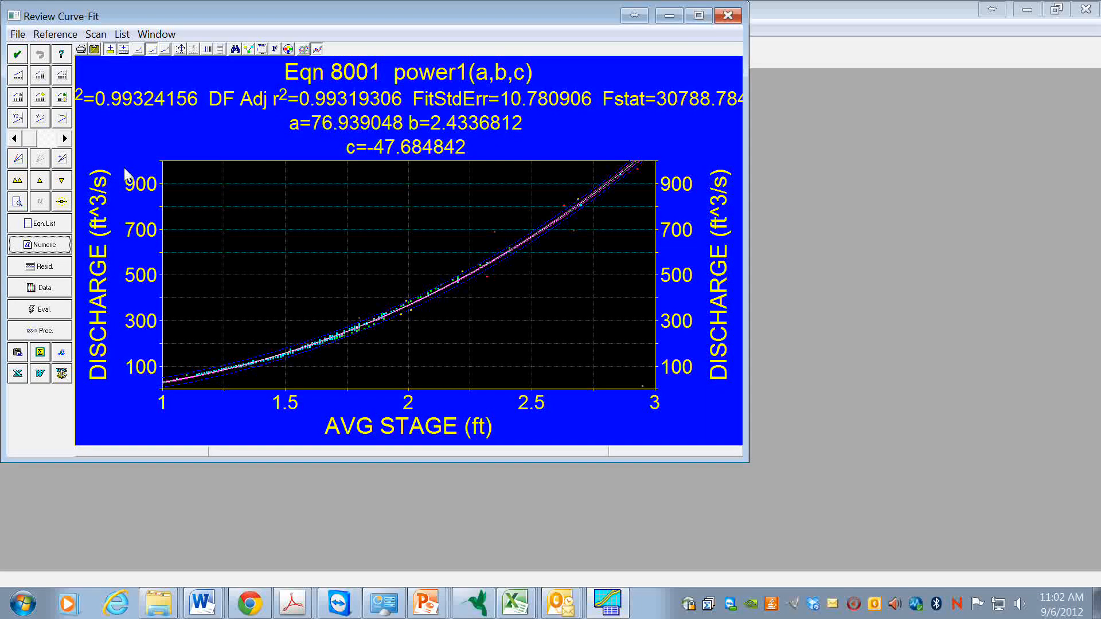
pyautogui.moveTo(133, 138)
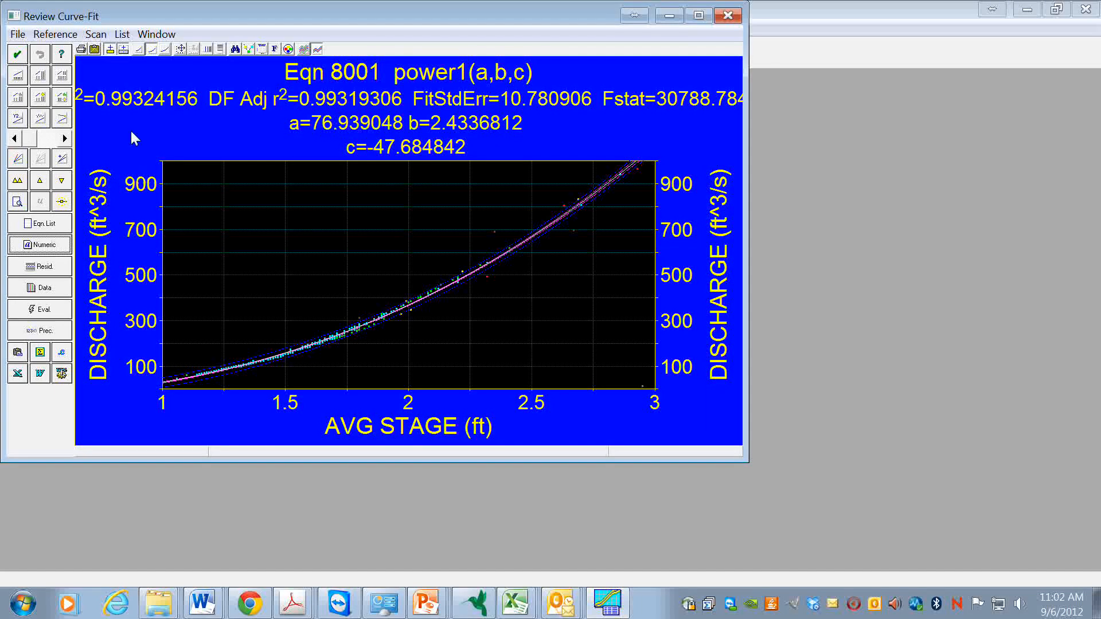
pyautogui.moveTo(365, 200)
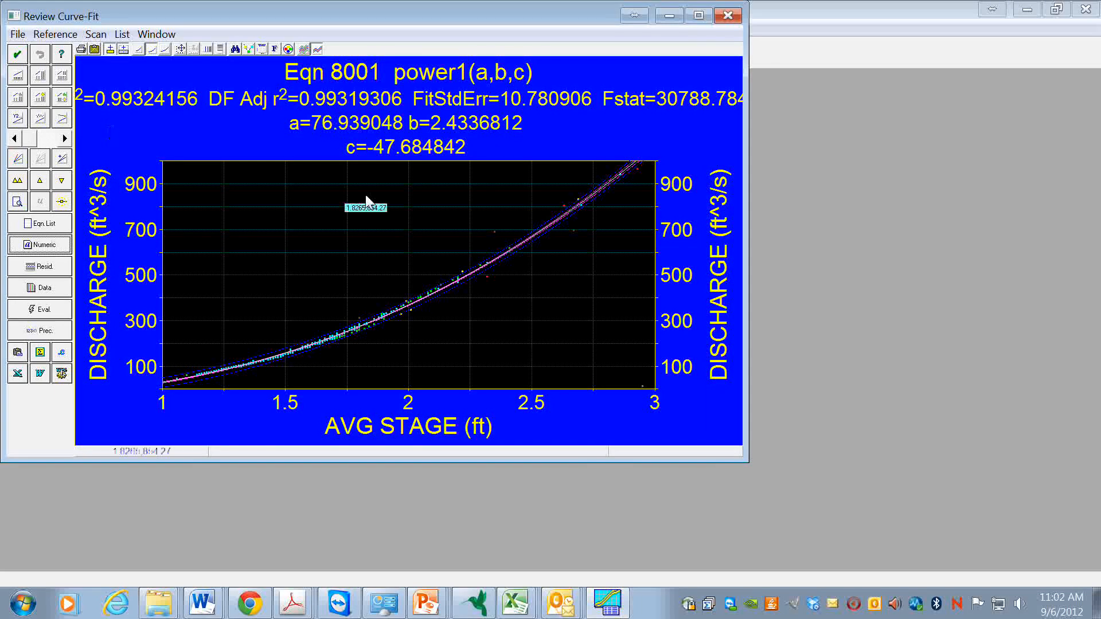